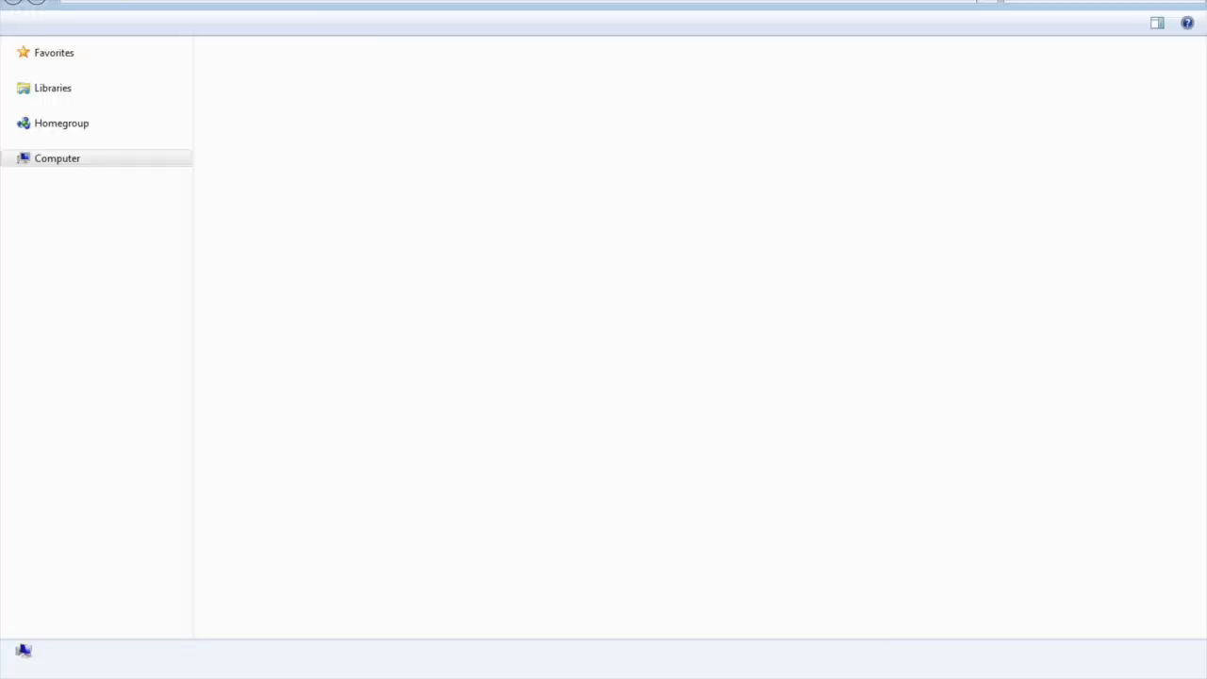
Open Computer Management from the Computer entry's Manage option in Windows Explorer.
left_click(57, 158)
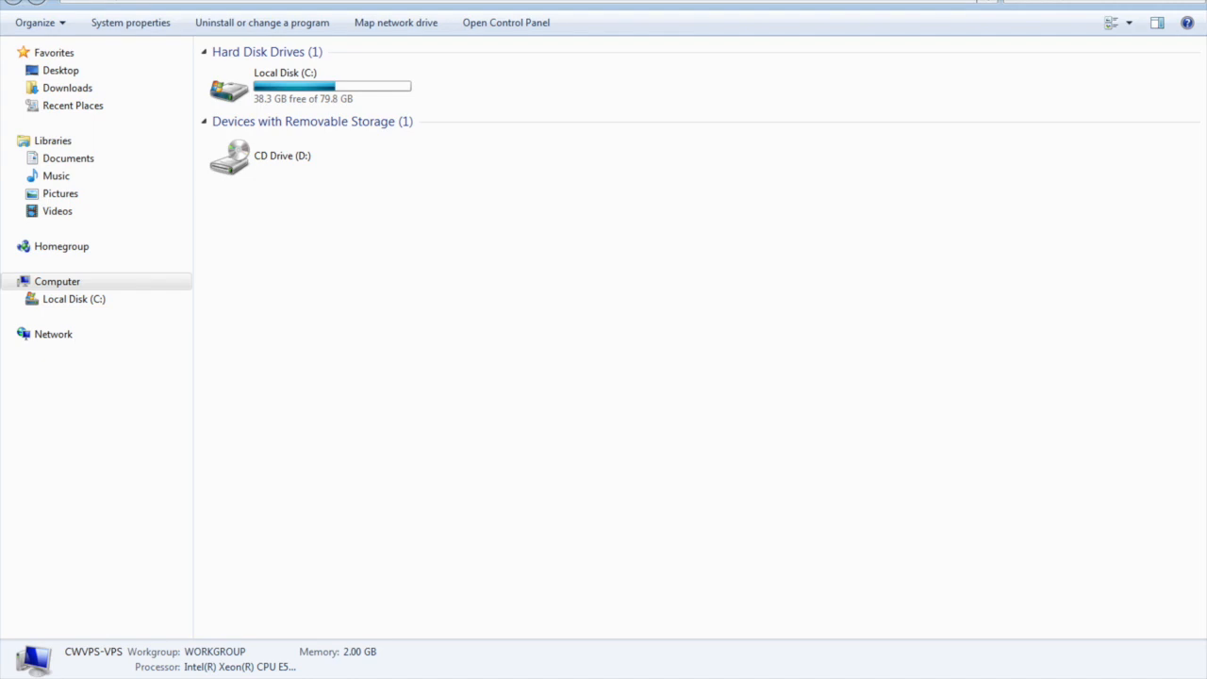
left_click(311, 86)
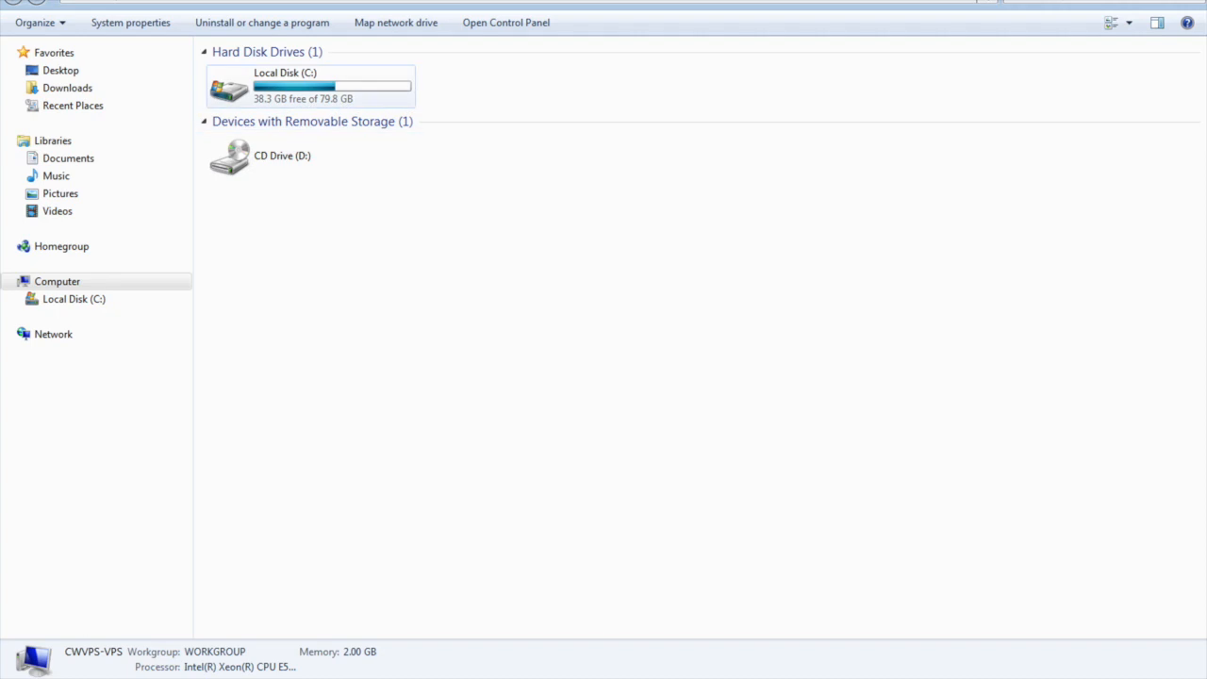
right_click(312, 86)
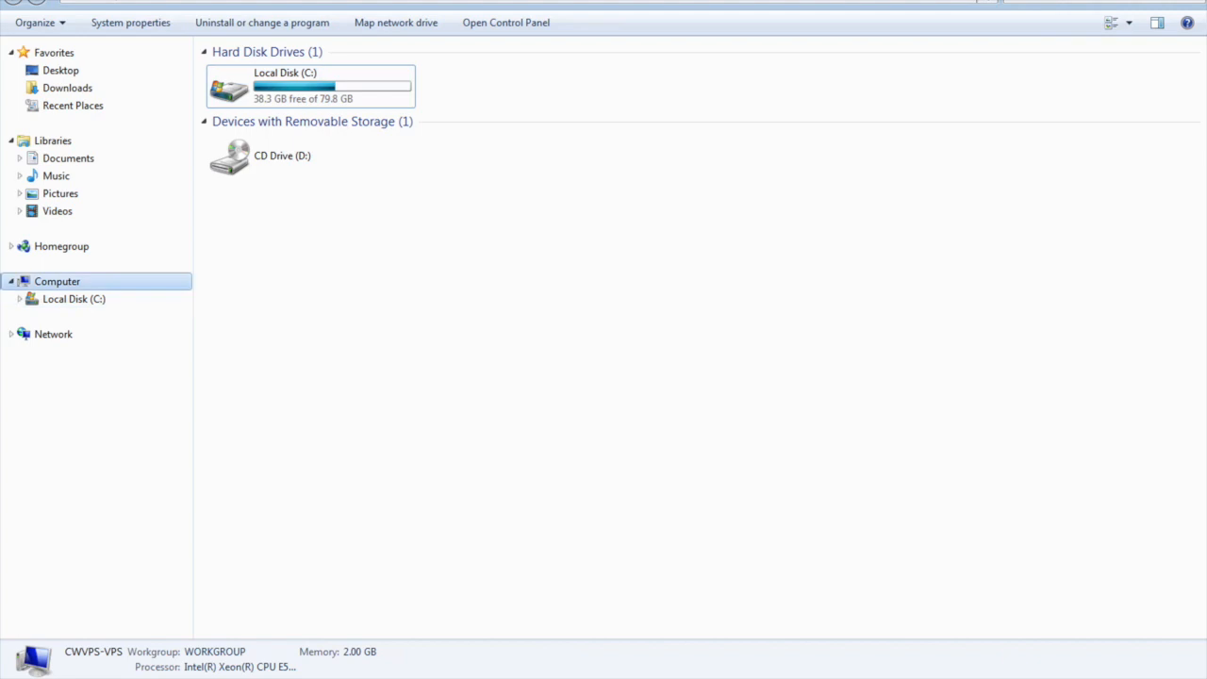
right_click(57, 281)
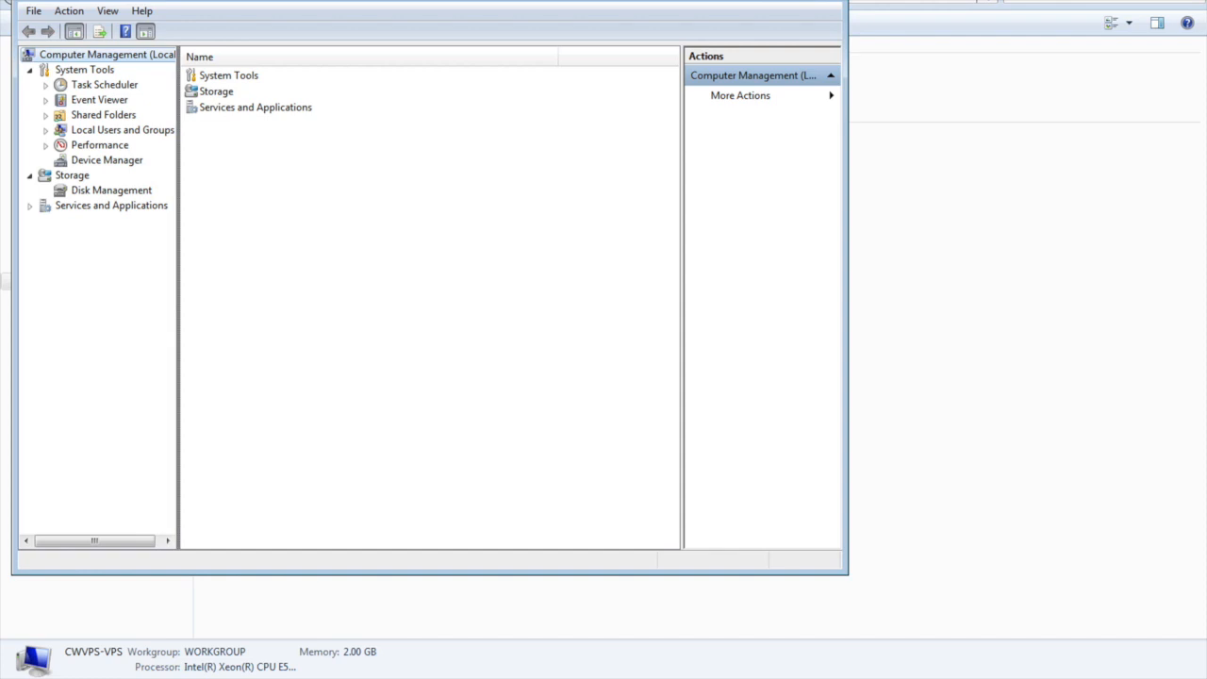
Widen the console tree and show Task Scheduler's summary with its Library branch expanded.
left_click_drag(180, 283, 242, 283)
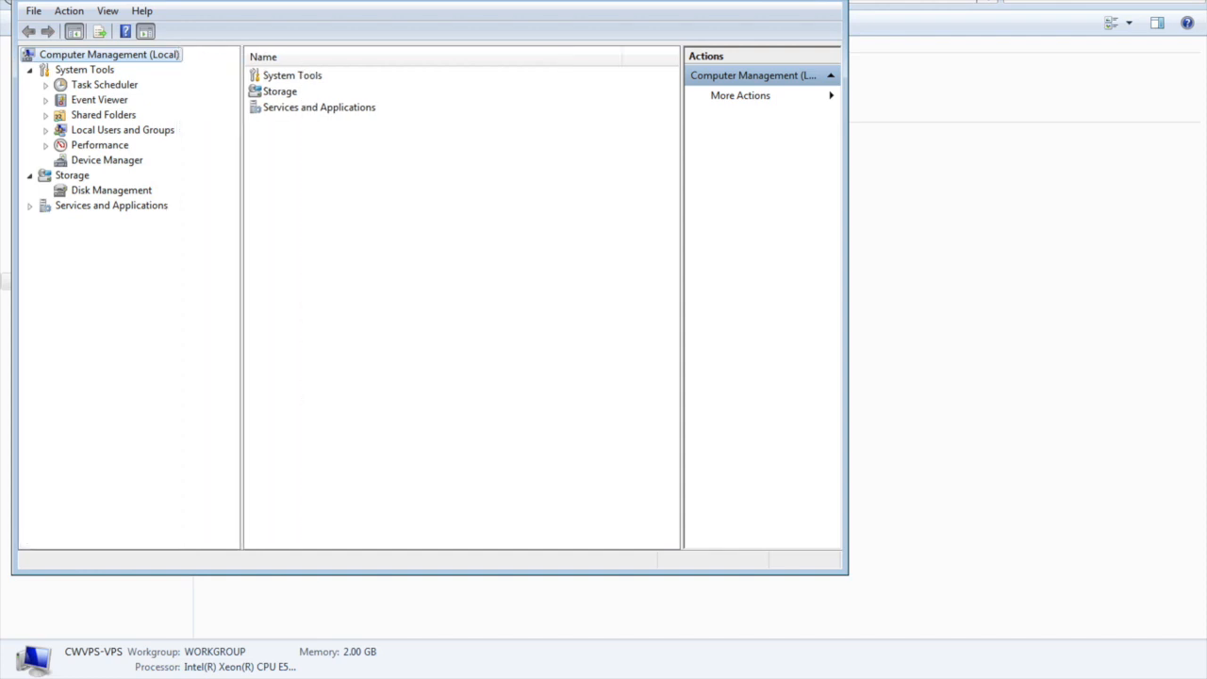
left_click(105, 84)
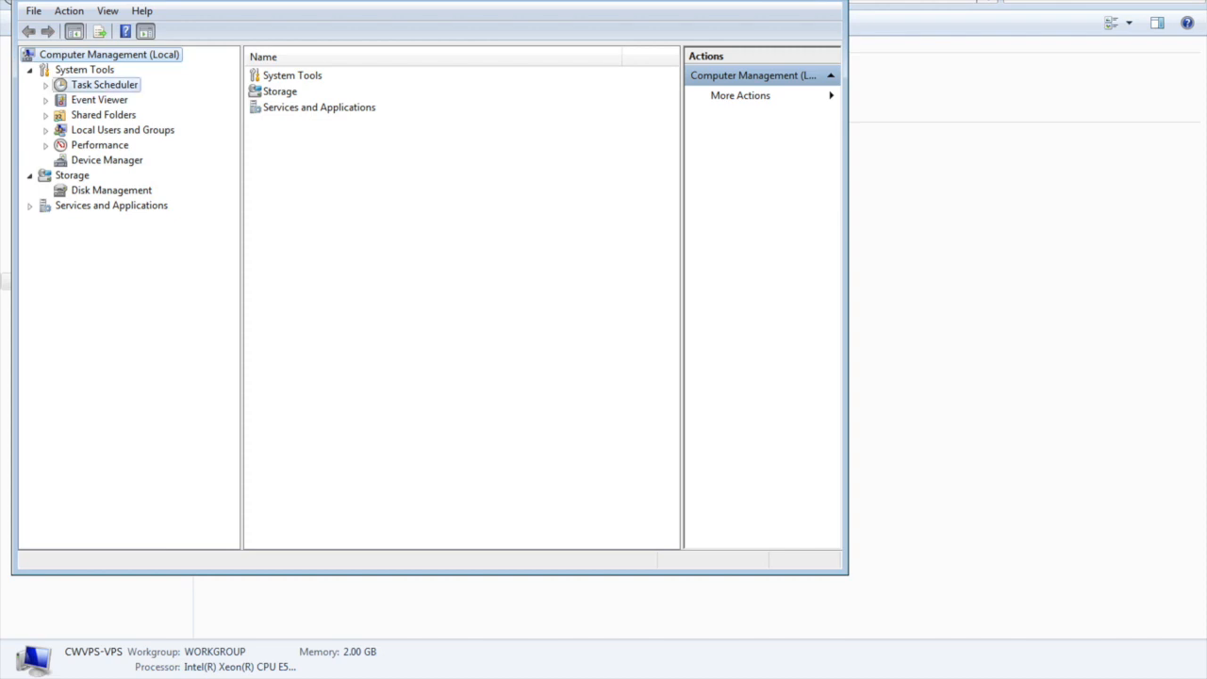
left_click(103, 84)
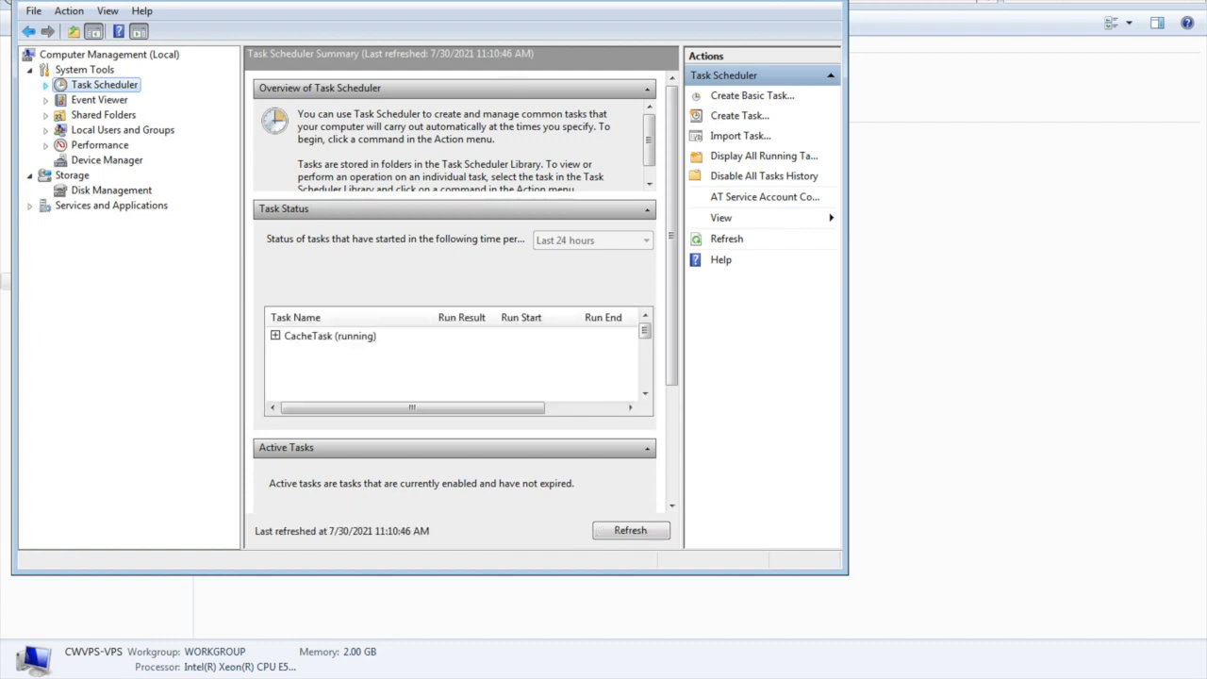
left_click(630, 530)
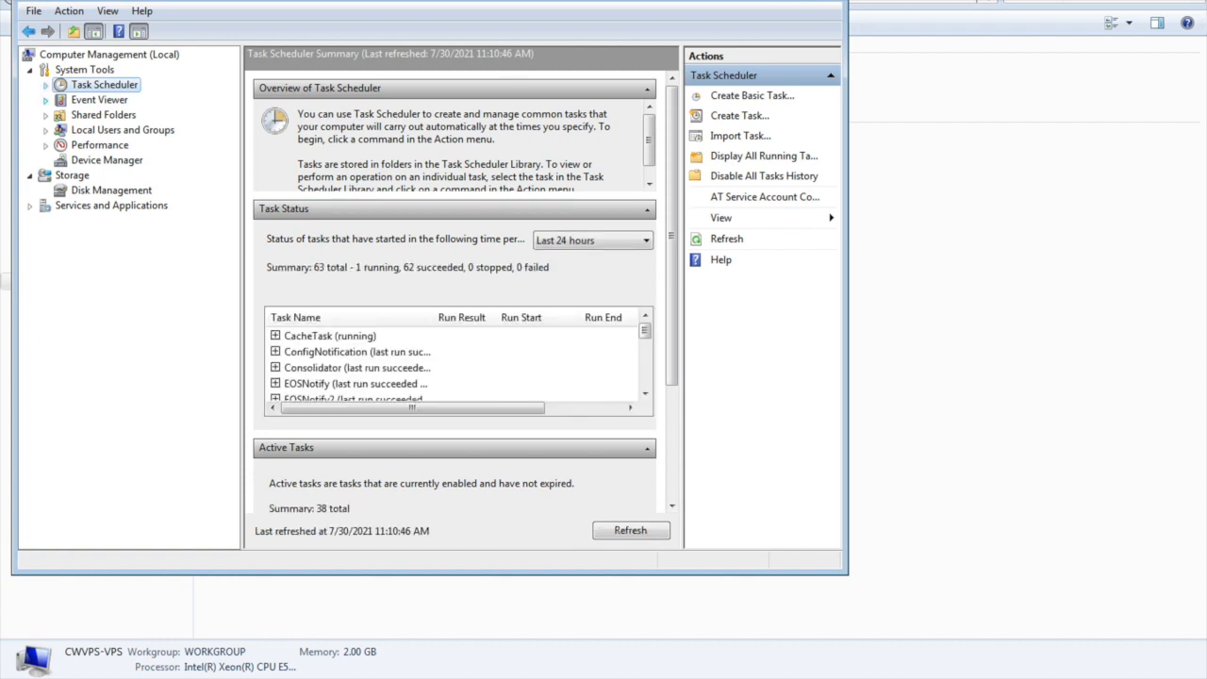
left_click(45, 84)
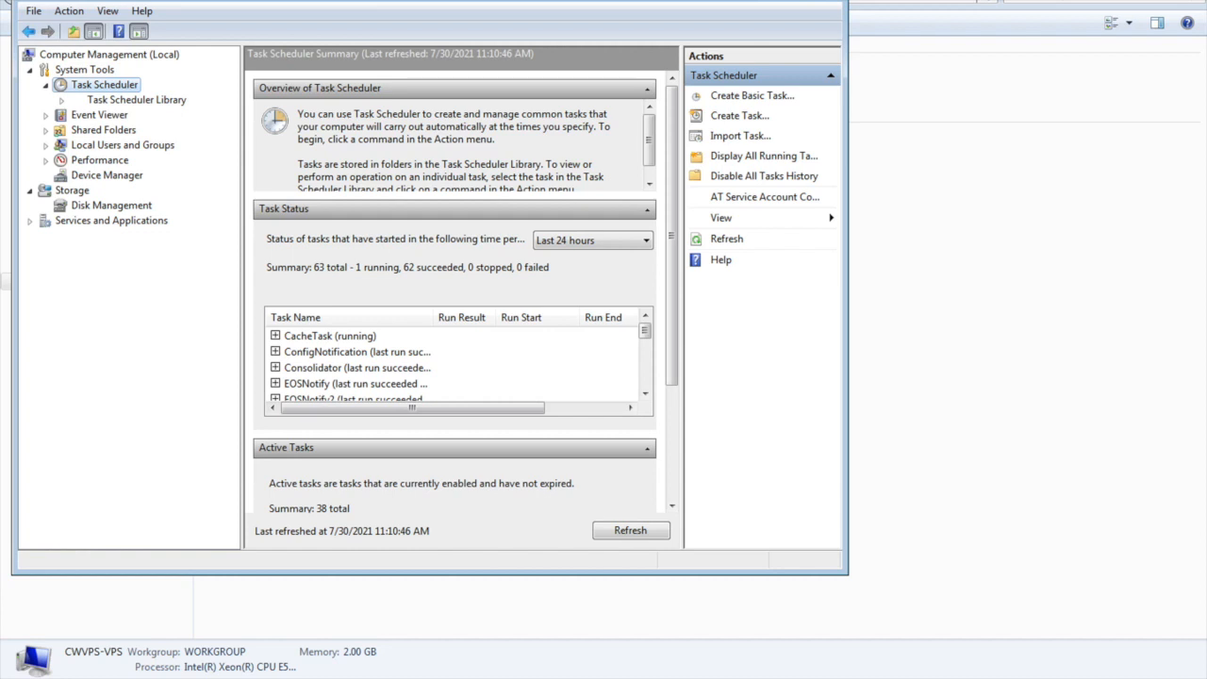
List accounts under Local Users and Groups > Users and start a blank New User form.
left_click(46, 144)
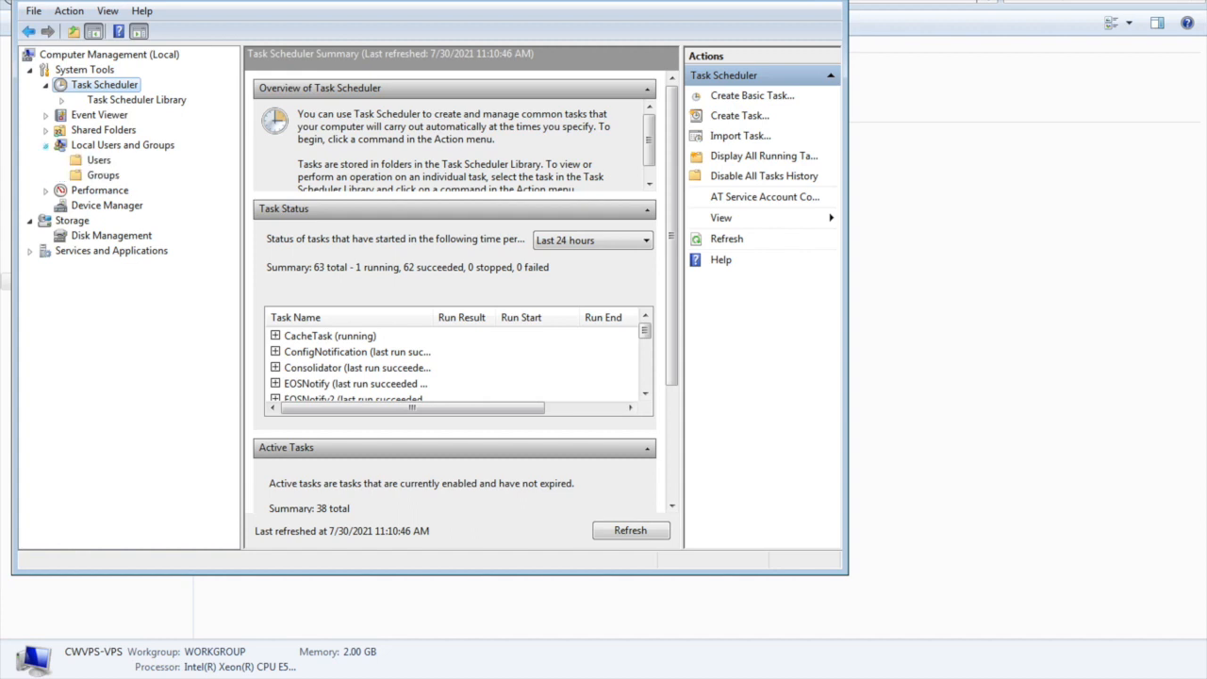
left_click(98, 159)
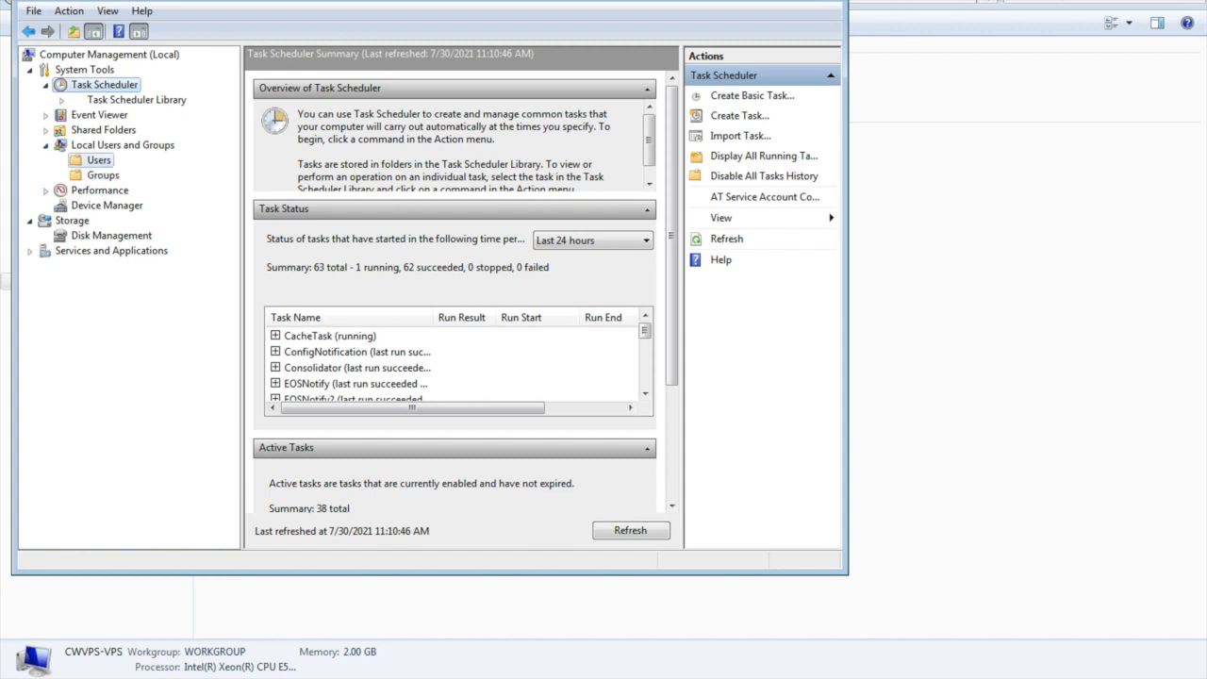
left_click(98, 159)
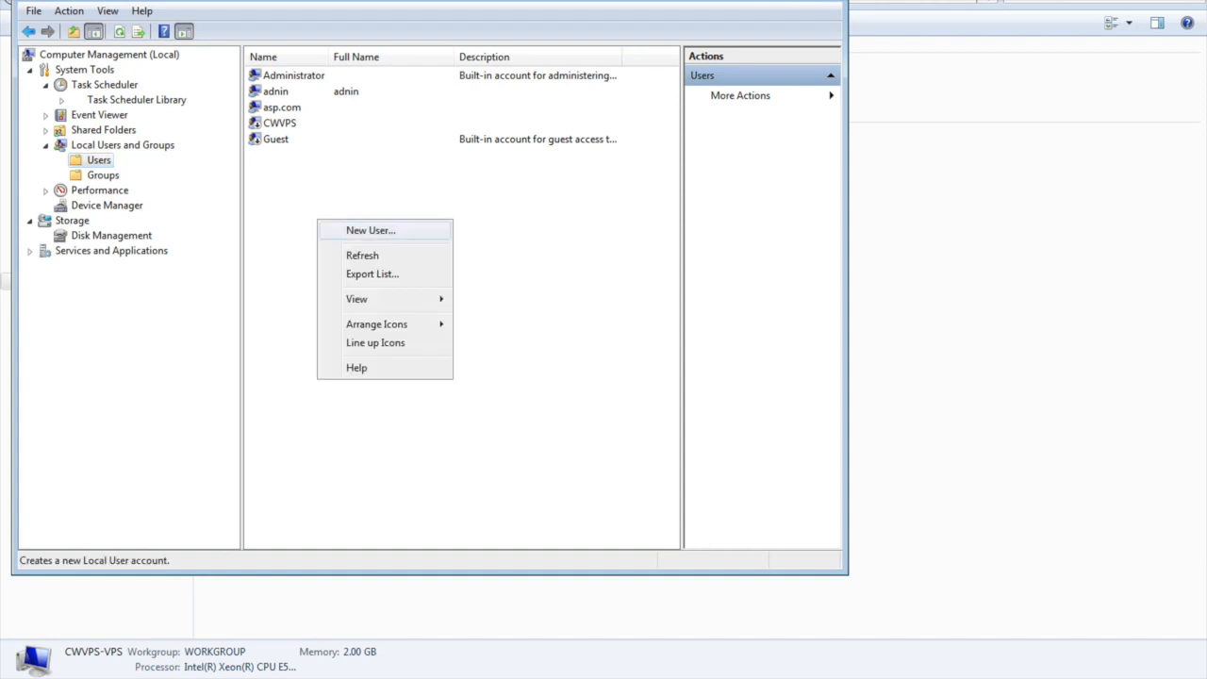
left_click(370, 230)
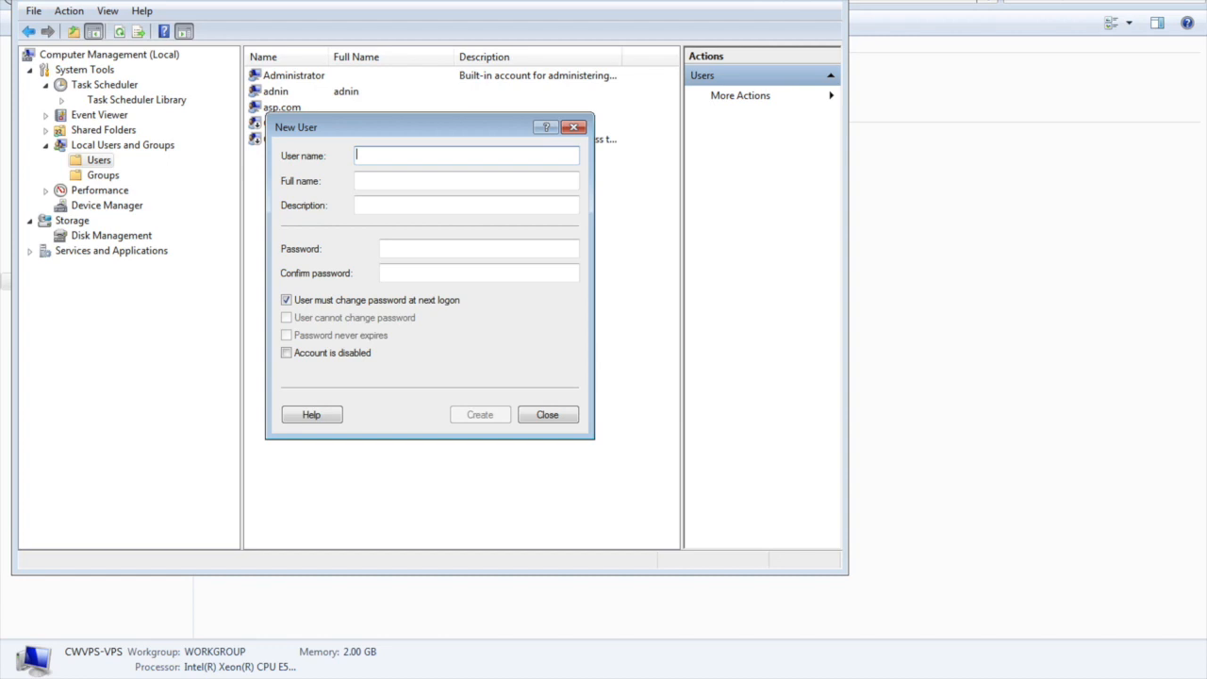
Enter user name 'testuser' and full name 'Test U' in the New User form.
type("testuser")
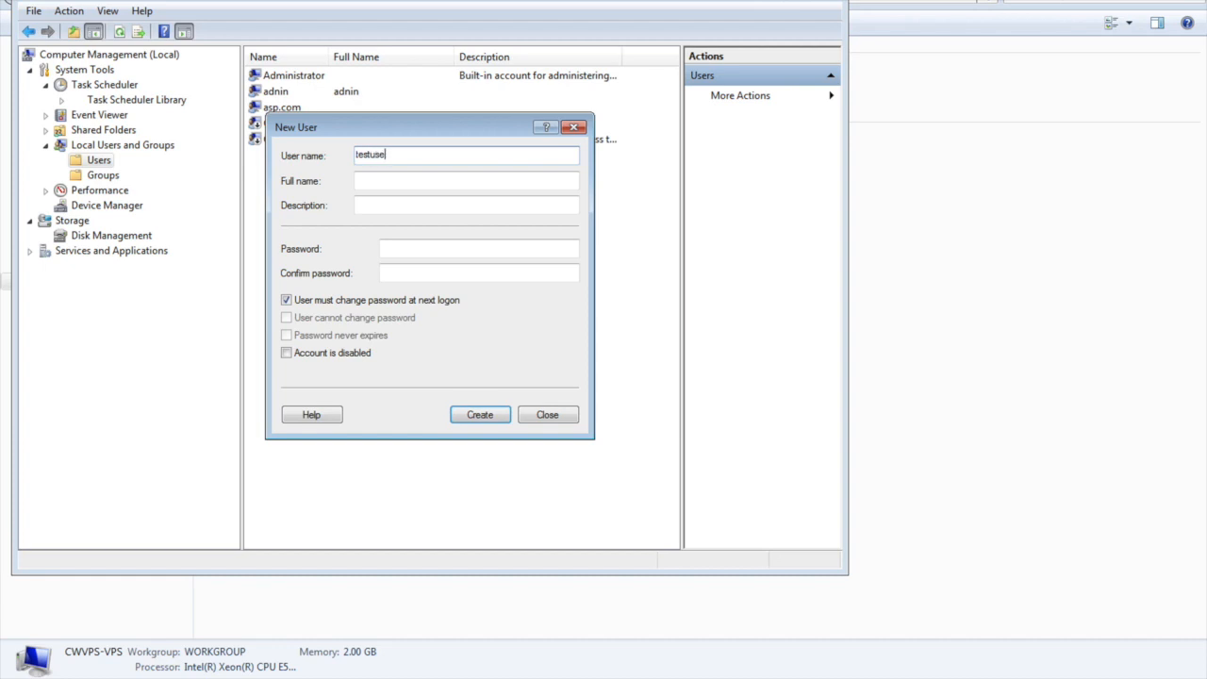
left_click(466, 180)
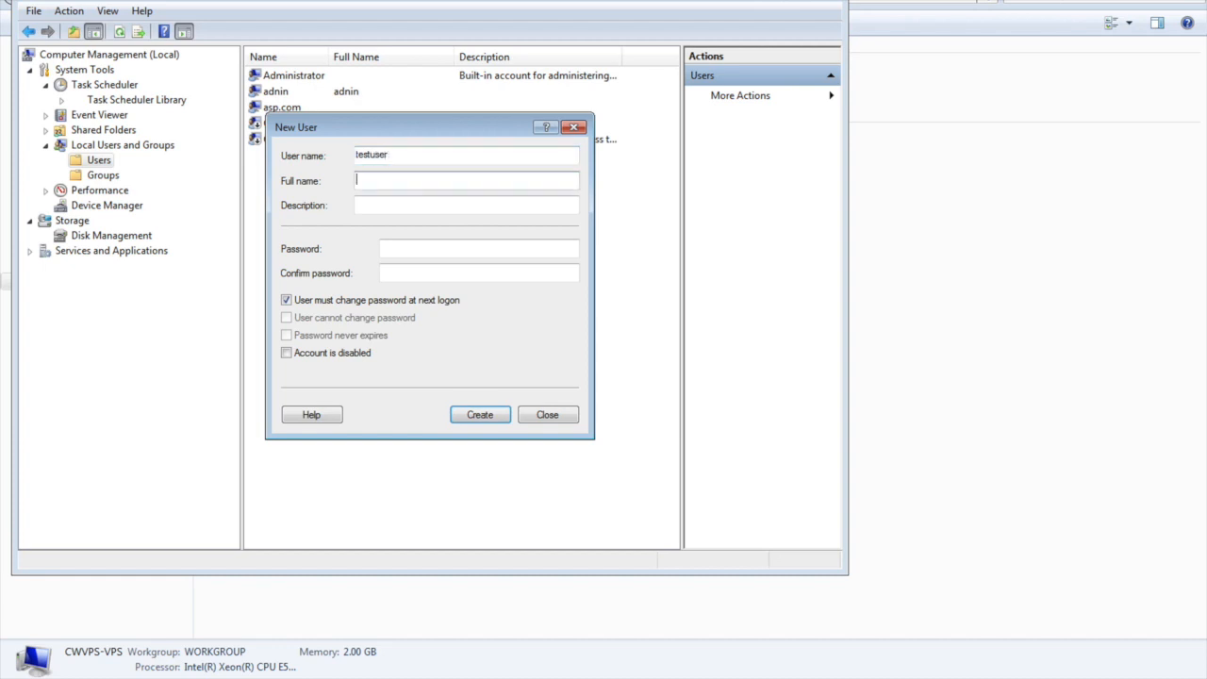
type("Test User")
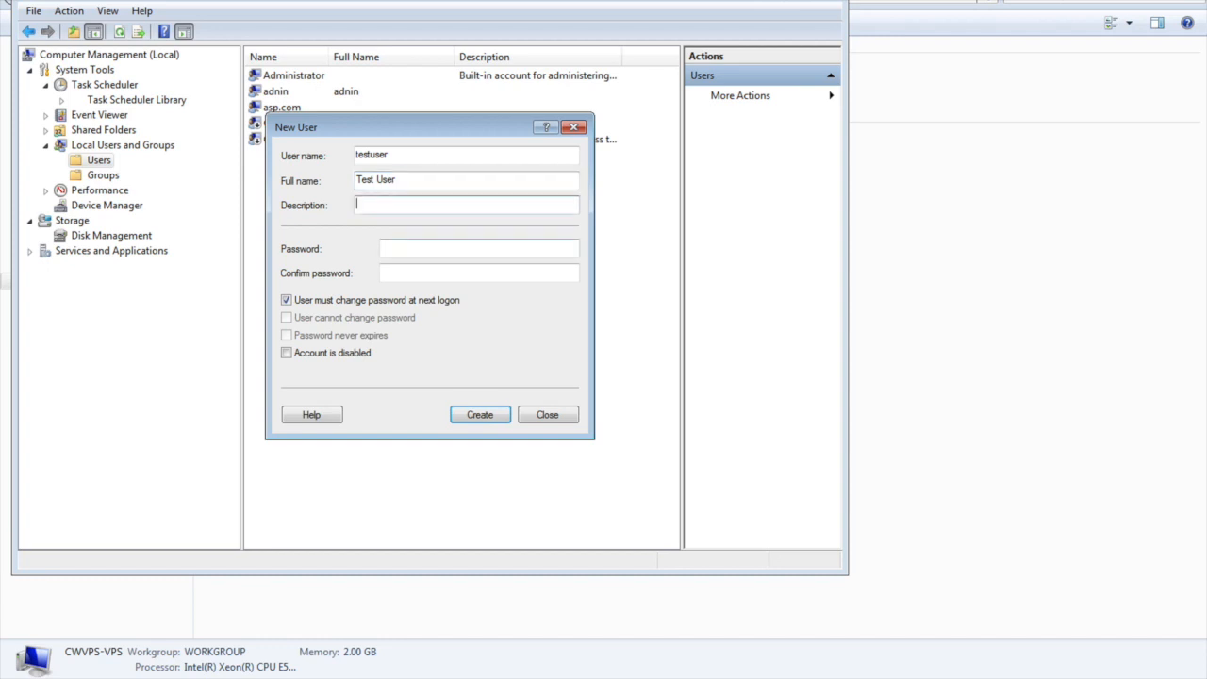
left_click(478, 248)
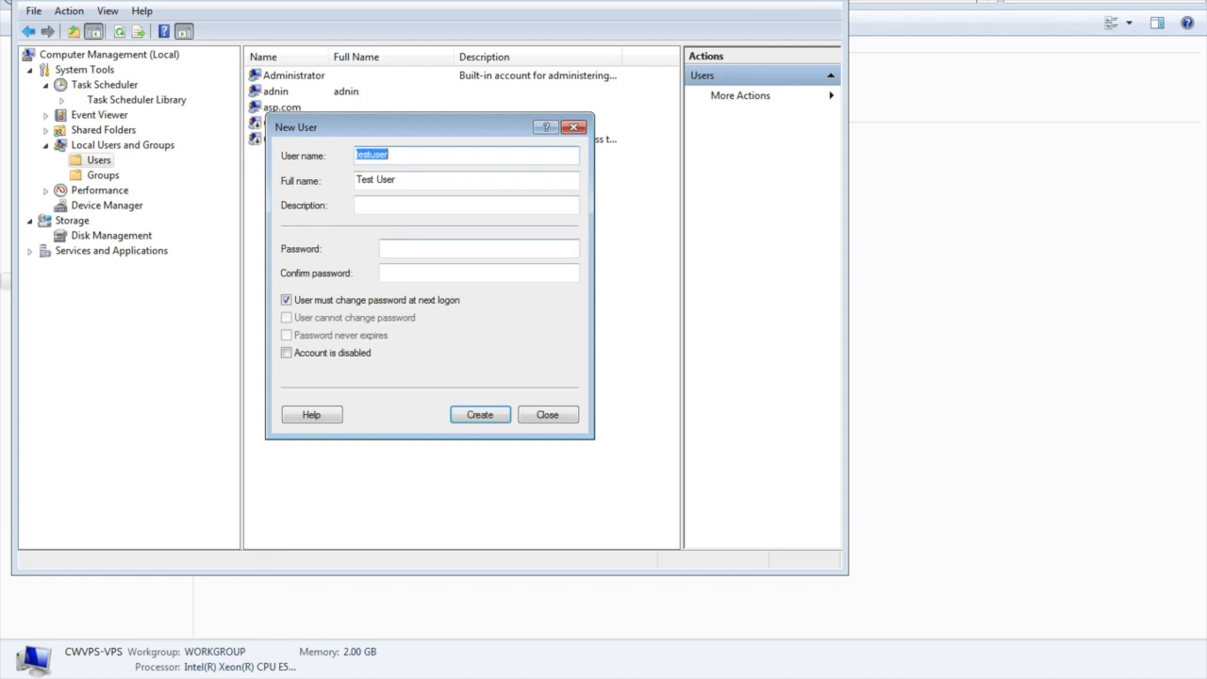
Toggle the password checkboxes so every password option ends up unchecked.
left_click(286, 300)
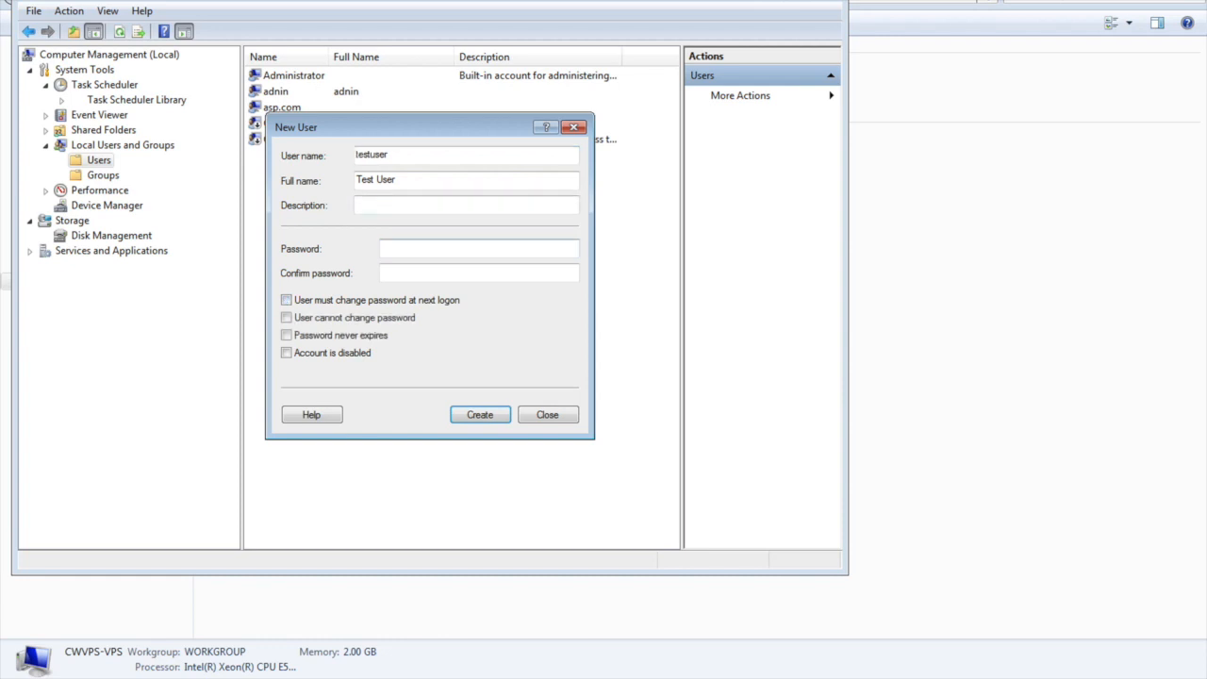
left_click(479, 248)
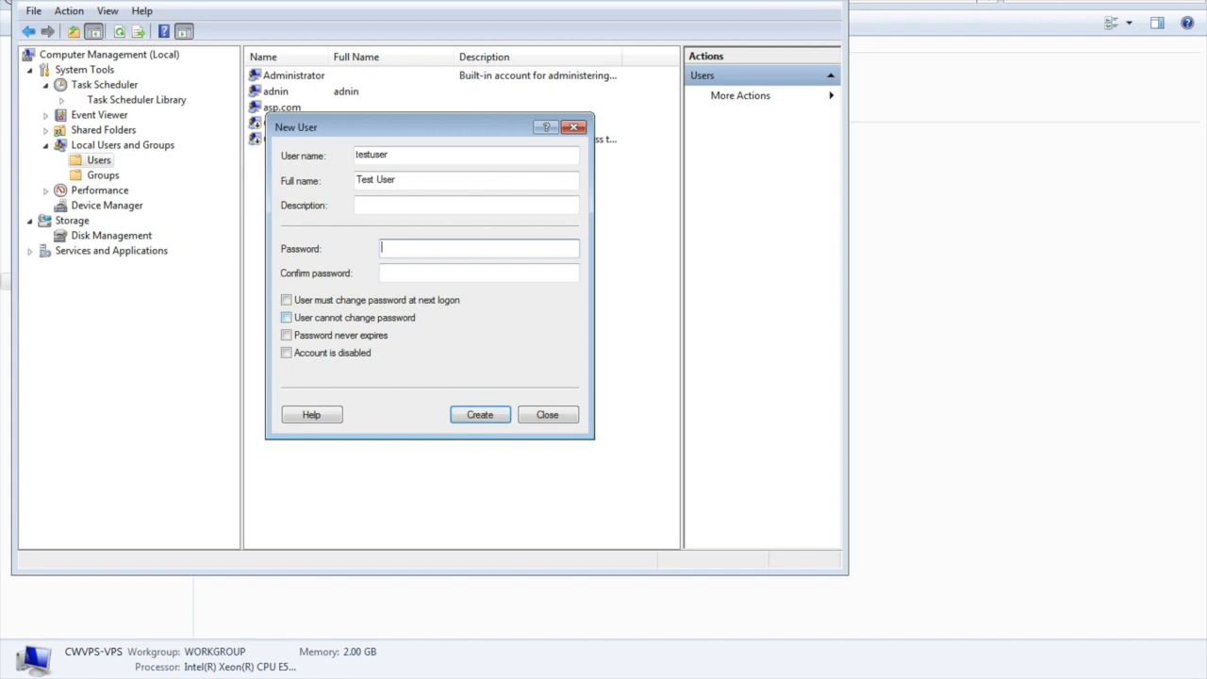
left_click(286, 317)
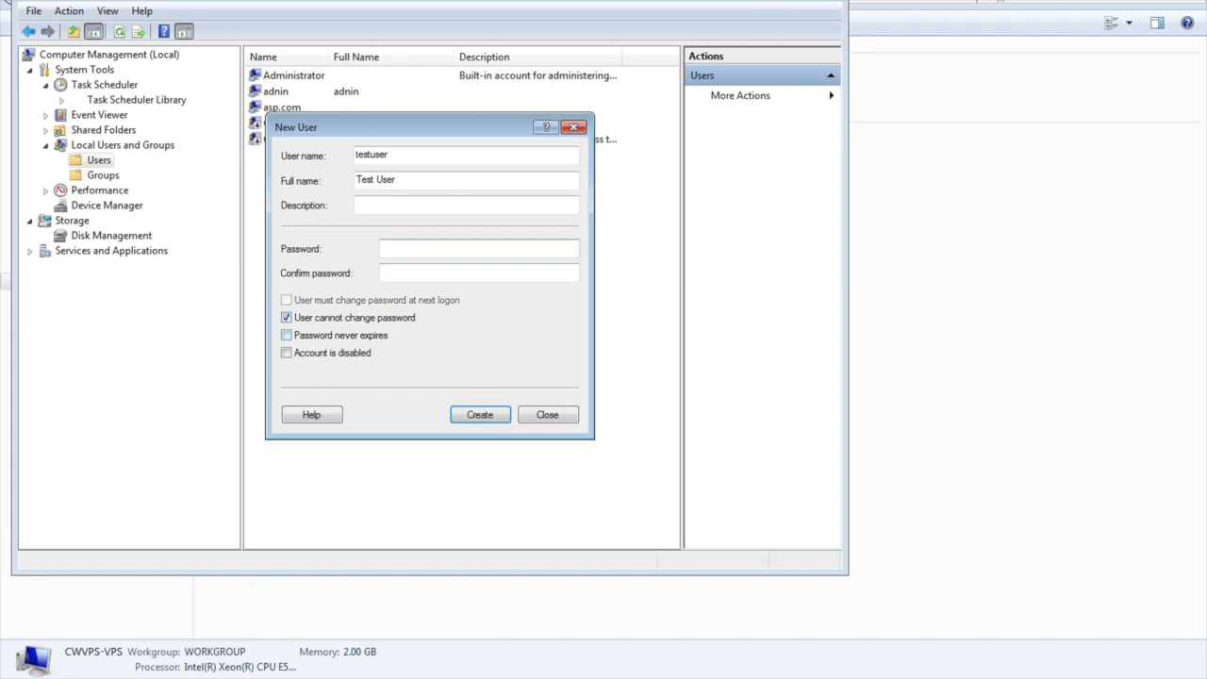
left_click(479, 249)
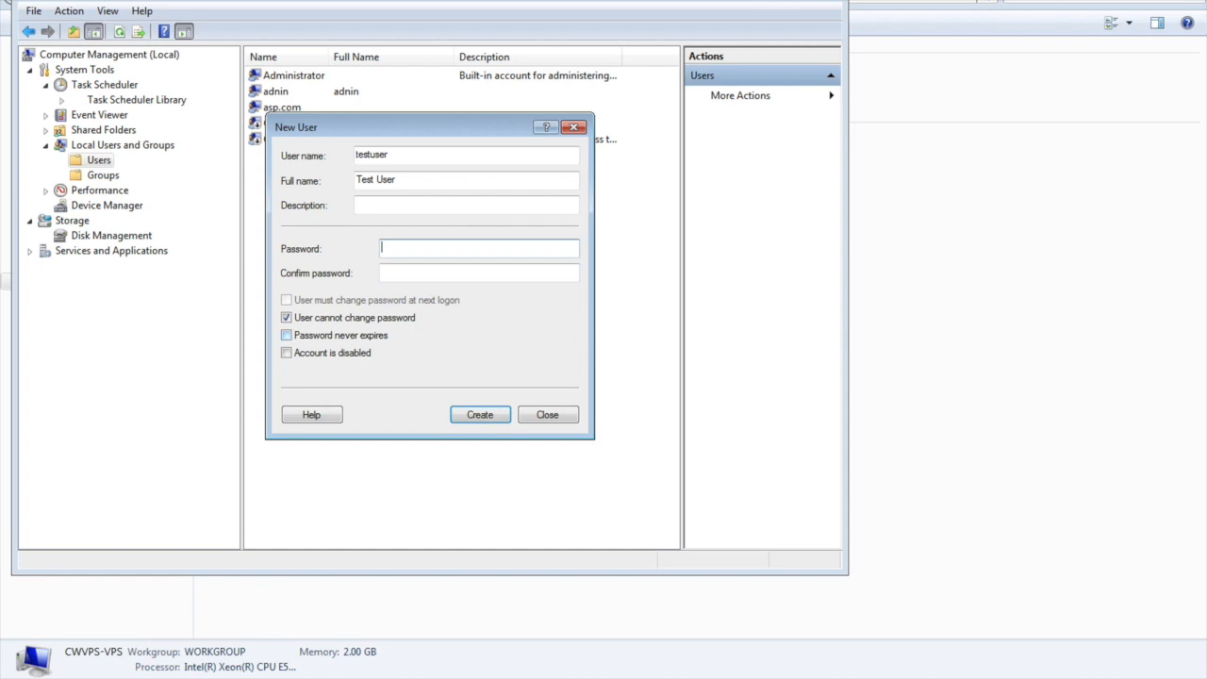
left_click(286, 317)
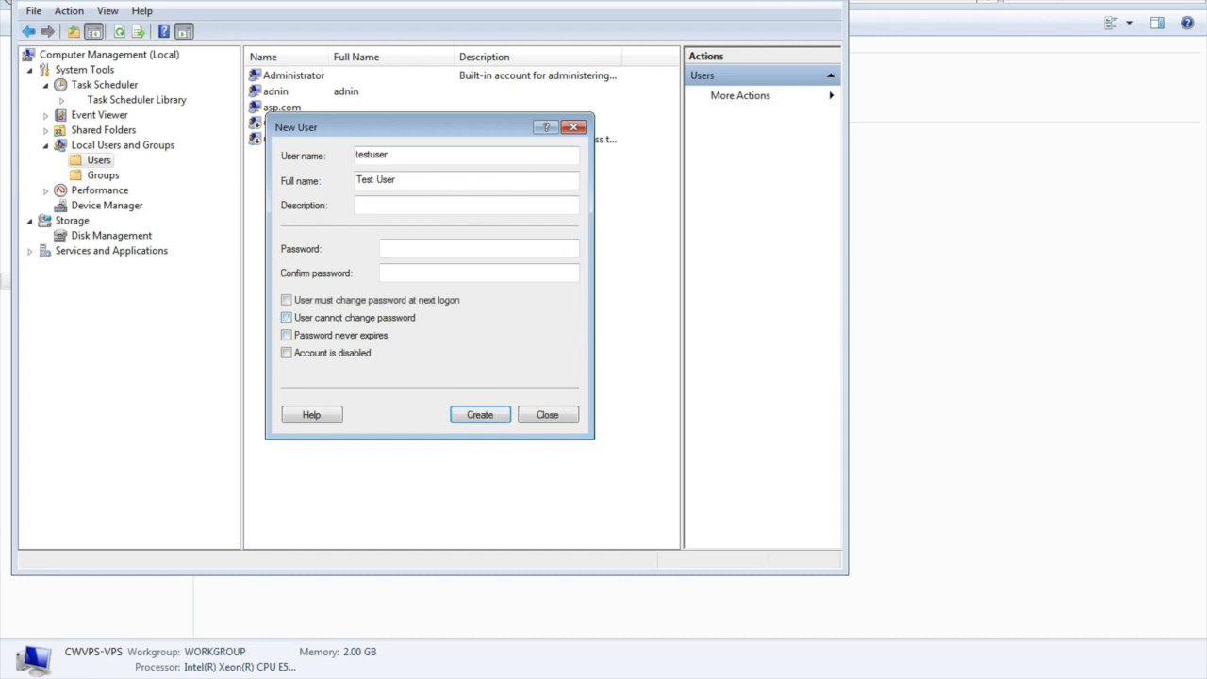
left_click(286, 335)
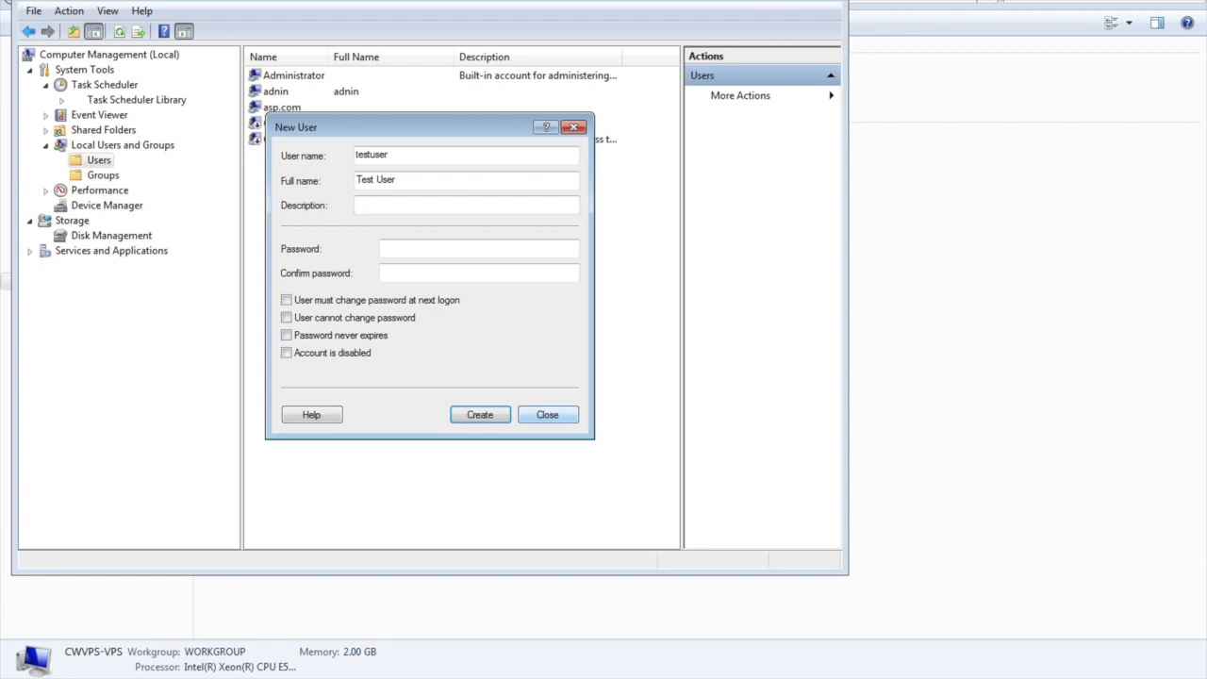
Discard the testuser draft and open adnin's Member Of tab to add a group.
left_click(479, 415)
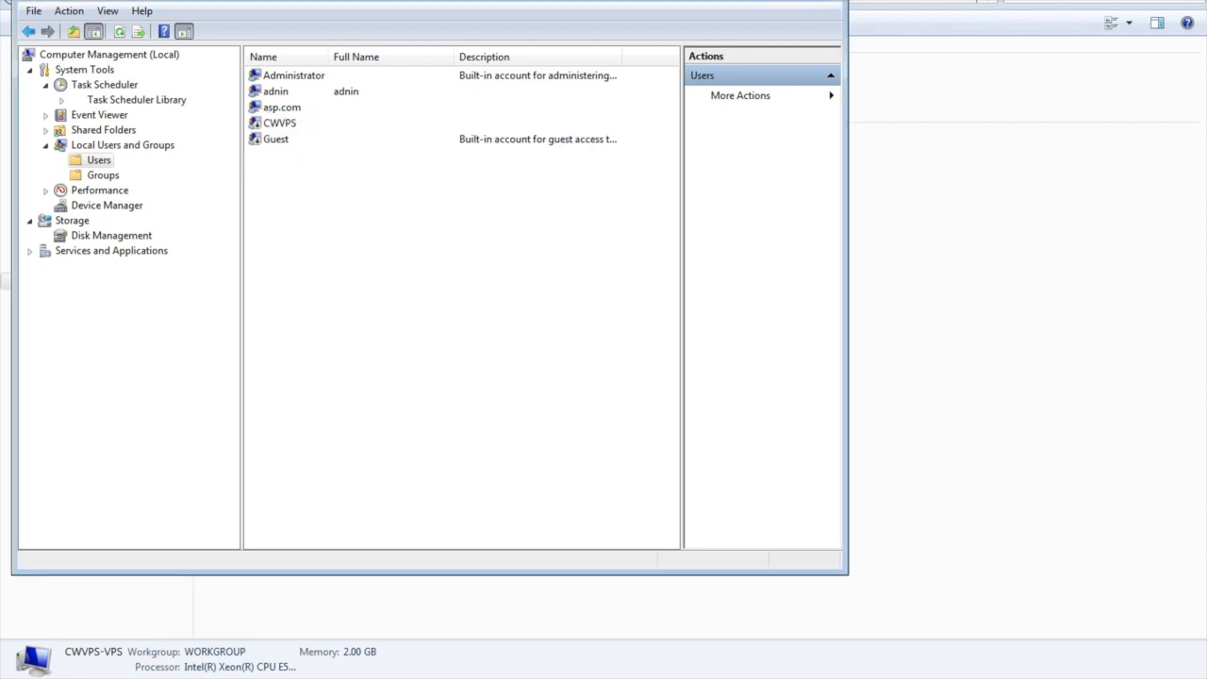
left_click(276, 91)
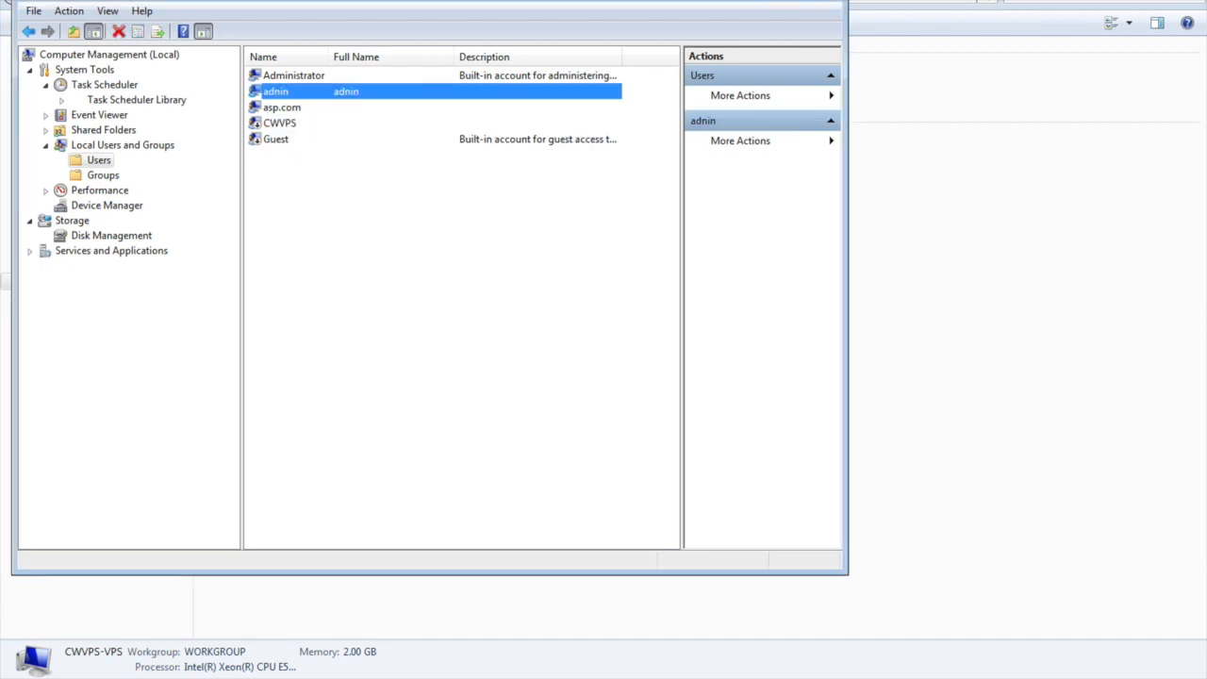
right_click(275, 90)
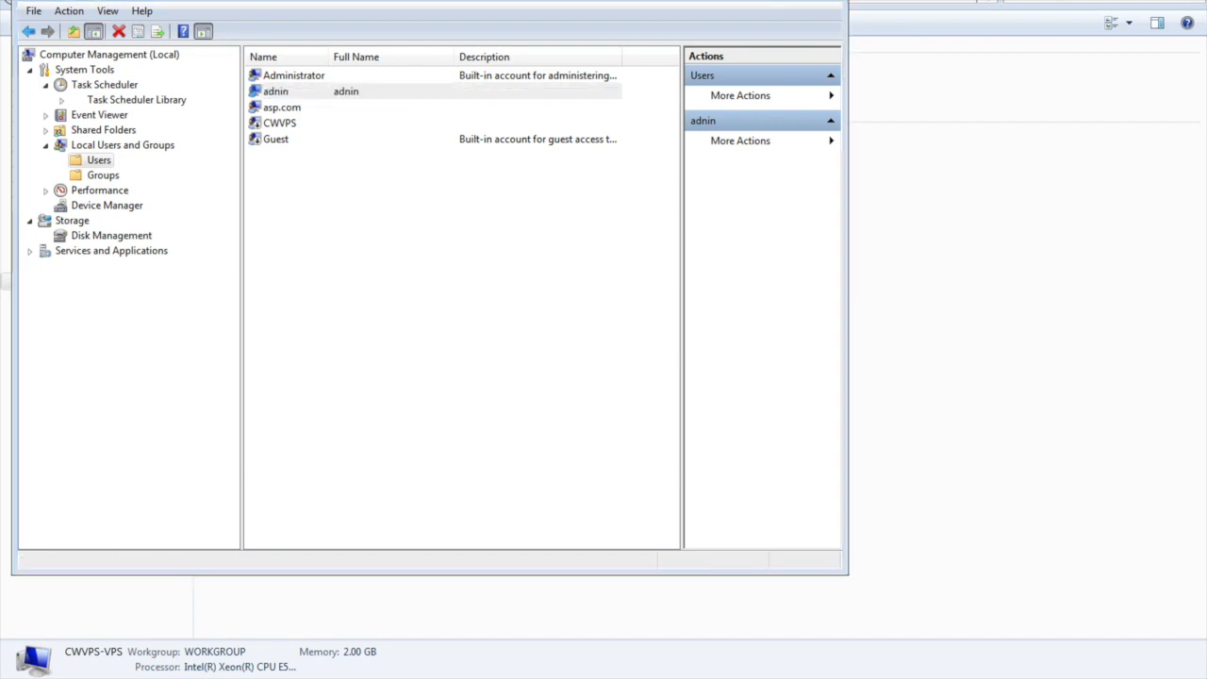
double_click(276, 90)
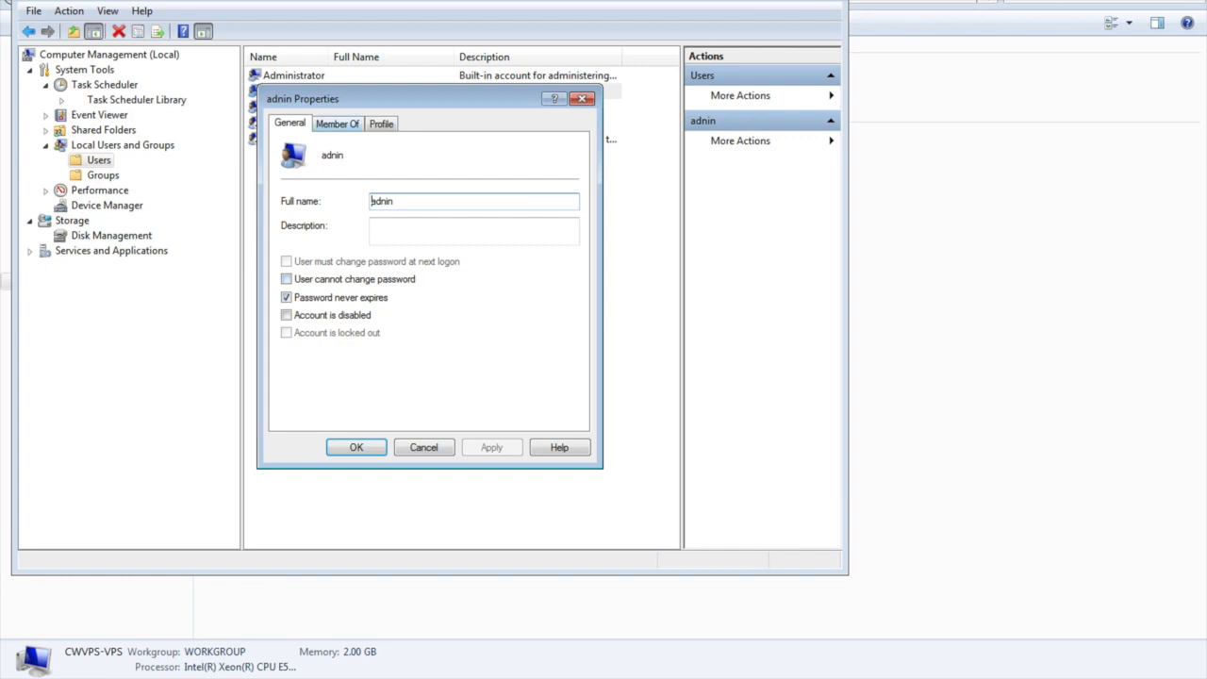
left_click(337, 124)
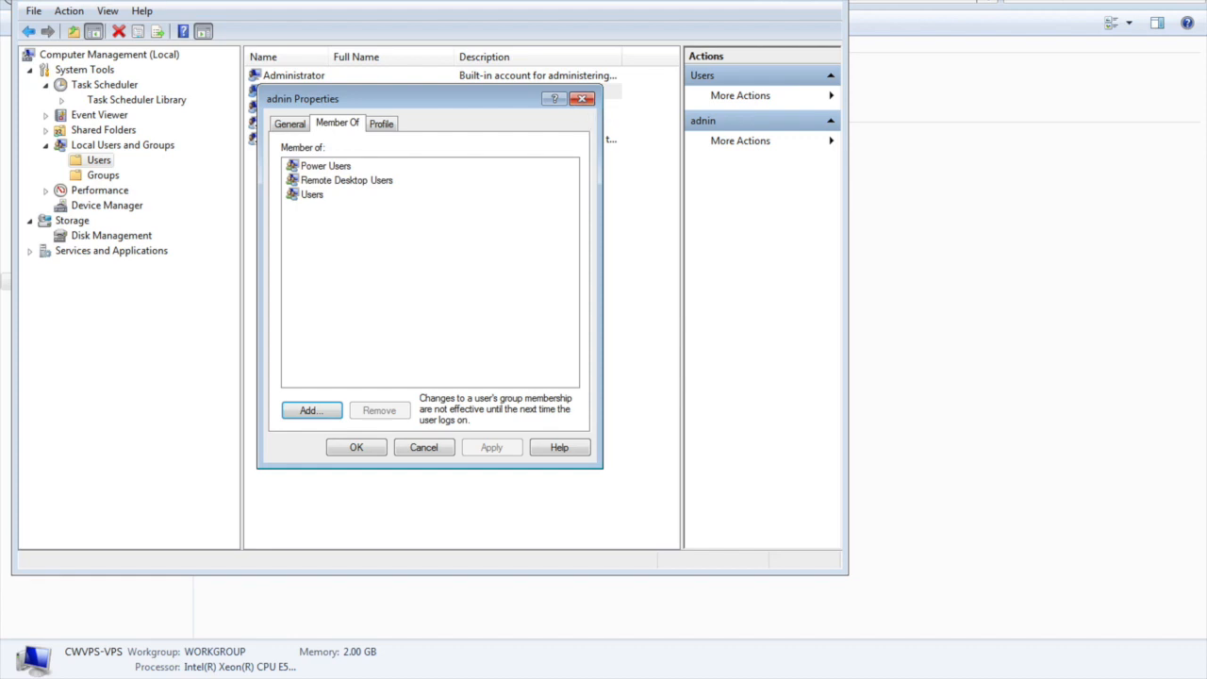
left_click(356, 447)
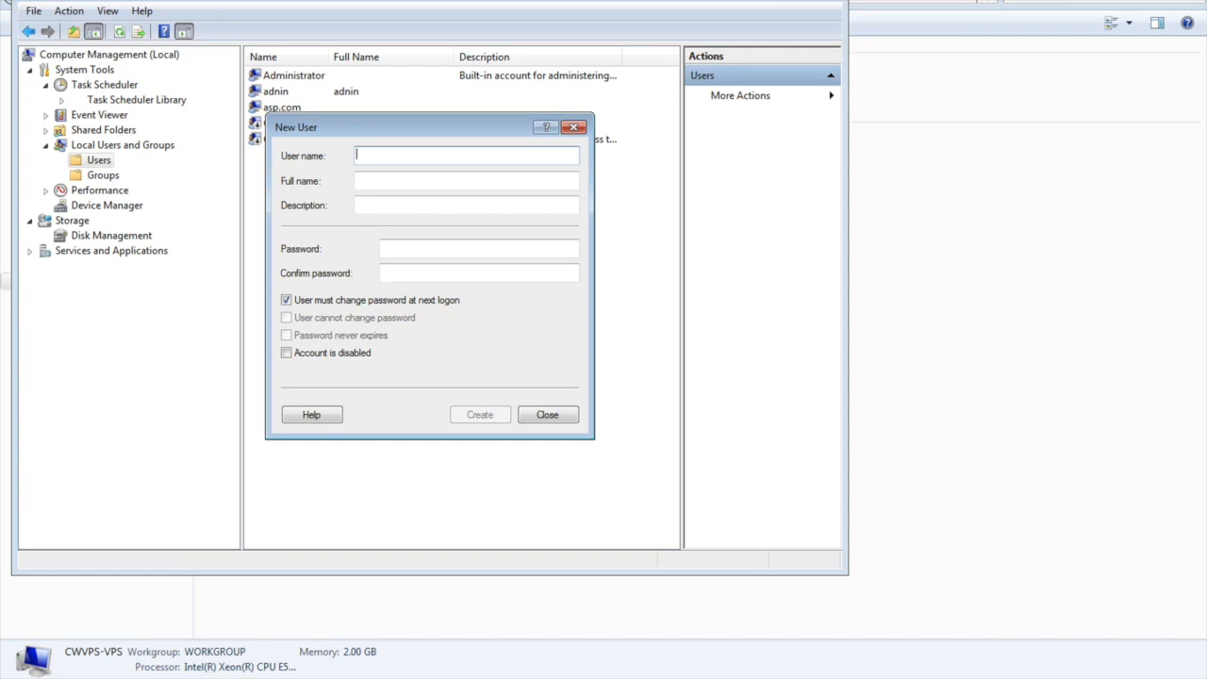
Create the testuser account with its full name and a password, then close the form.
type("T")
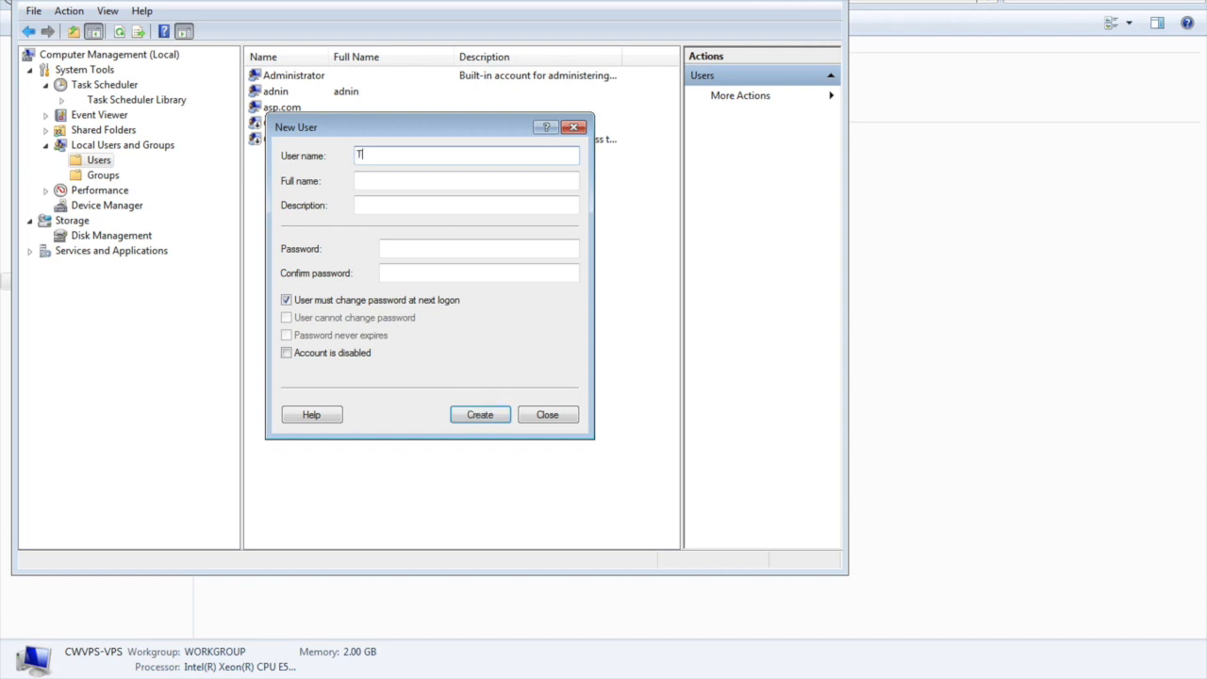
type("E")
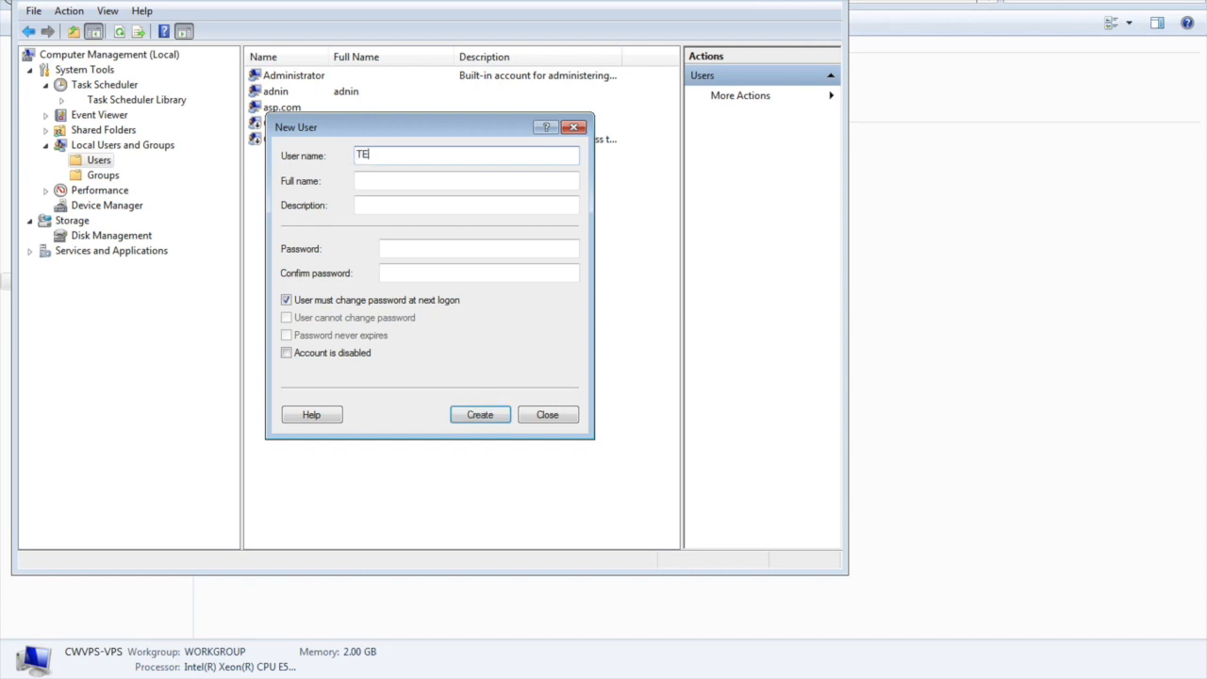
left_click(479, 415)
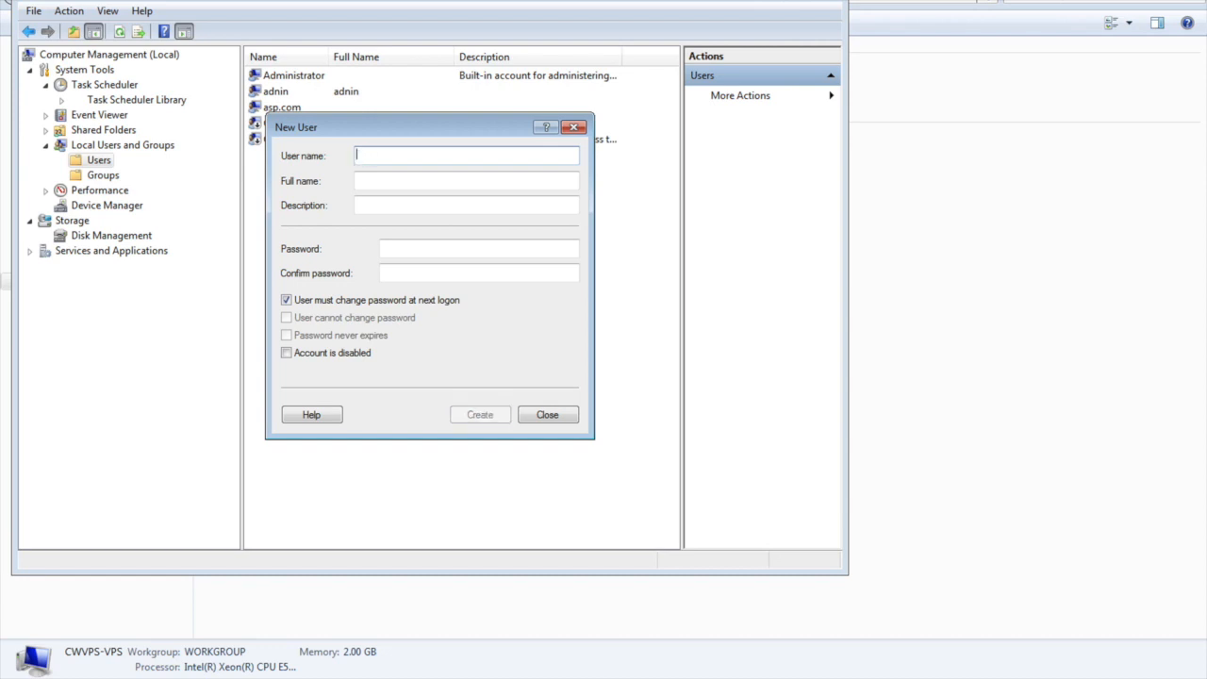
type("testuser")
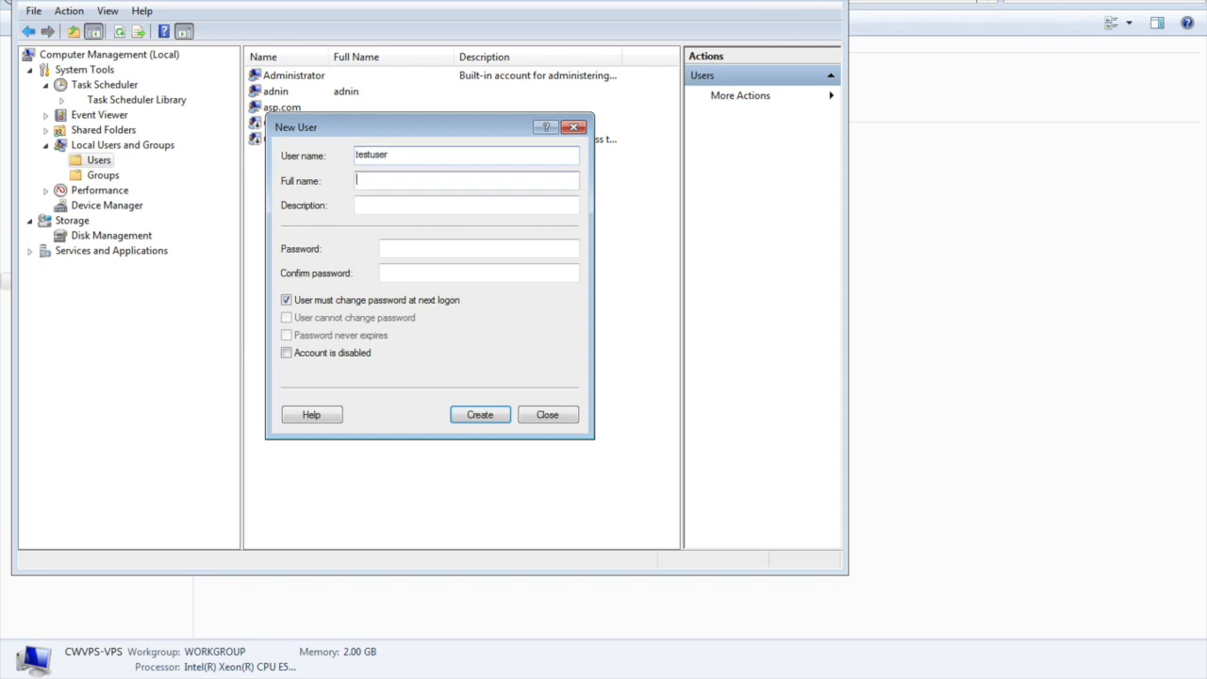
type("Test Usre")
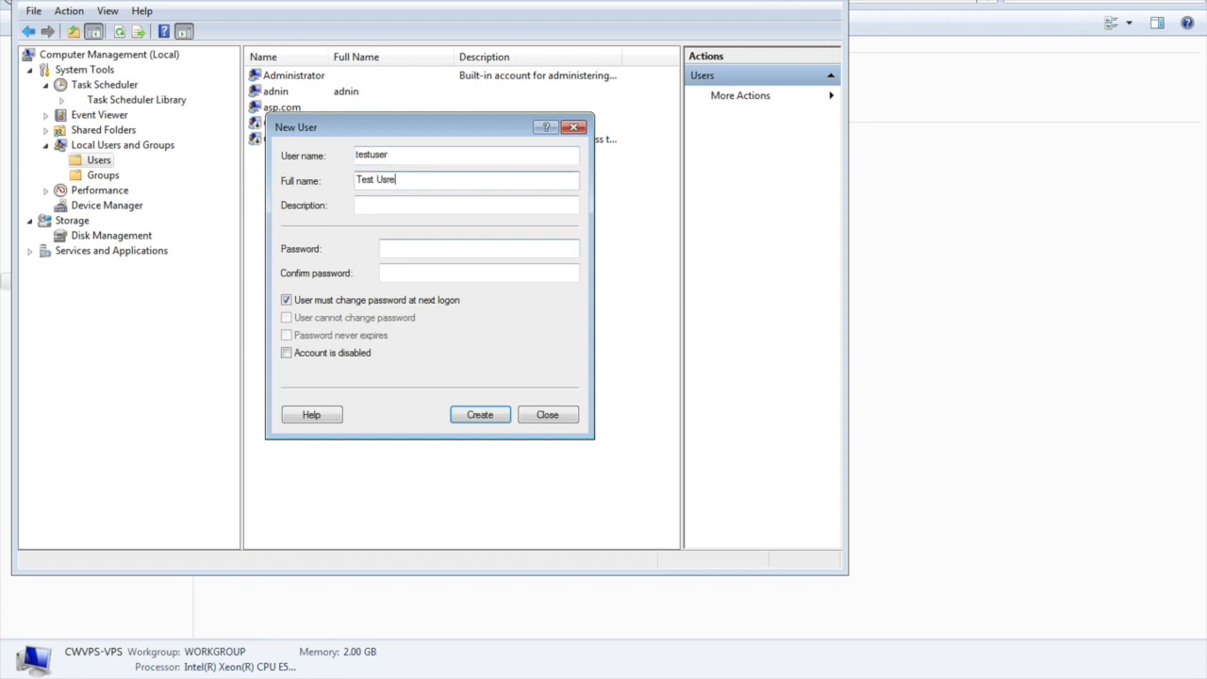
type("•")
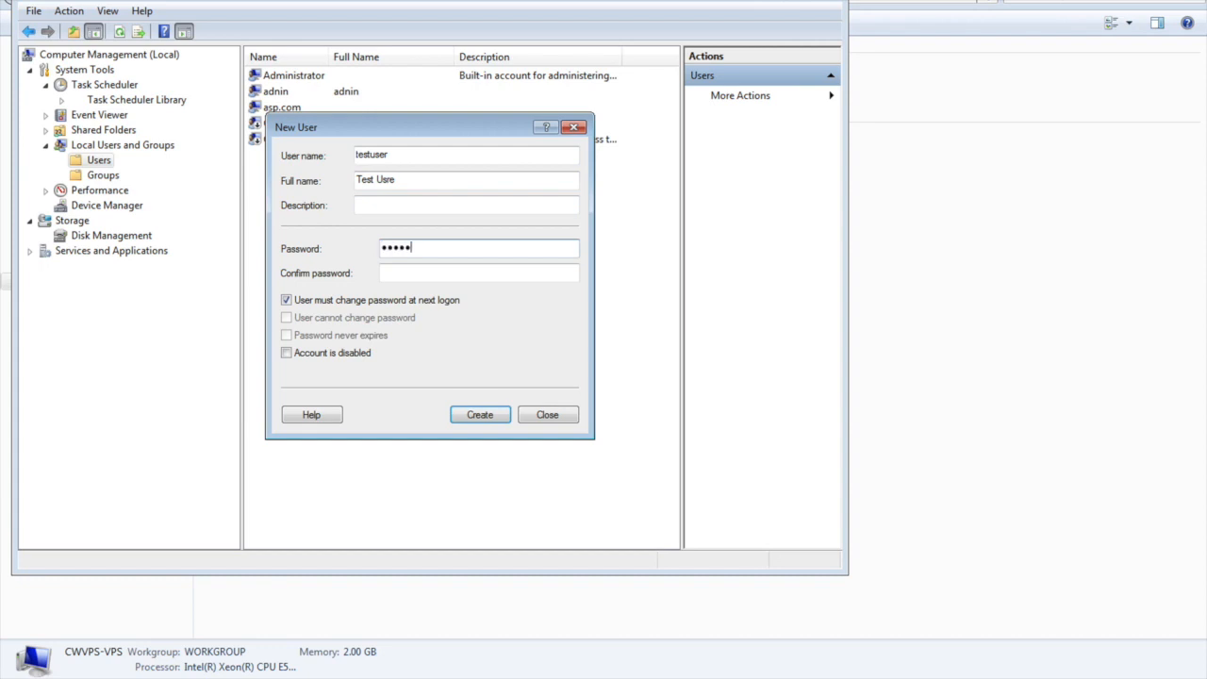
type("••")
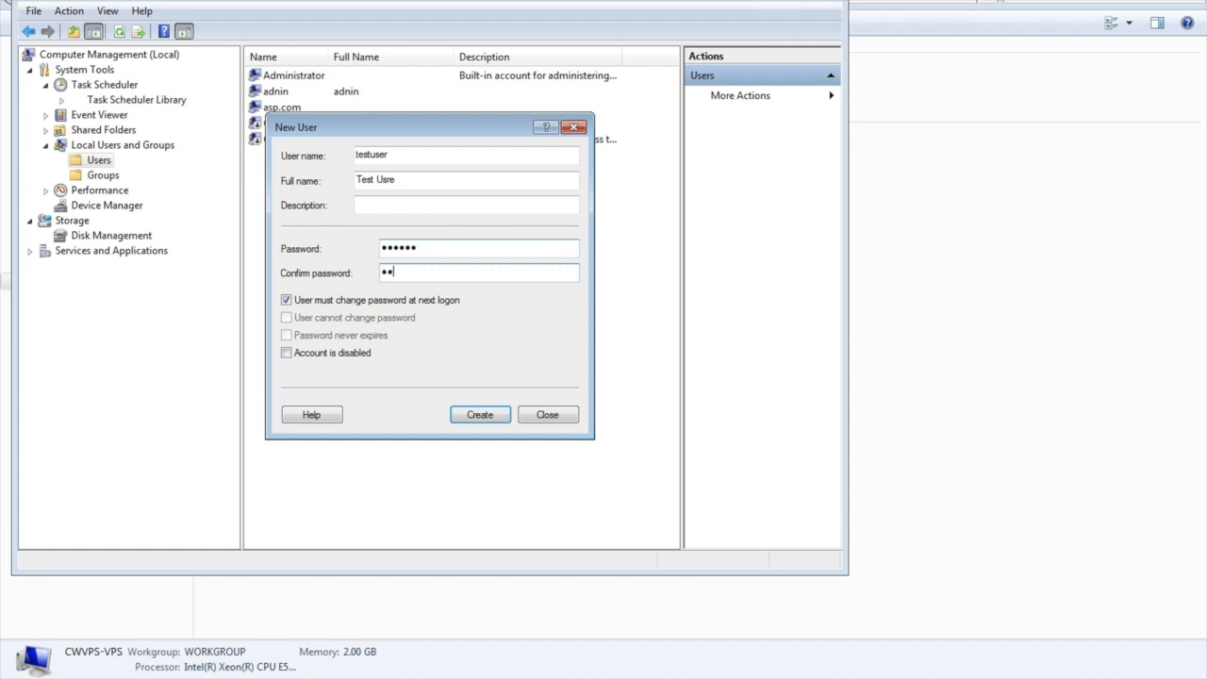
type("****")
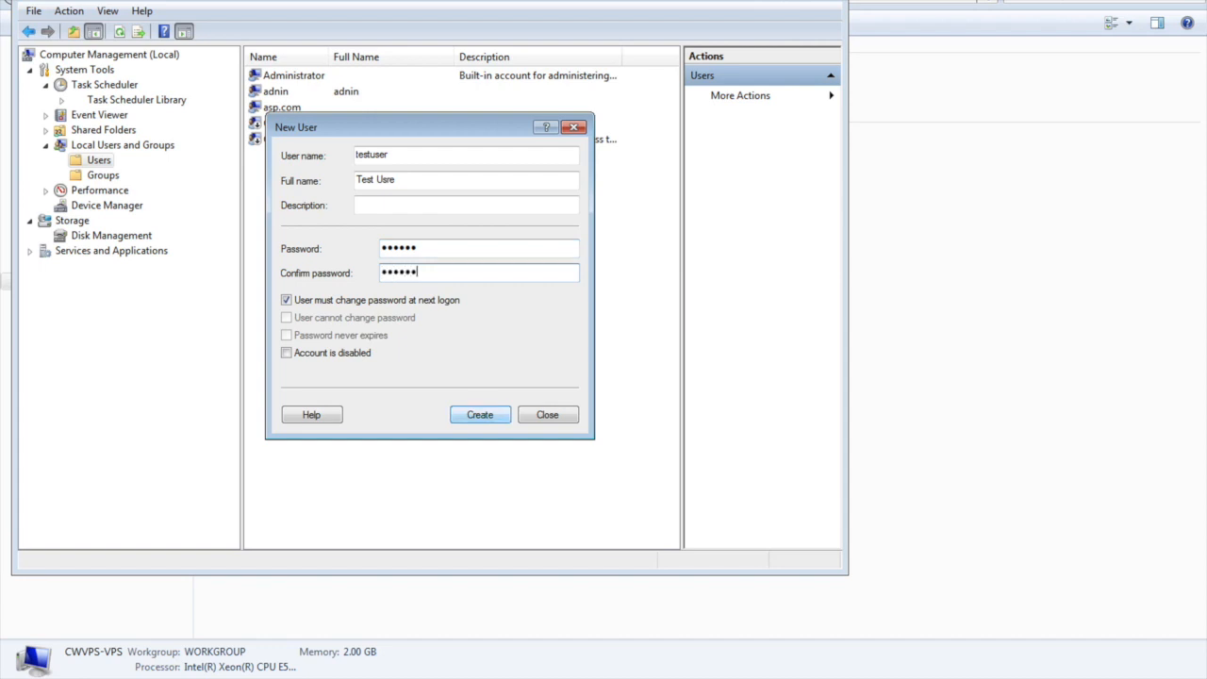
left_click(479, 415)
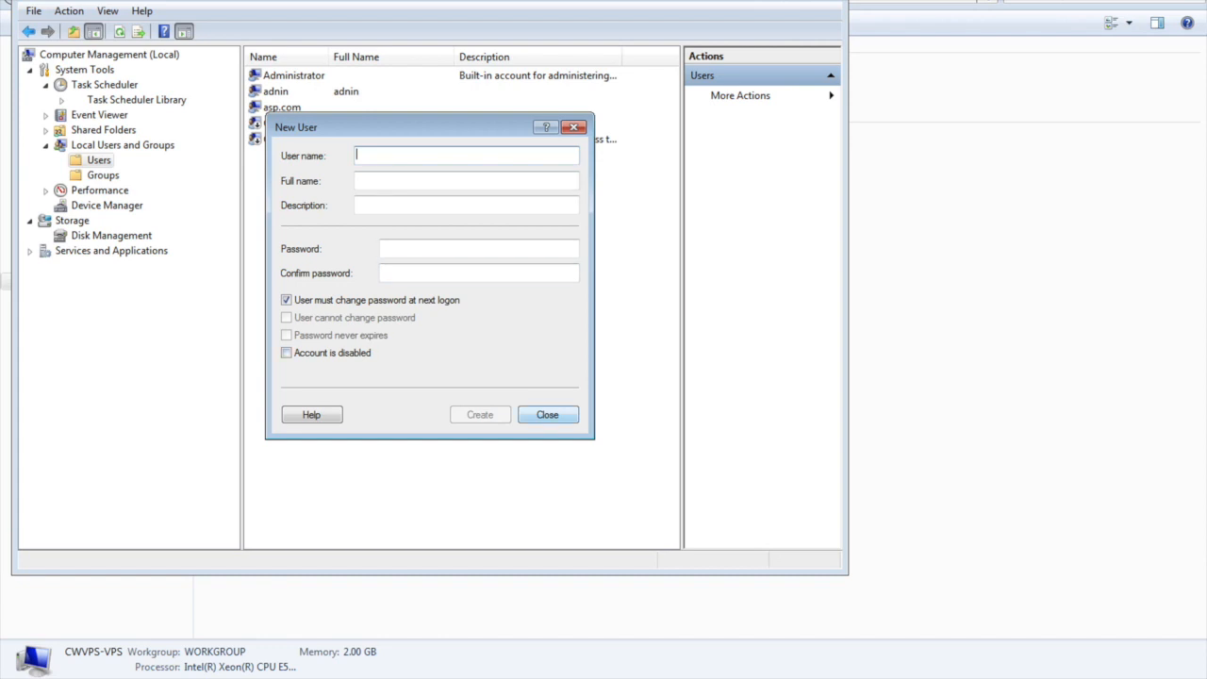
left_click(547, 415)
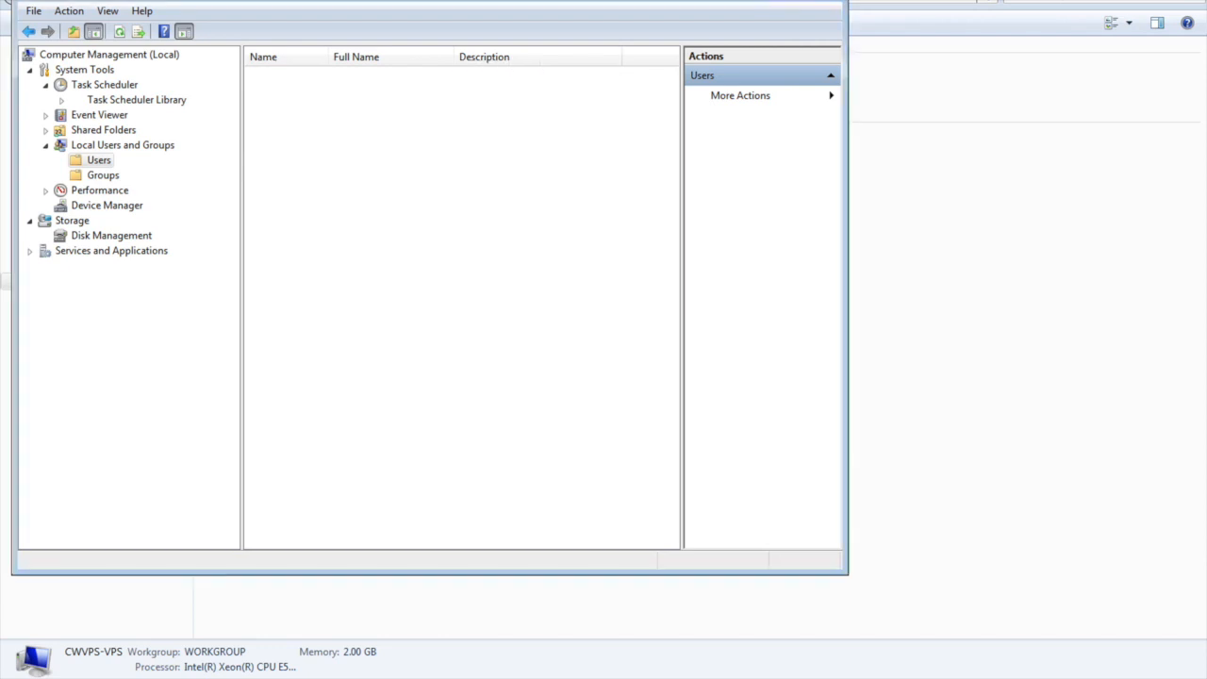
Open testuser's properties and view the groups it belongs to.
left_click(99, 160)
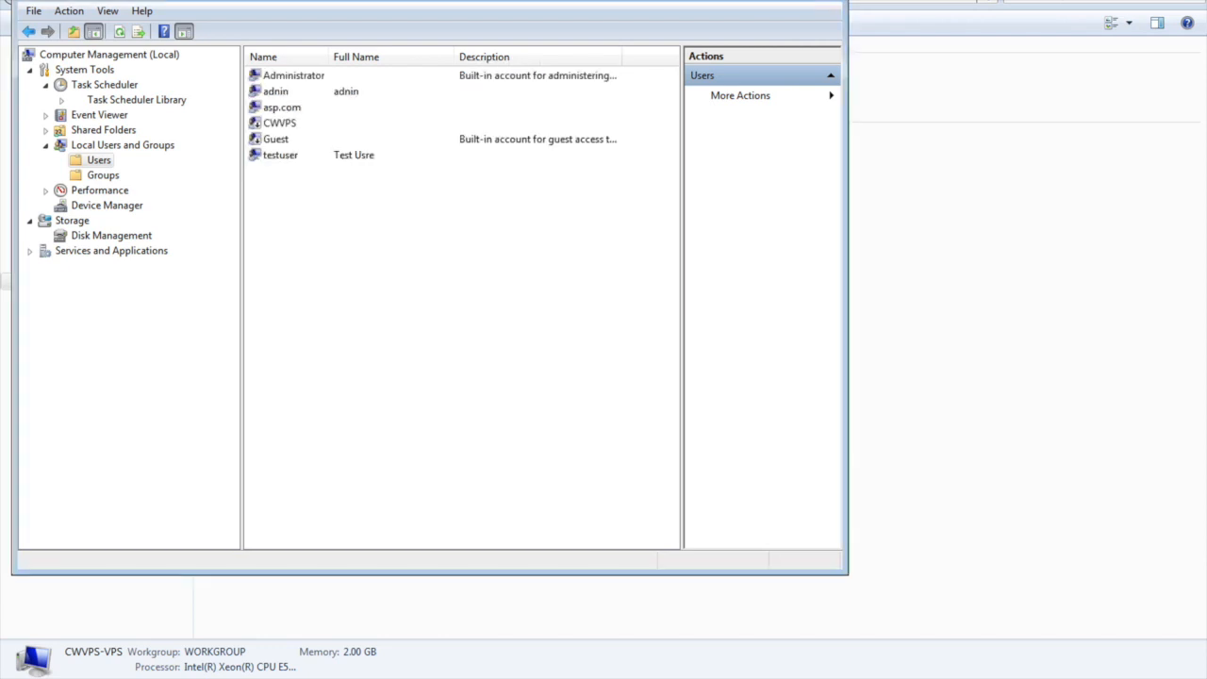
left_click(280, 154)
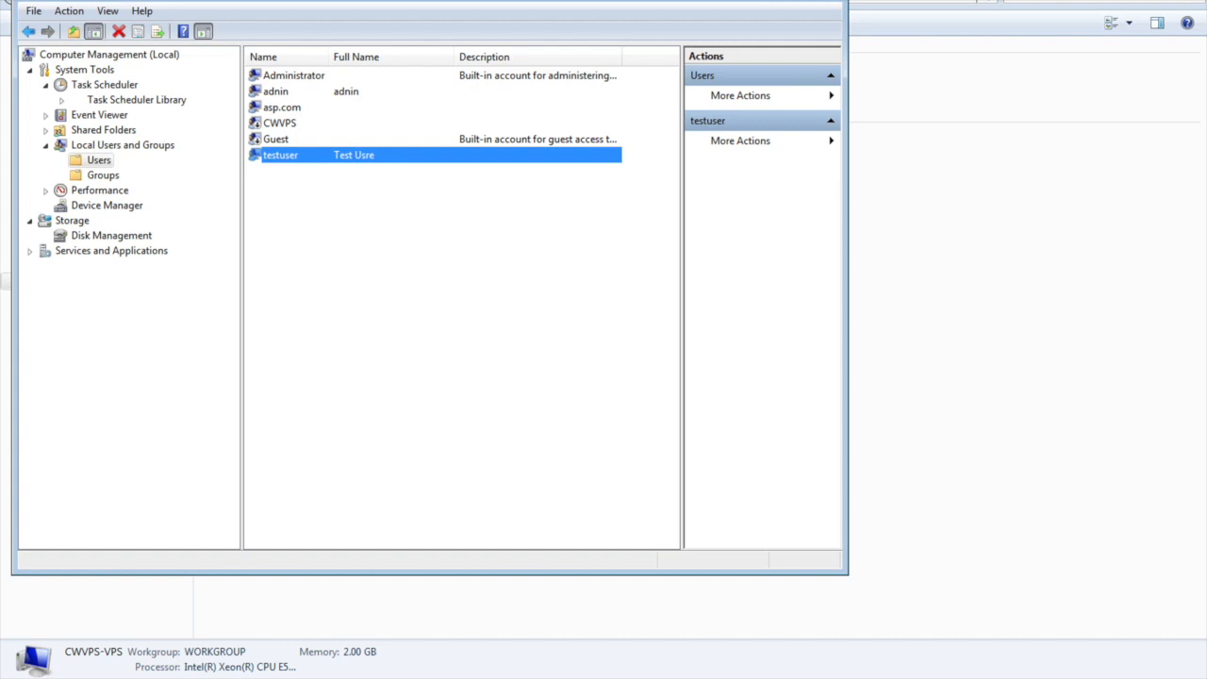
right_click(279, 155)
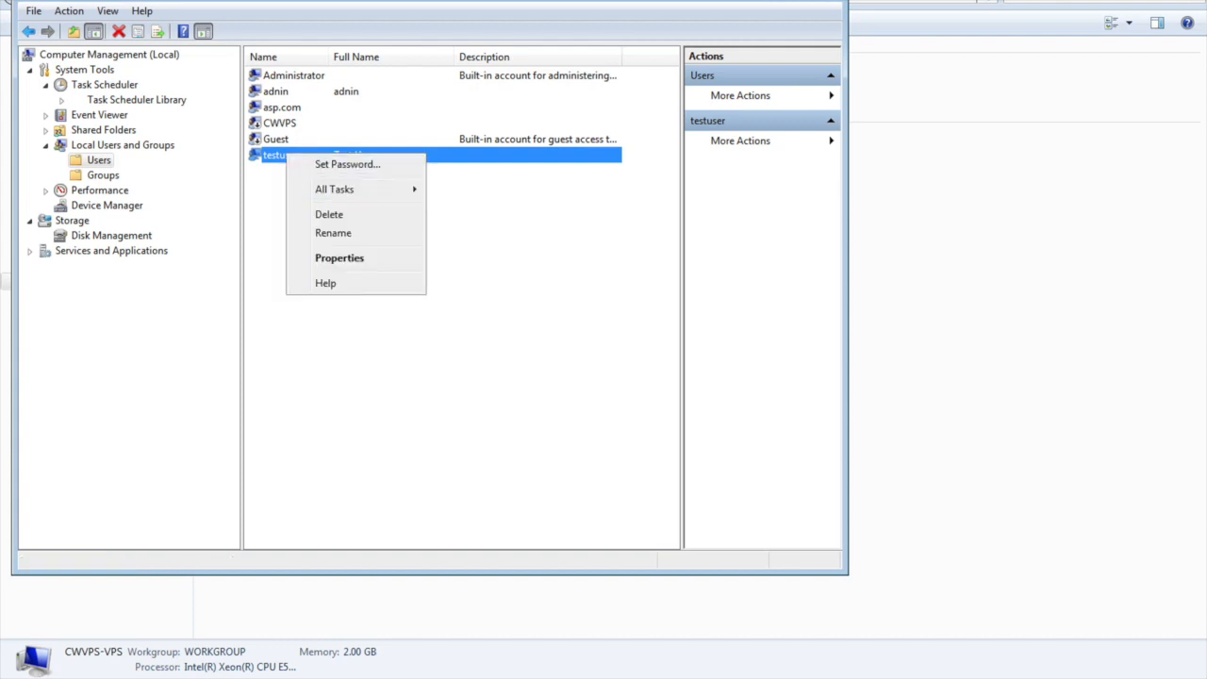
left_click(339, 258)
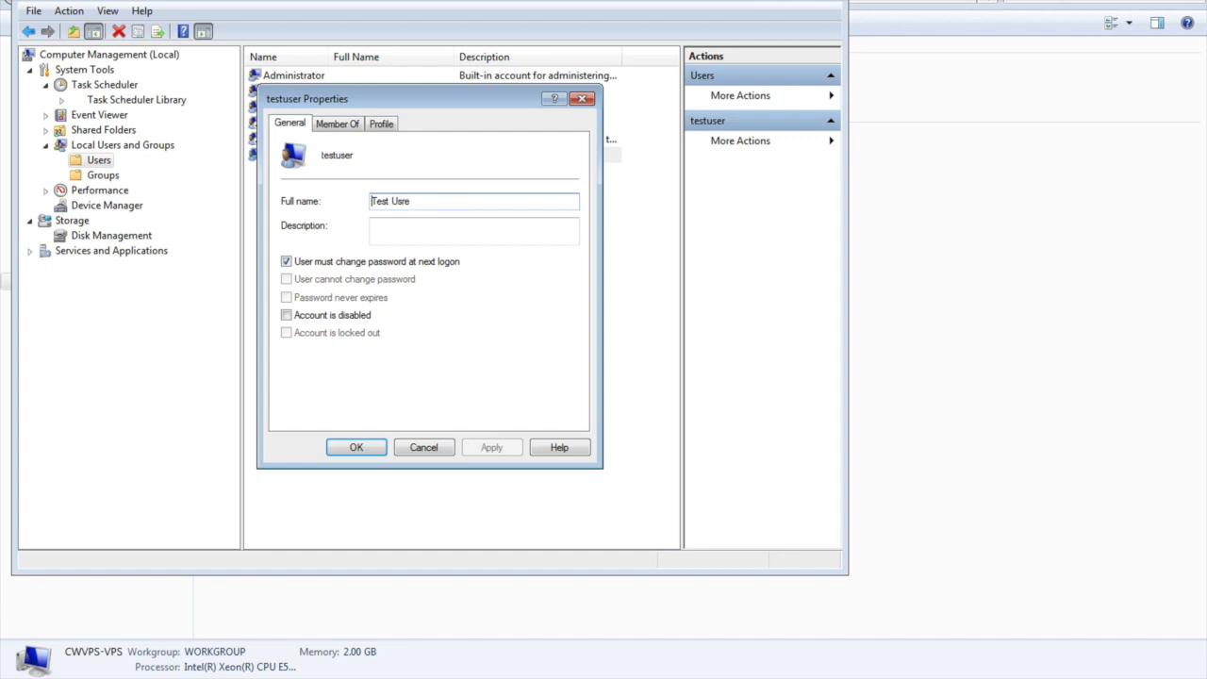
left_click(337, 123)
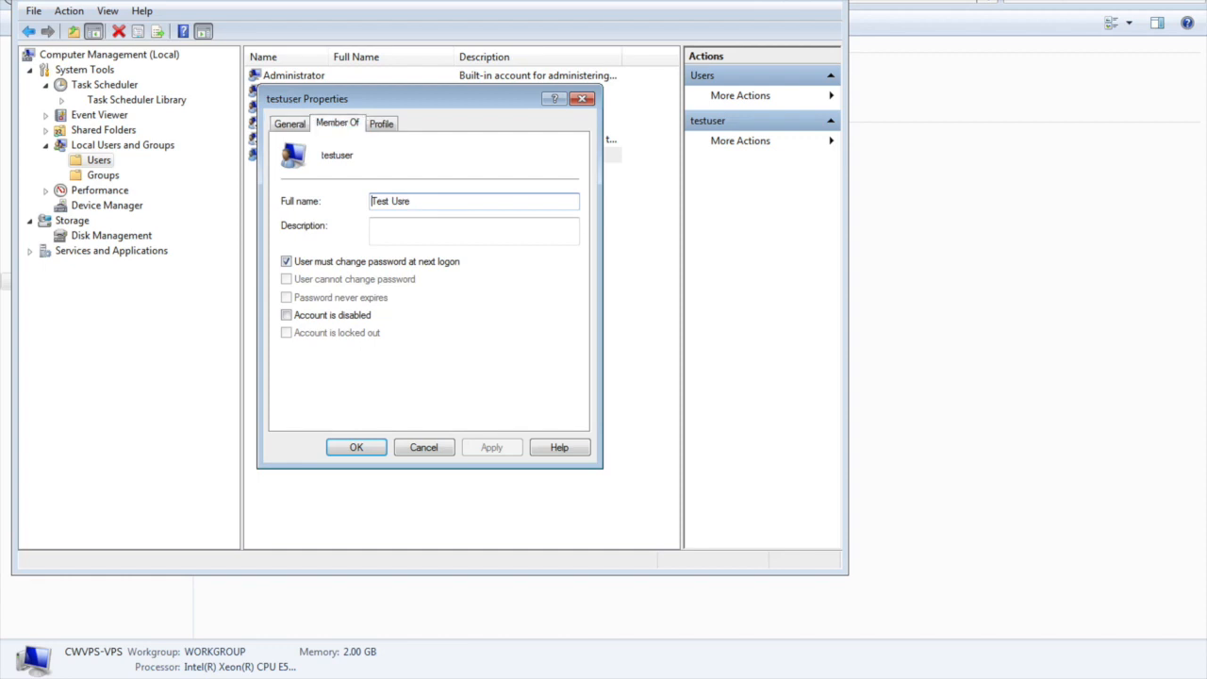
left_click(338, 124)
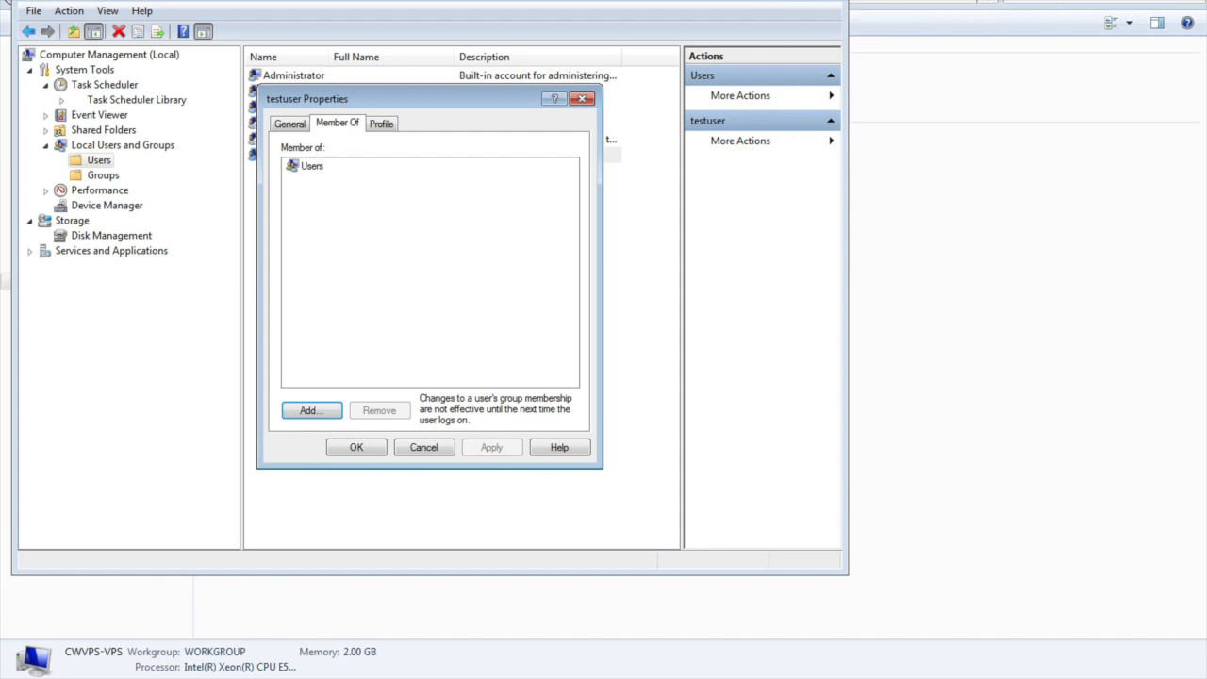
left_click(312, 165)
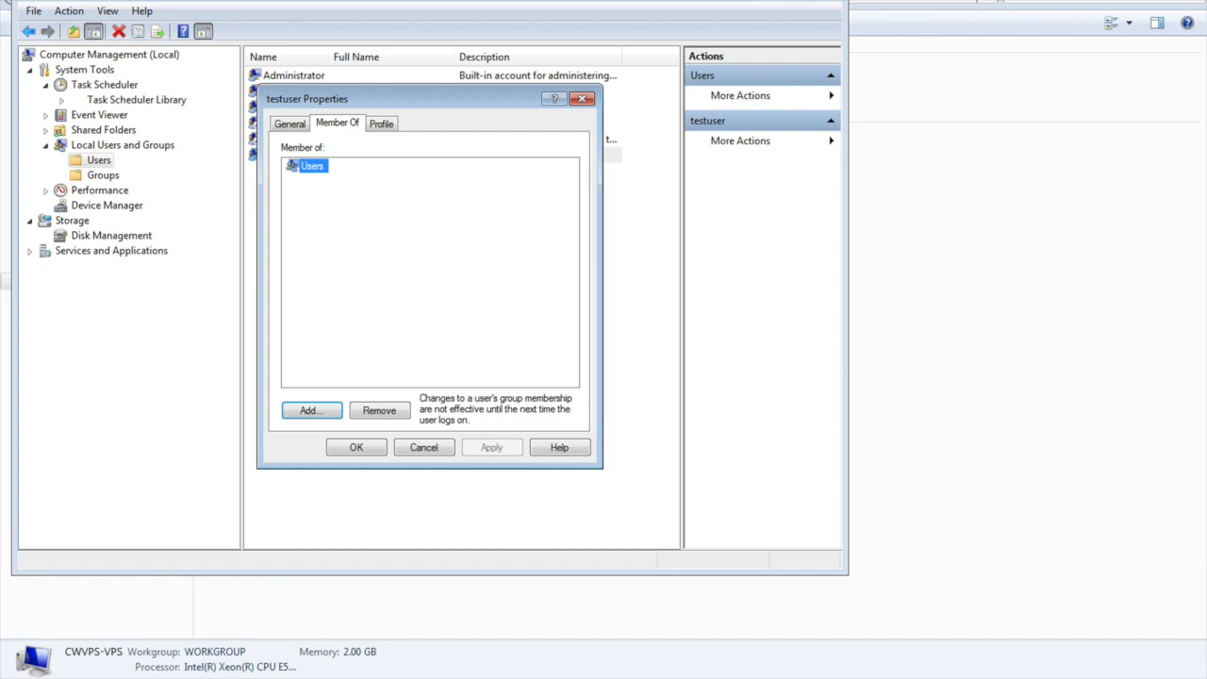
Add testuser to the Administrators group using the full group search.
left_click(310, 410)
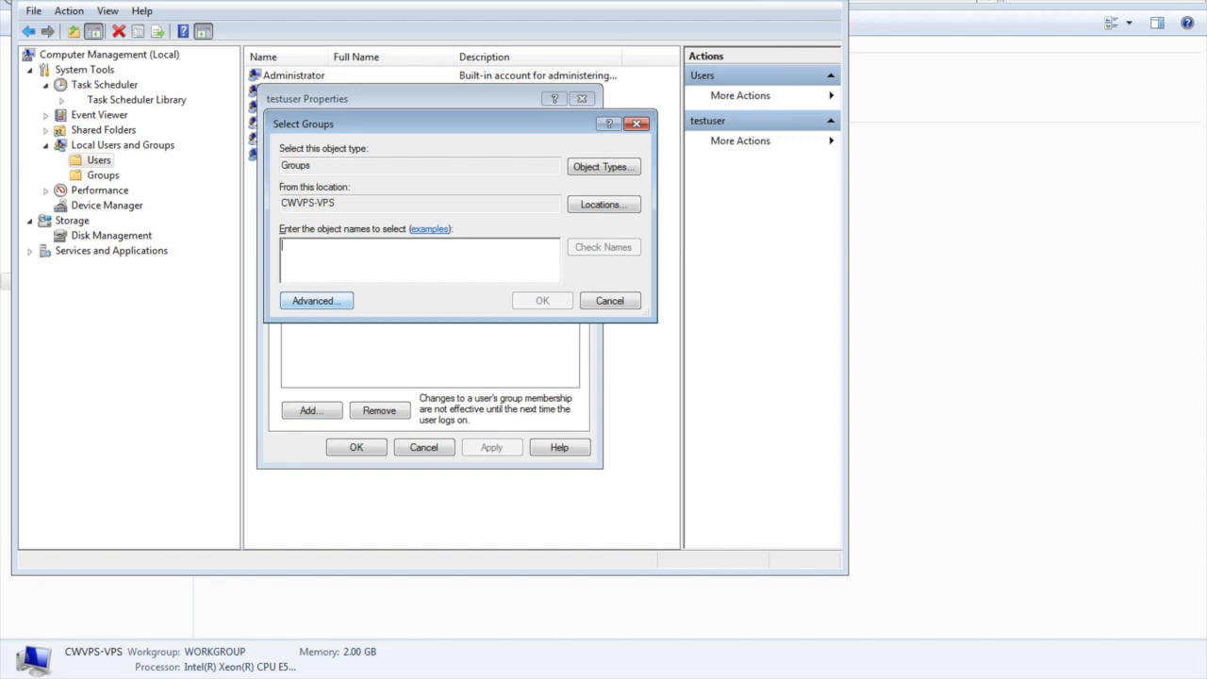
left_click(316, 300)
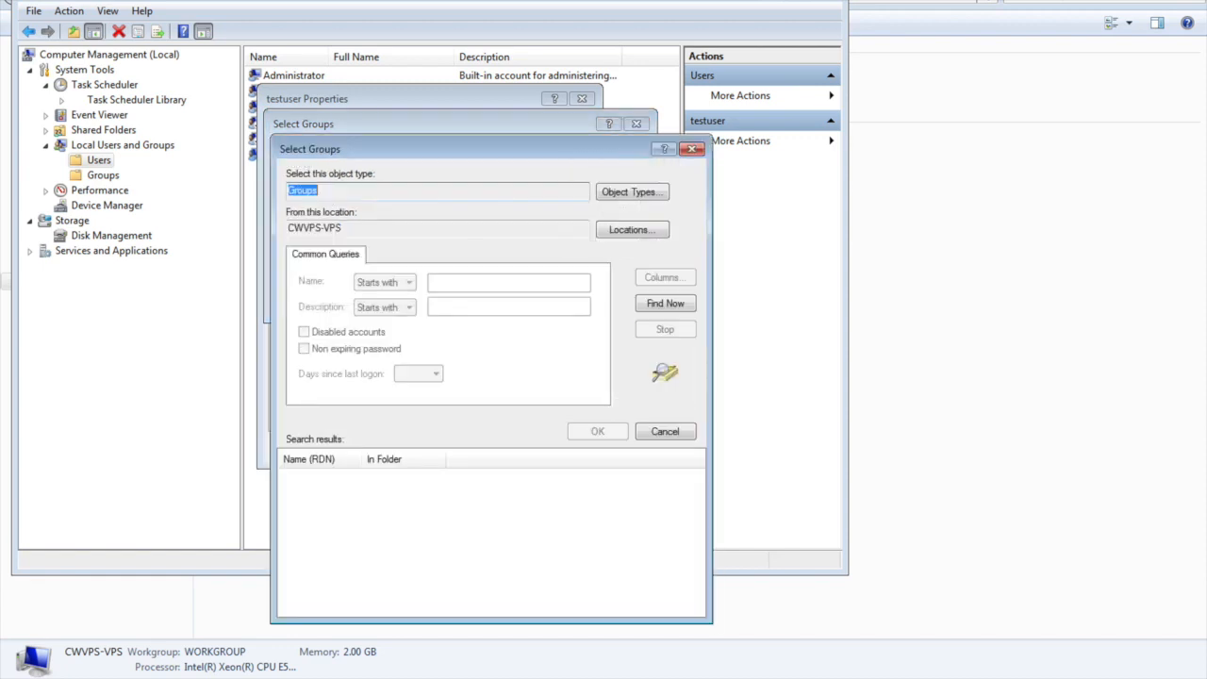
left_click(665, 303)
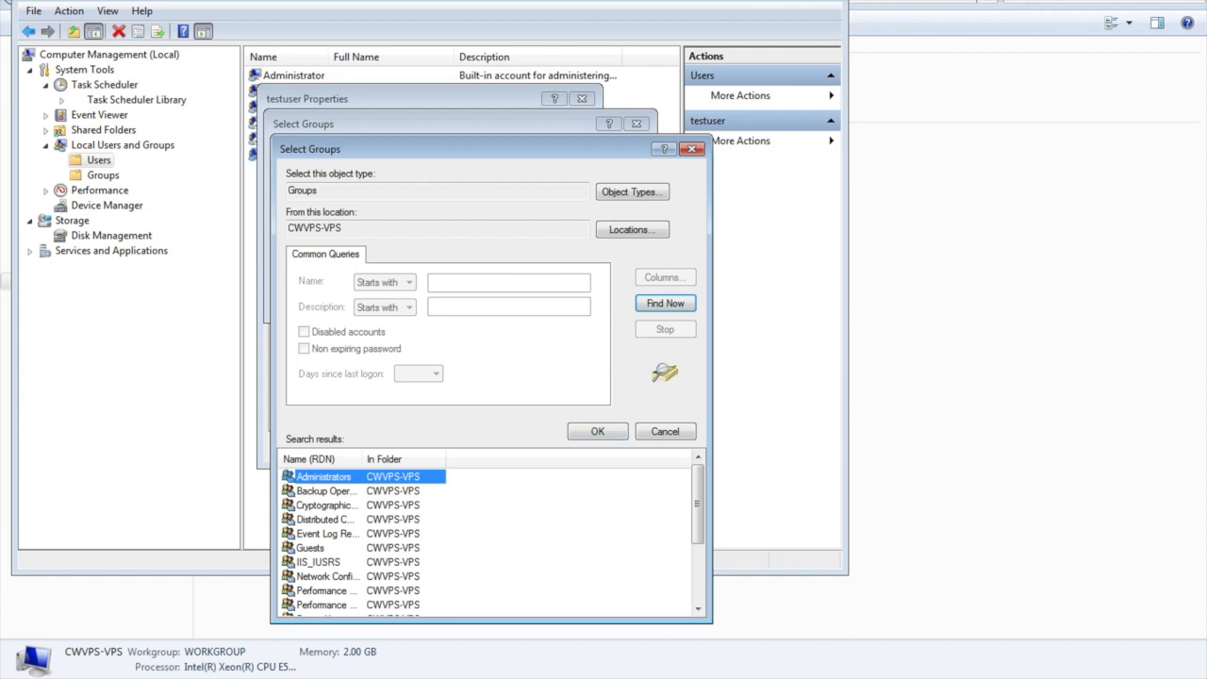
scroll("down", 3)
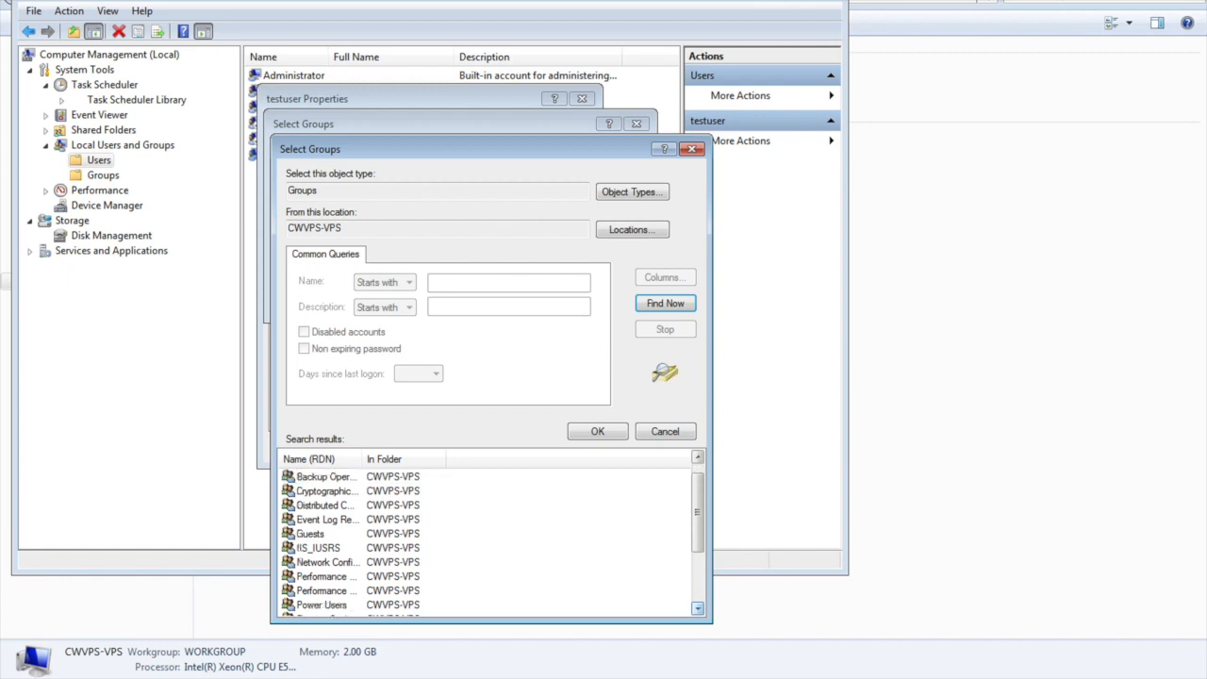
scroll("down", 3)
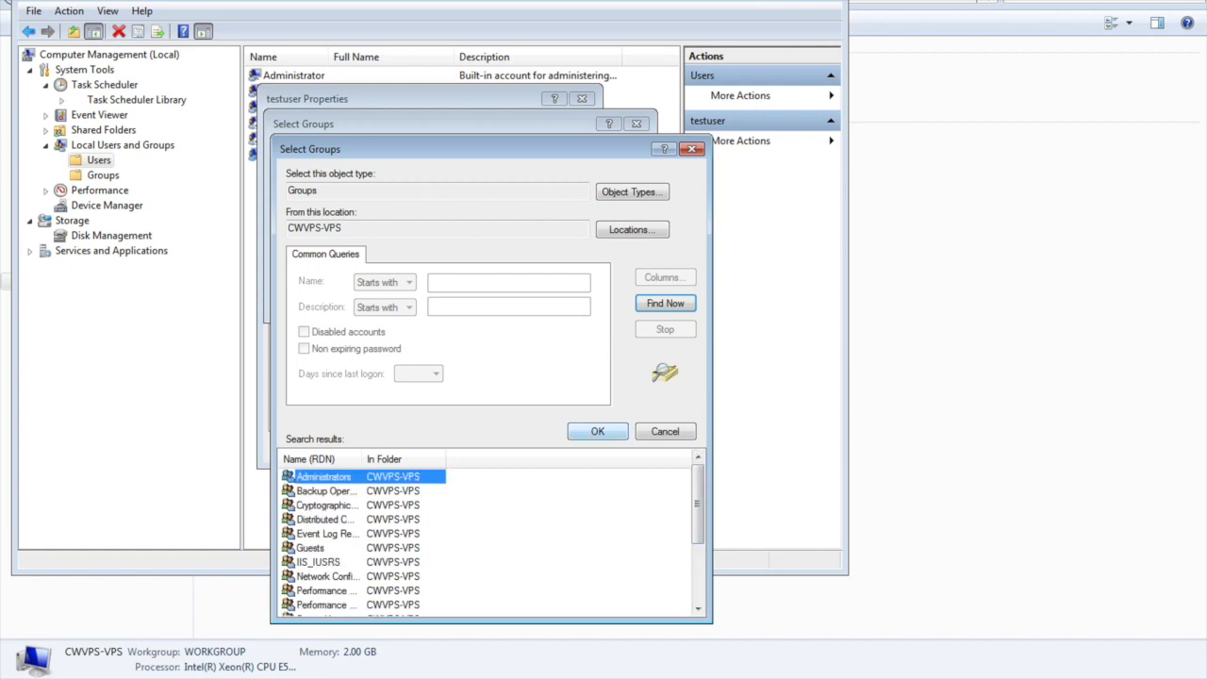
left_click(597, 431)
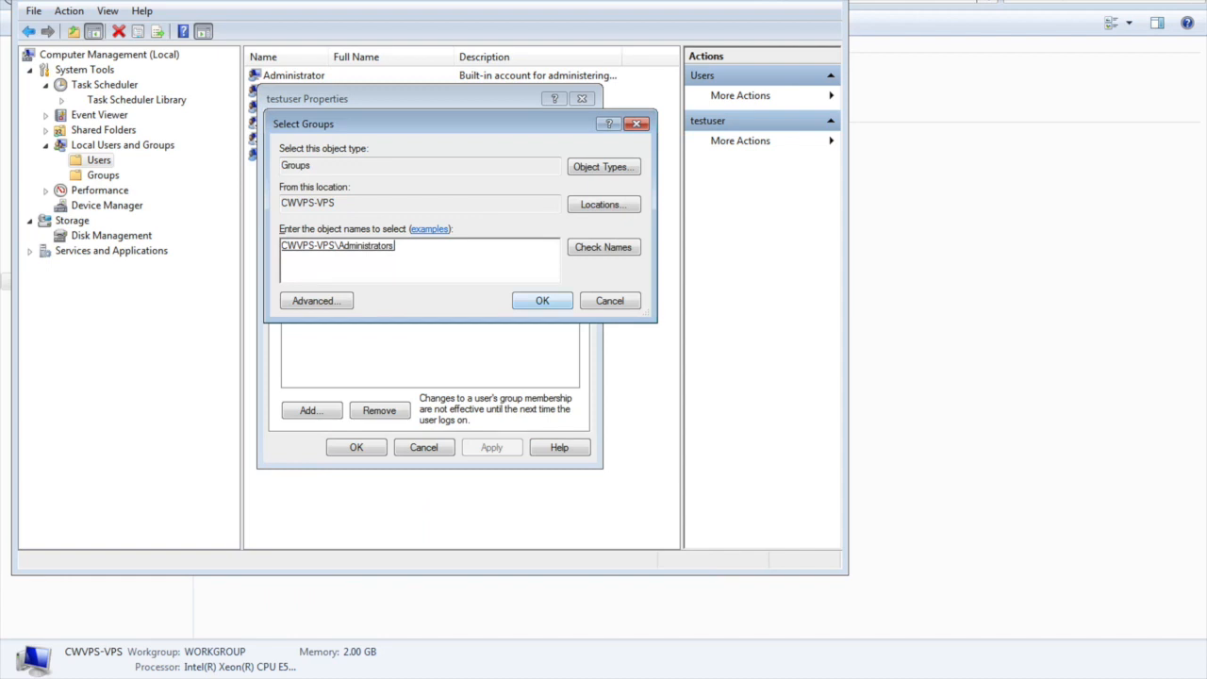
left_click(542, 300)
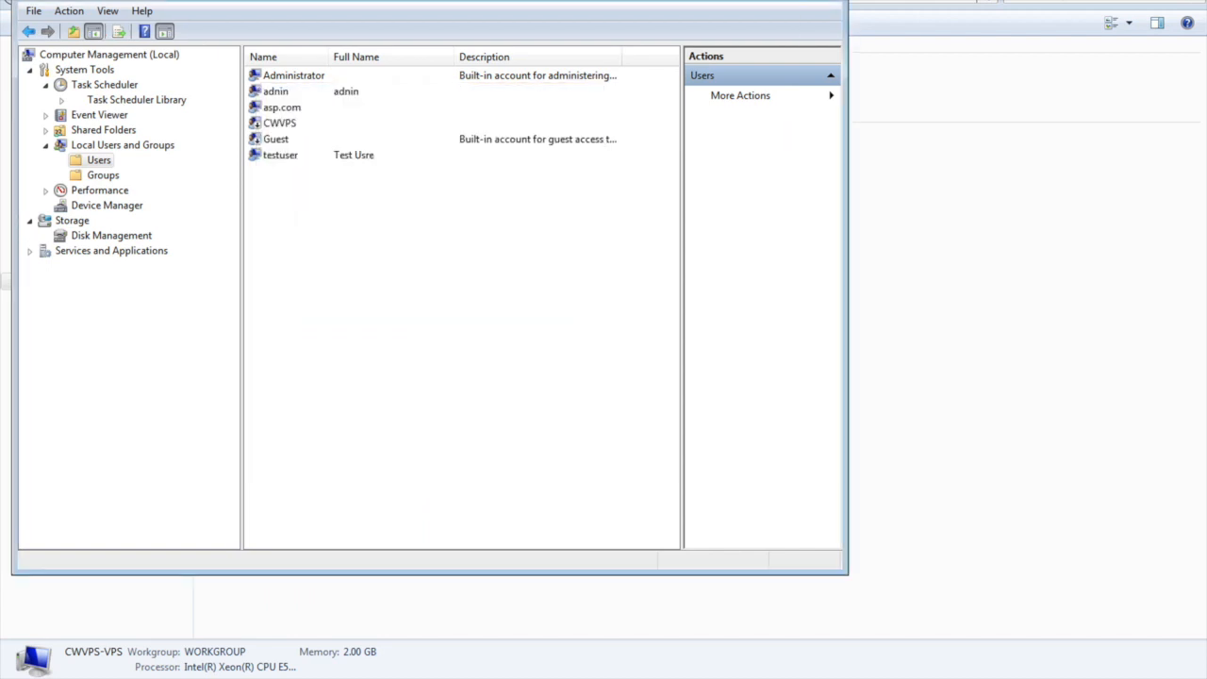
Delete the testuser account, confirming the administrator-account warning.
left_click(280, 155)
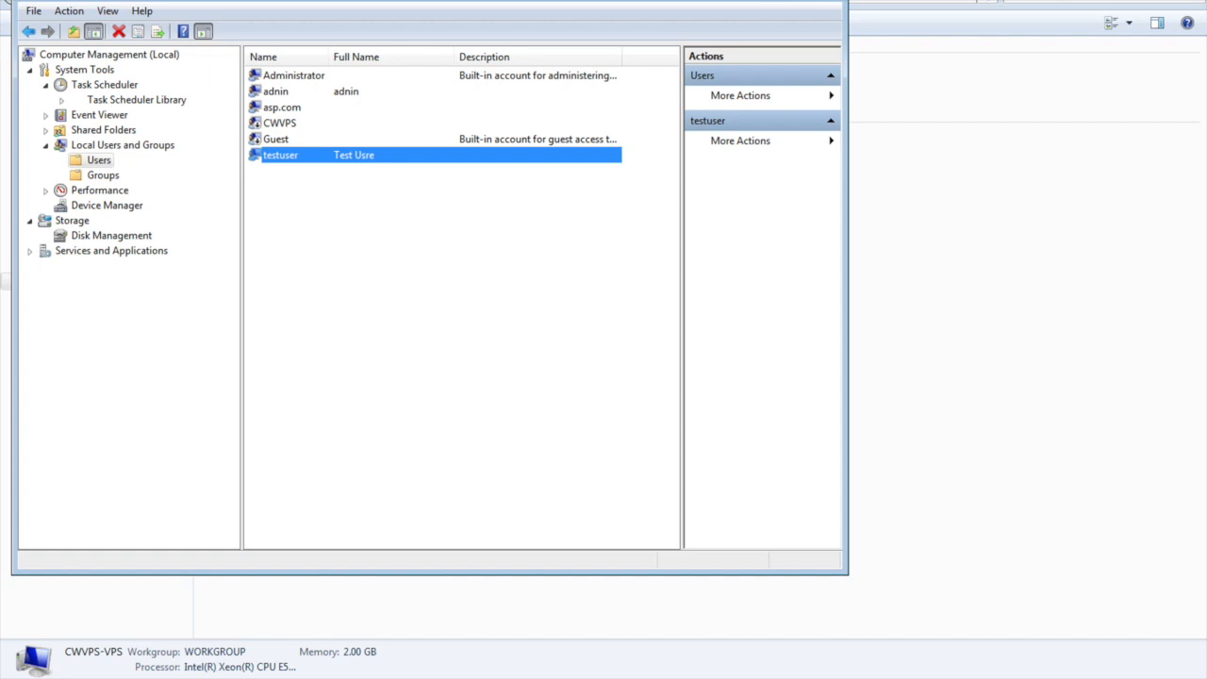
right_click(280, 154)
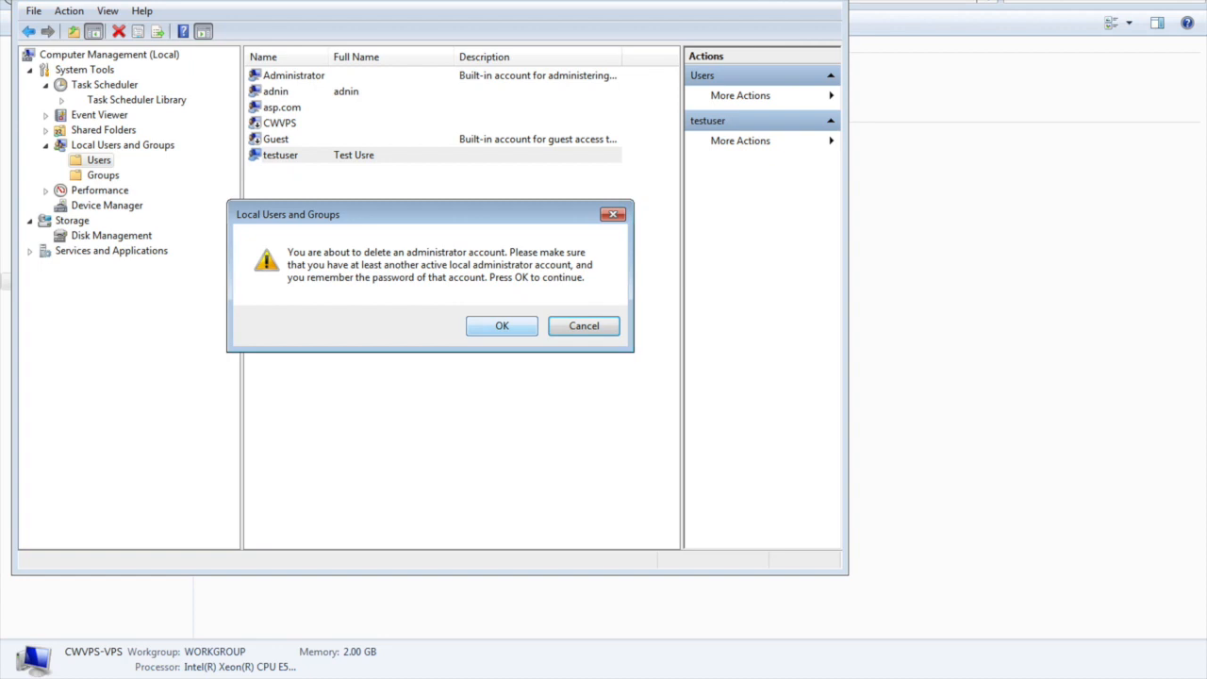
left_click(502, 326)
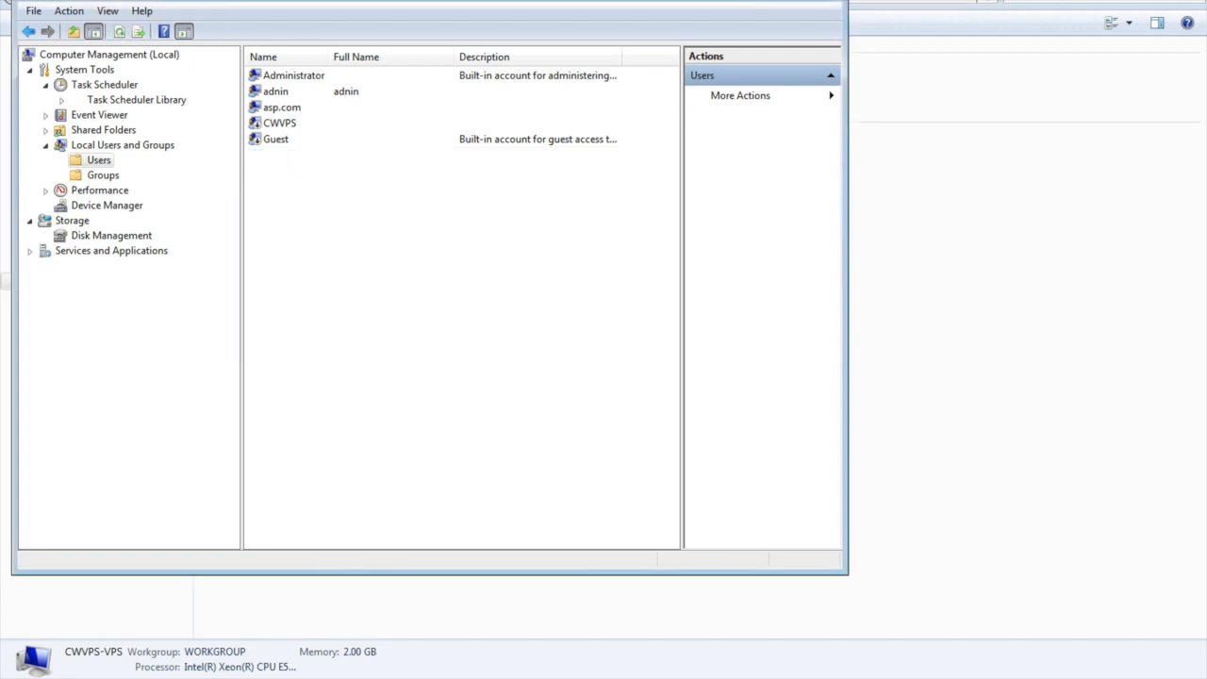
left_click(137, 99)
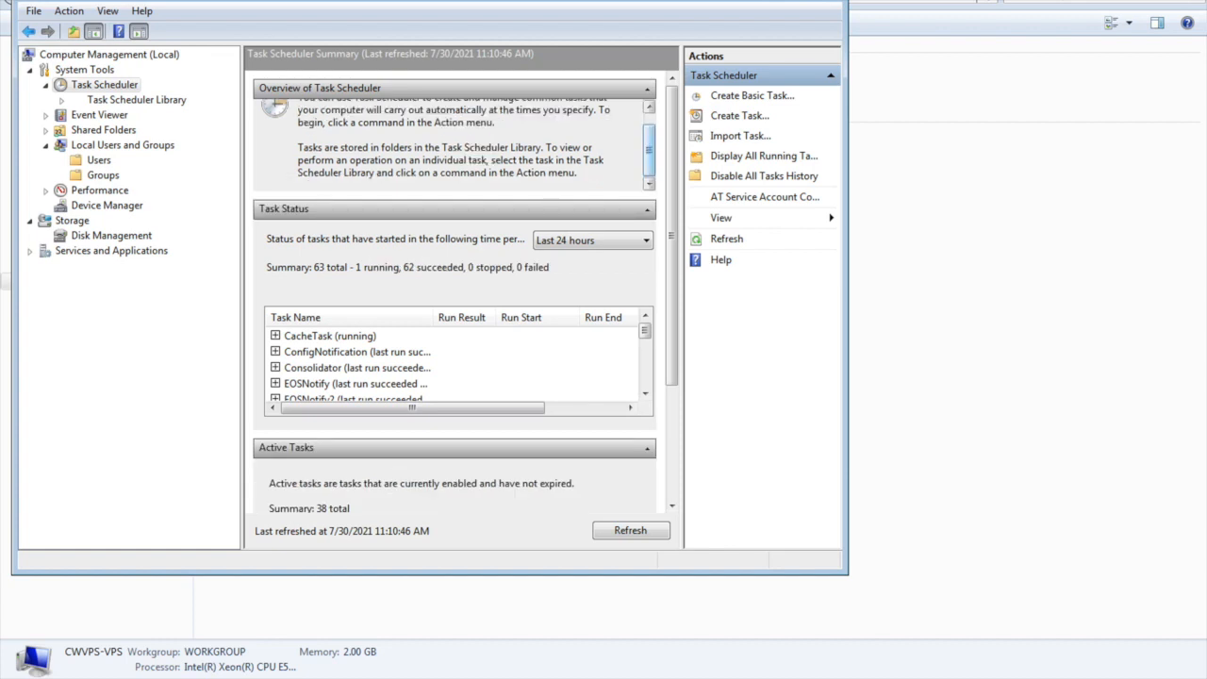
mouse_move(752, 95)
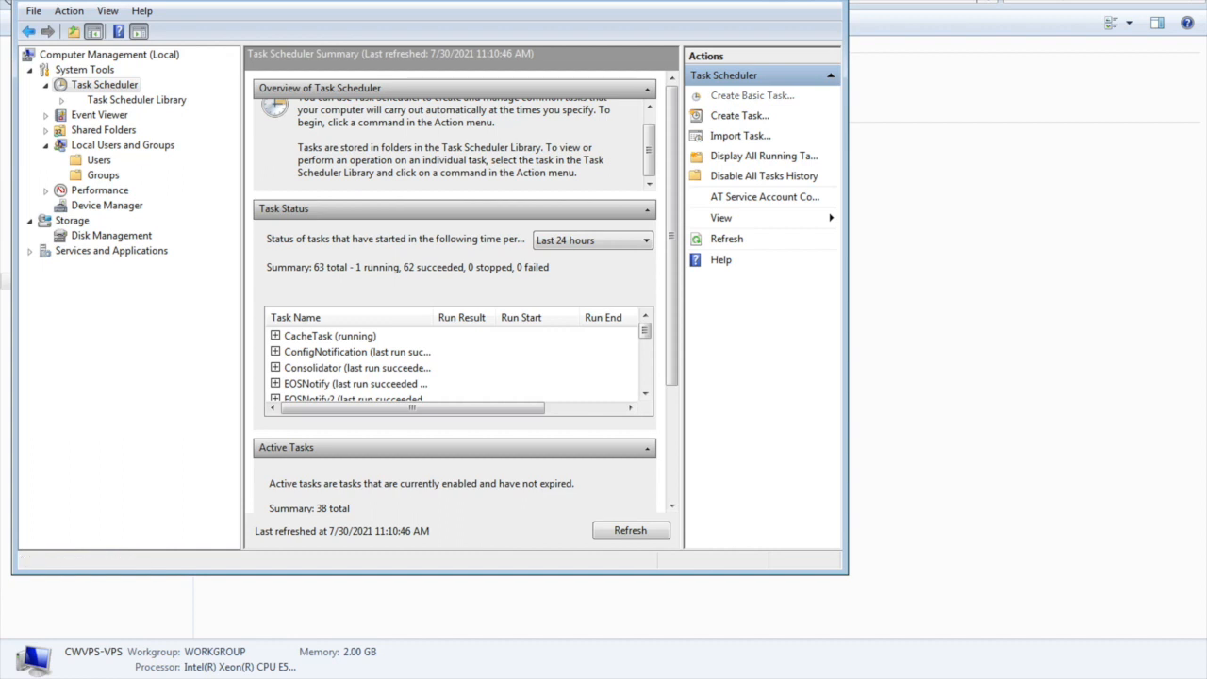
left_click(753, 95)
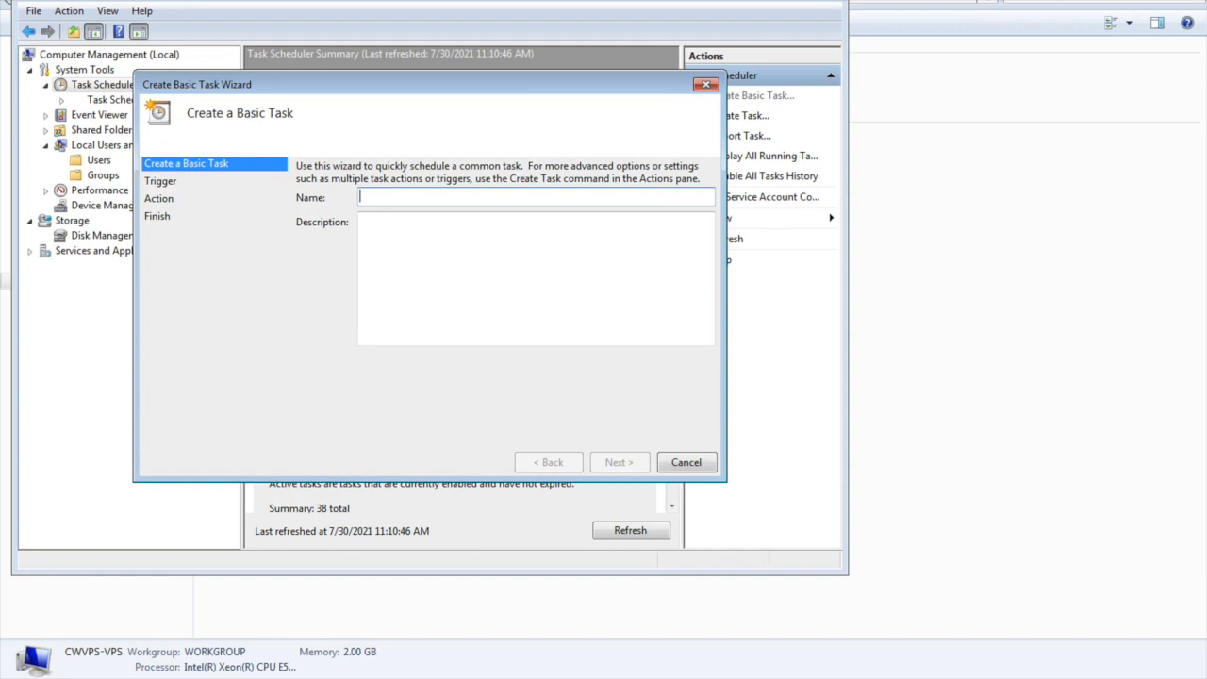
type("test")
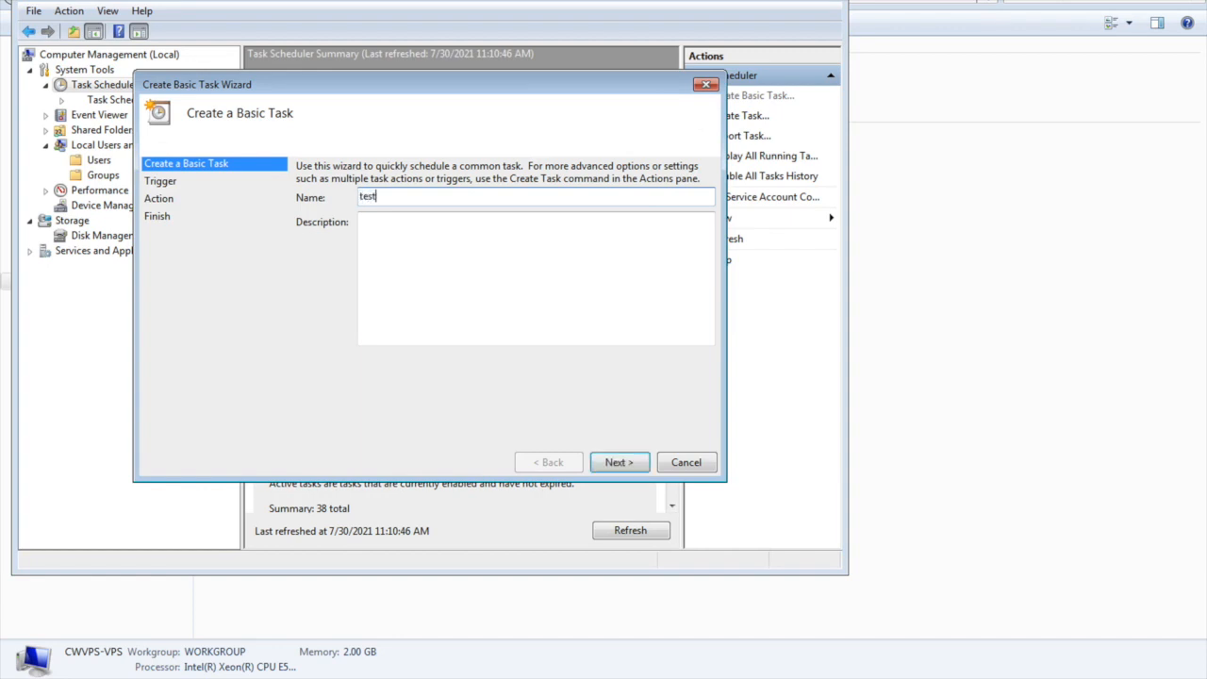
type("task")
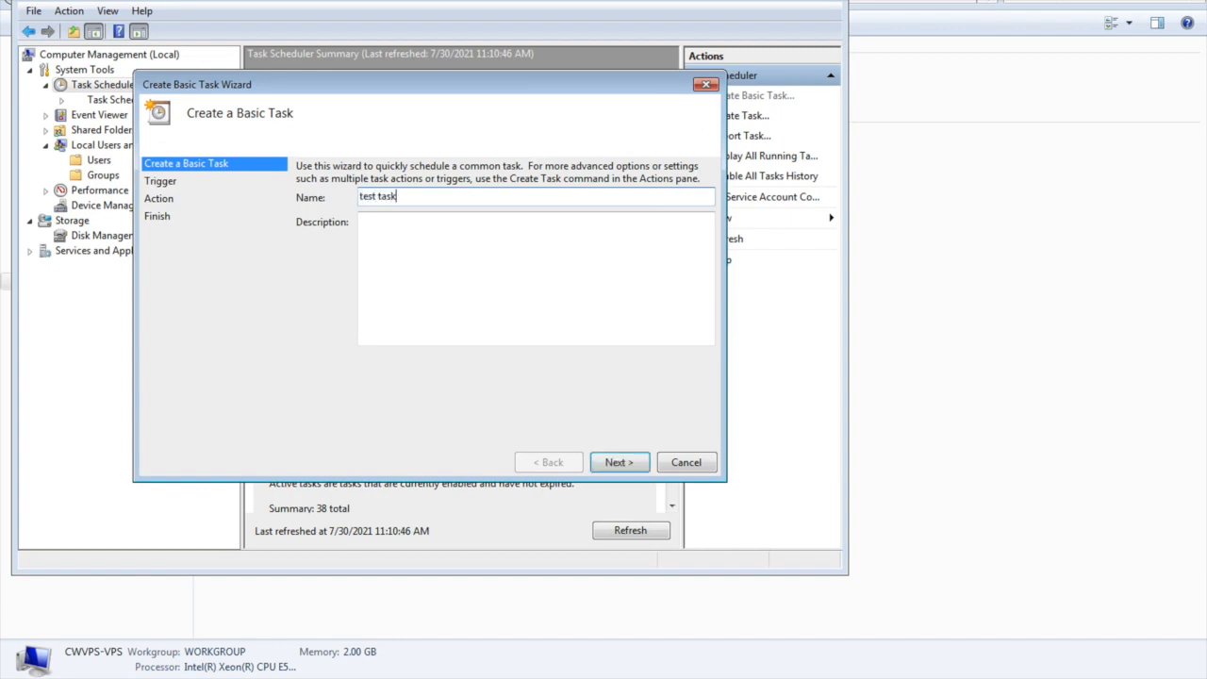
left_click(619, 463)
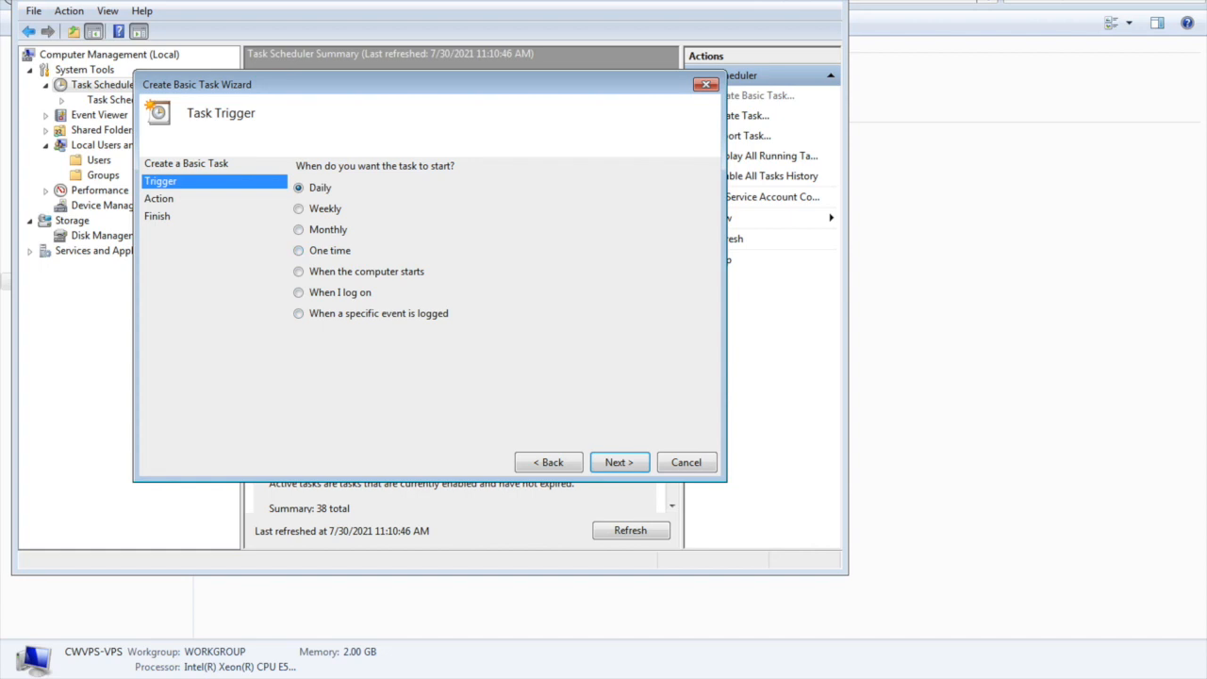
left_click(619, 462)
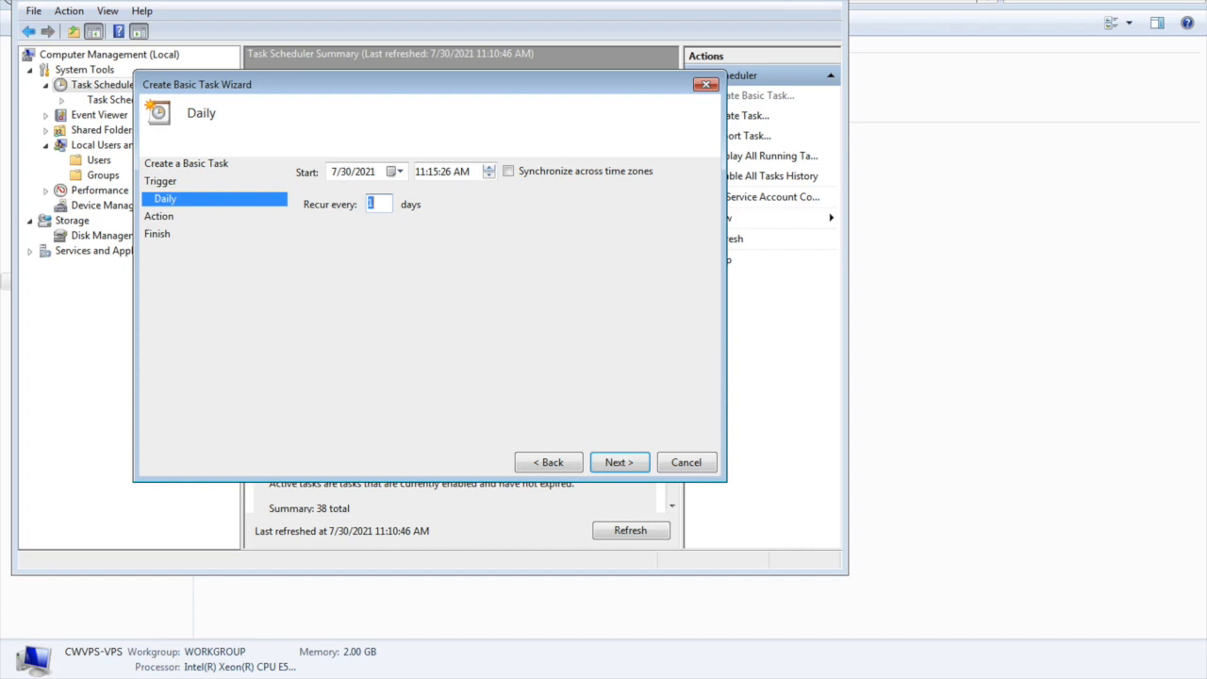
left_click(508, 171)
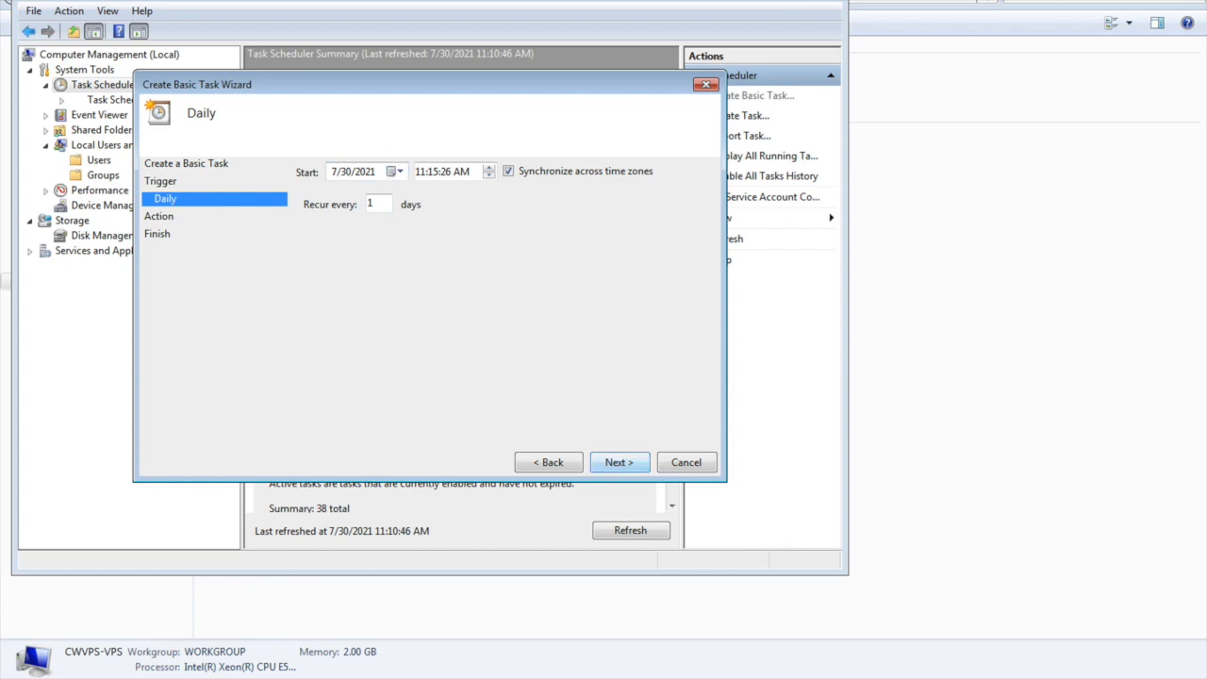
left_click(619, 463)
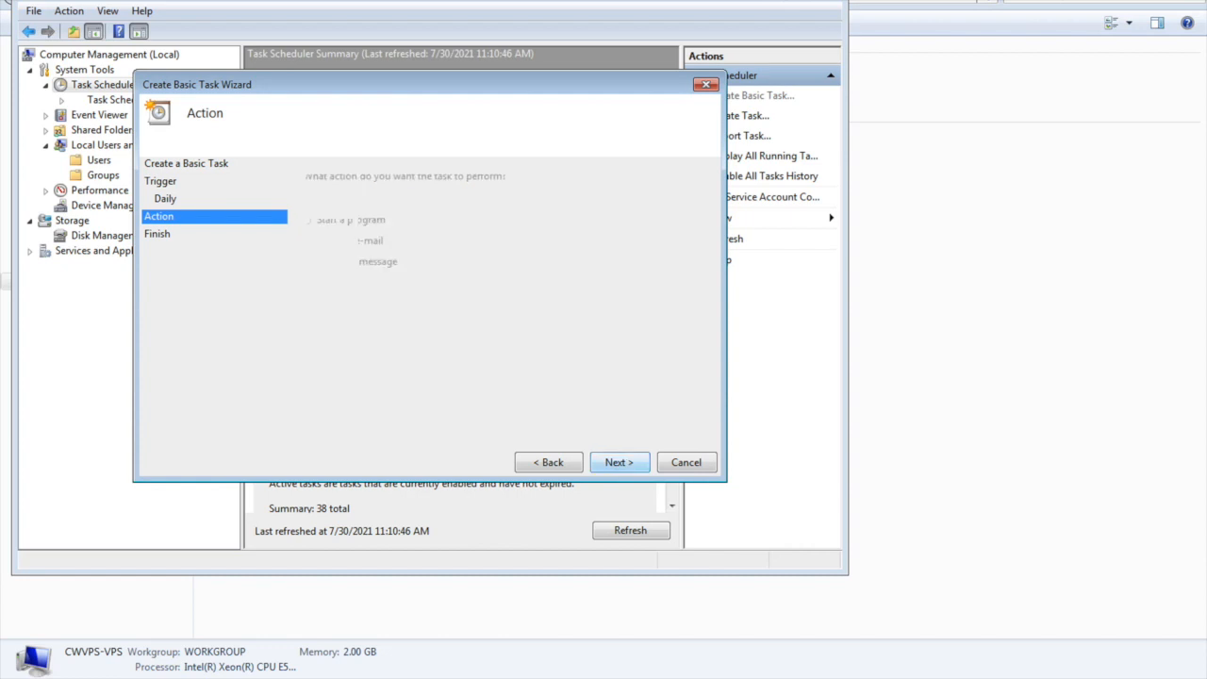
left_click(618, 462)
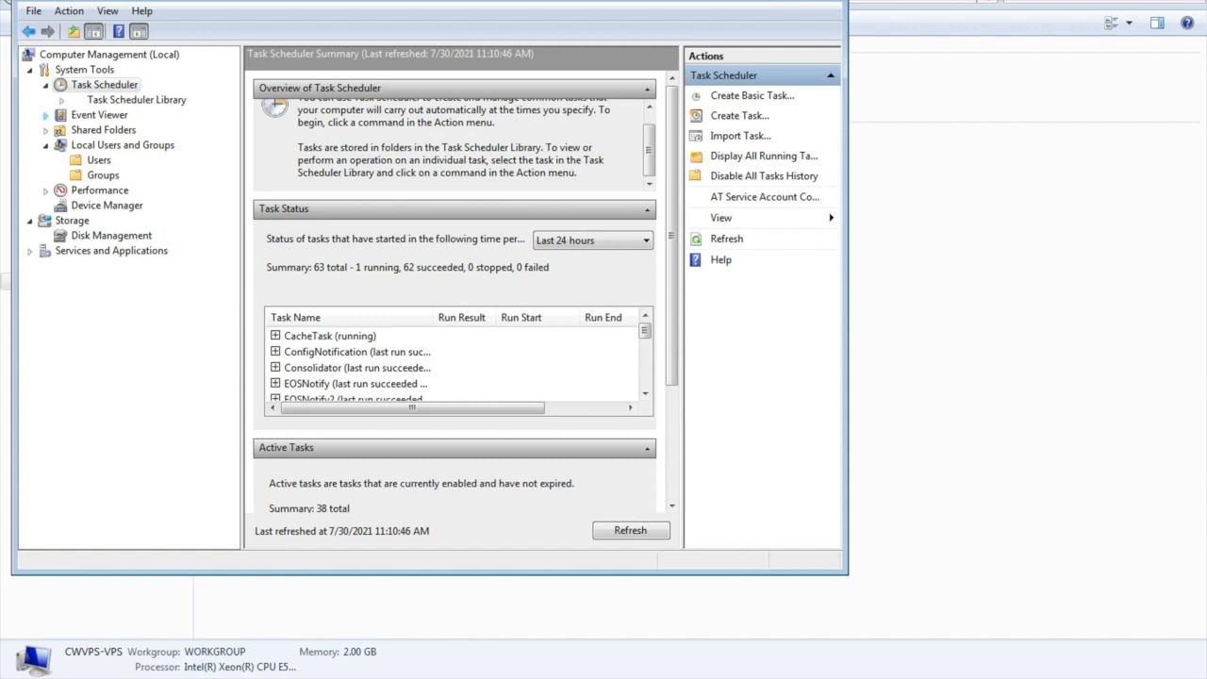
left_click(46, 114)
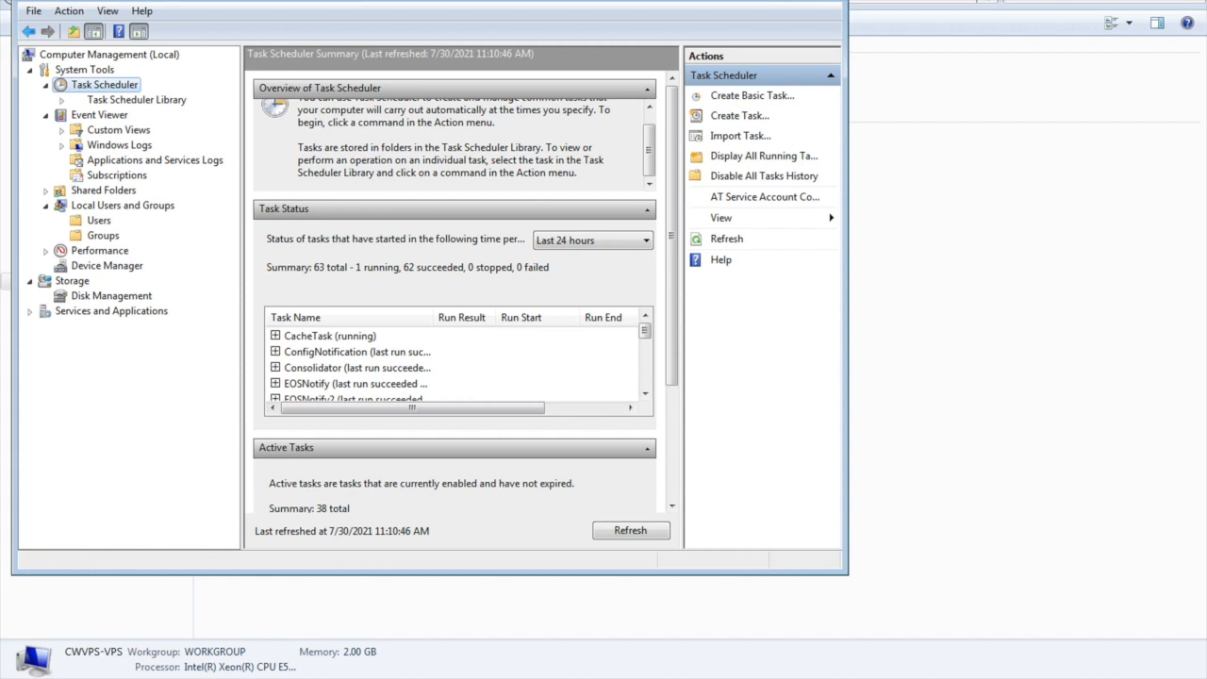
Expand Windows Logs, open the Application log and view an event's details.
left_click(62, 144)
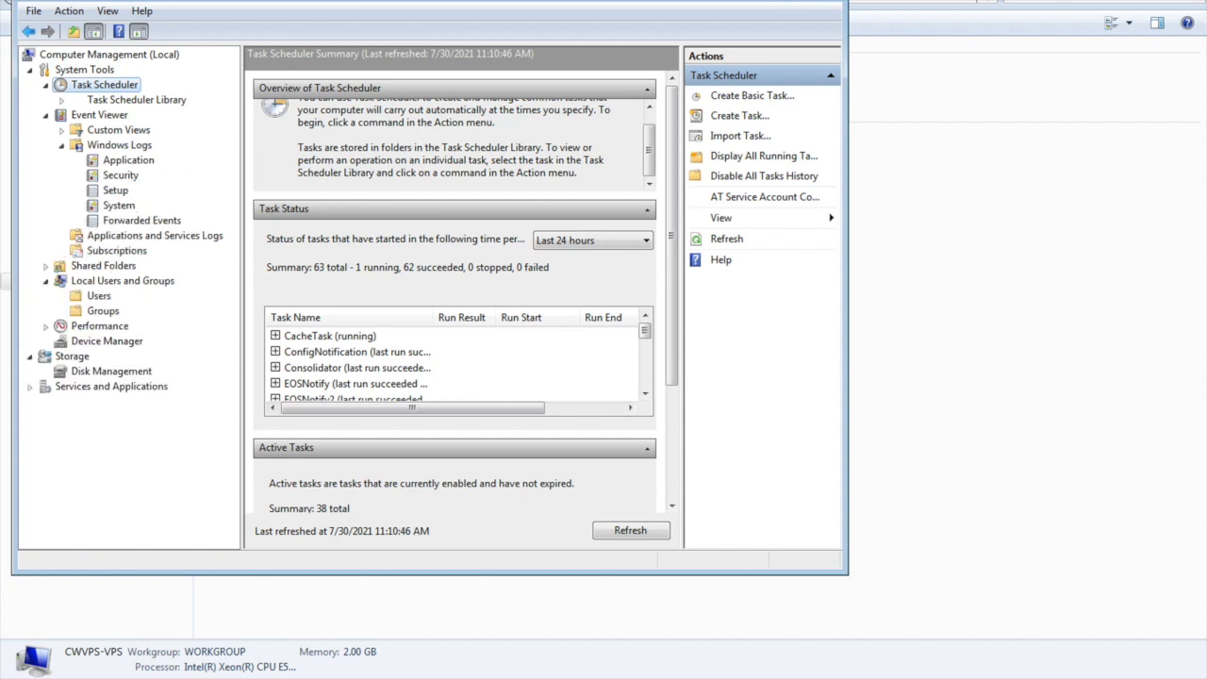
left_click(128, 159)
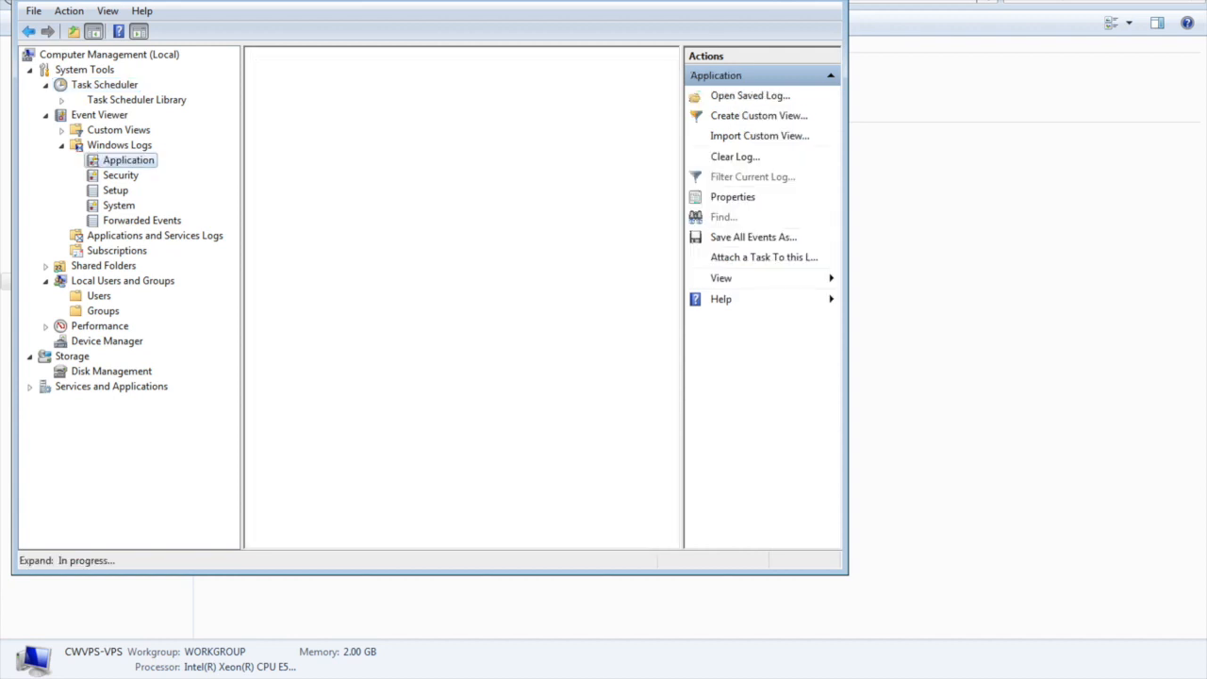
left_click(76, 235)
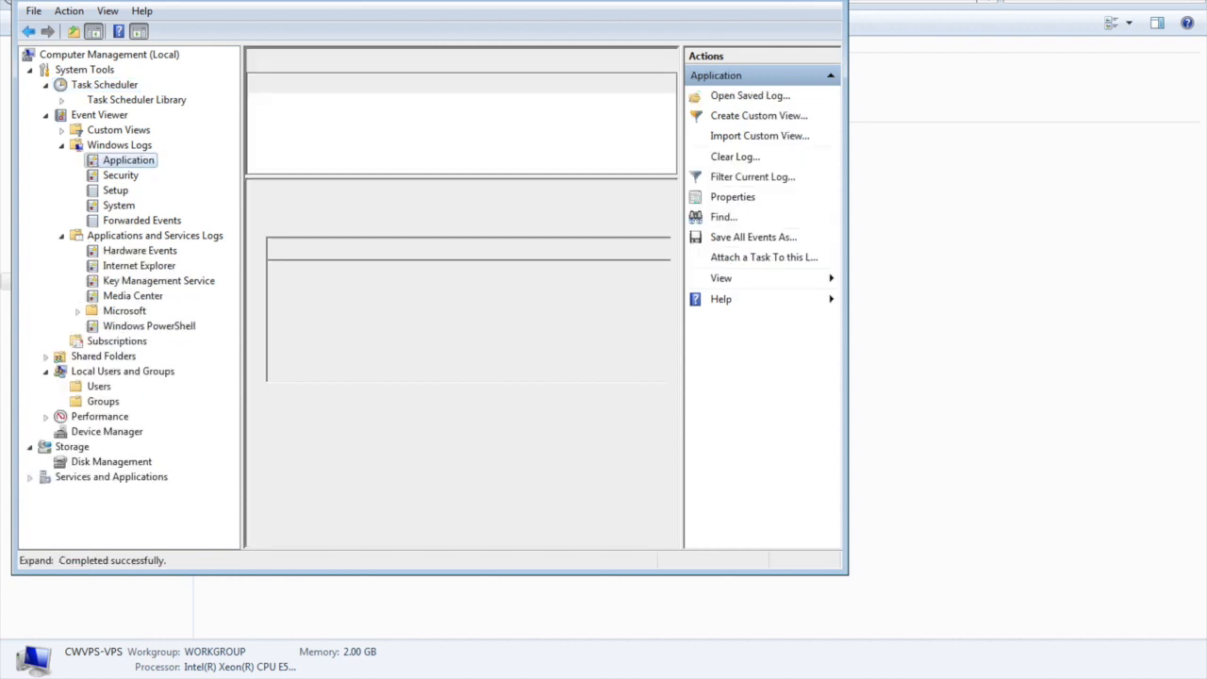
left_click(129, 160)
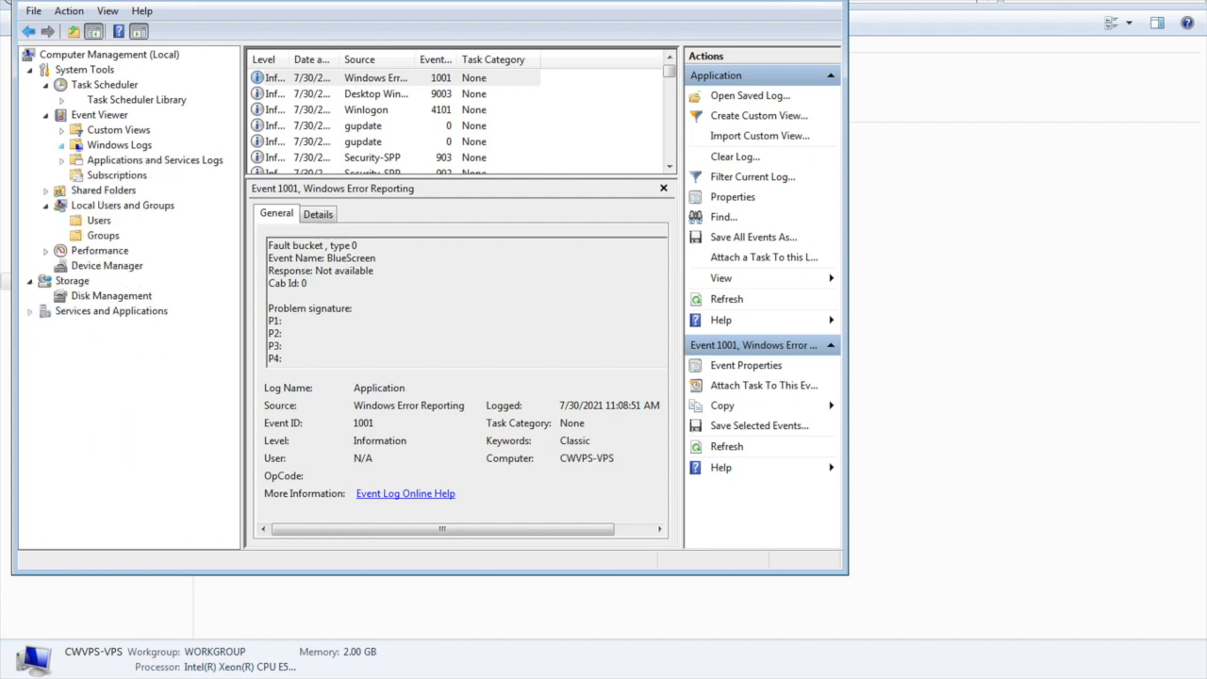
Show the Windows Logs summary with event counts, then open Shared Folders > Shares.
left_click(119, 145)
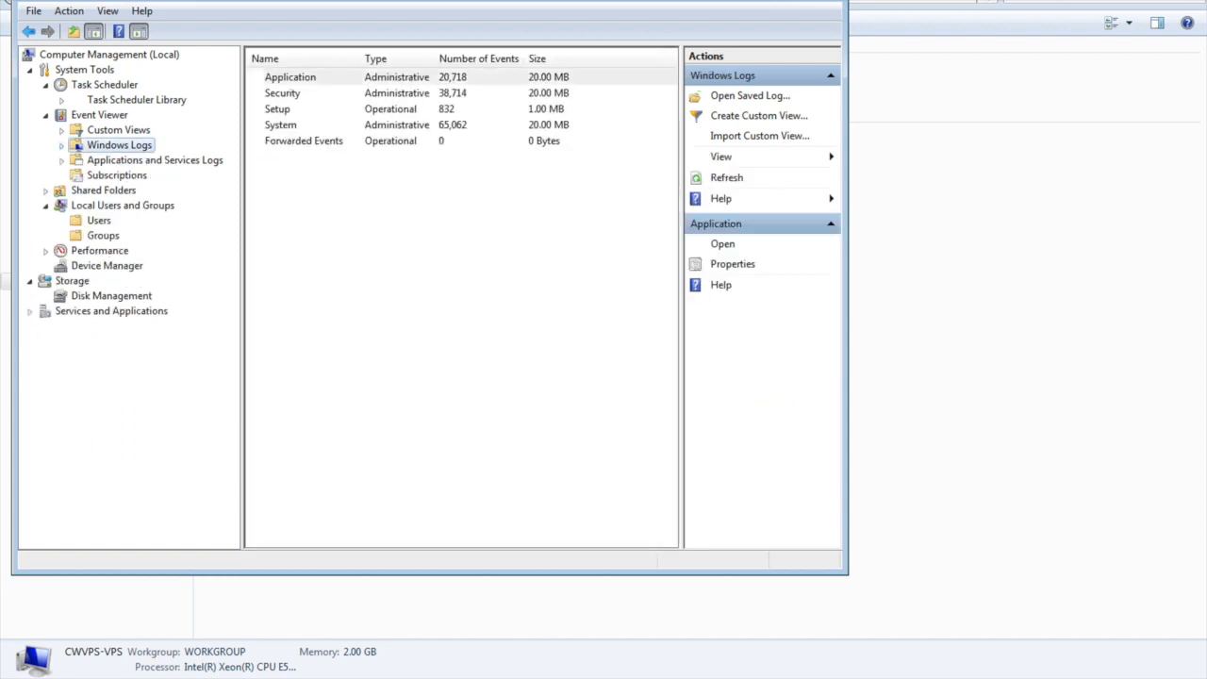
left_click(45, 190)
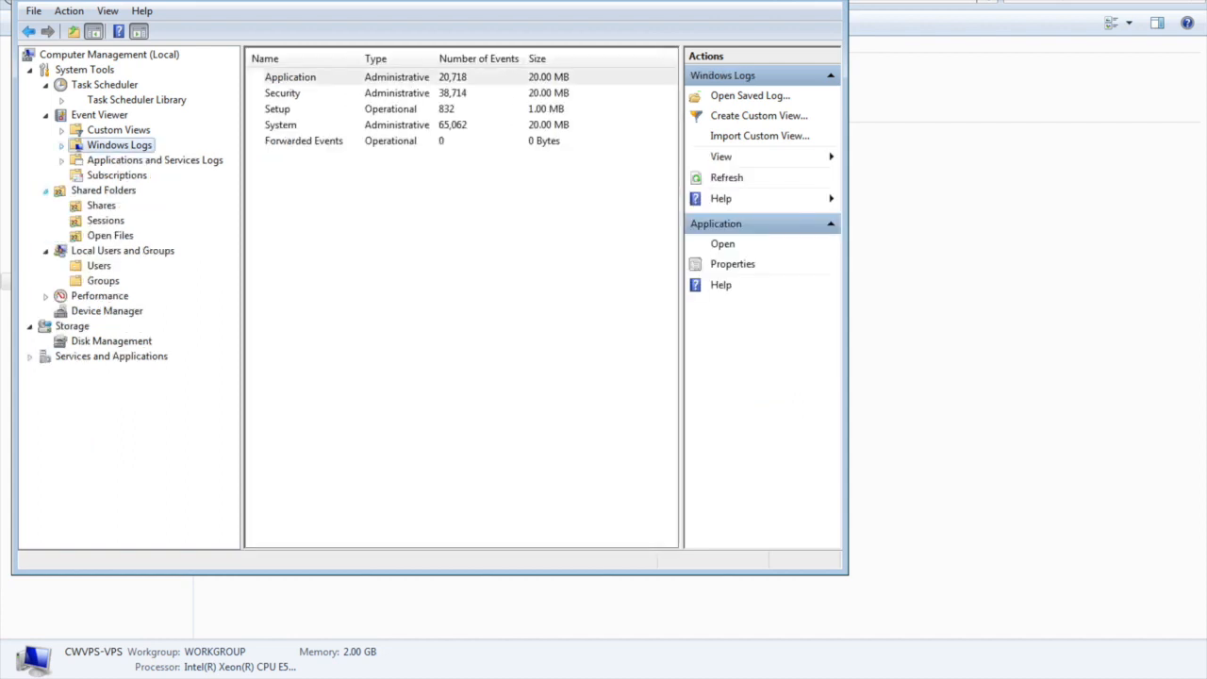
left_click(101, 205)
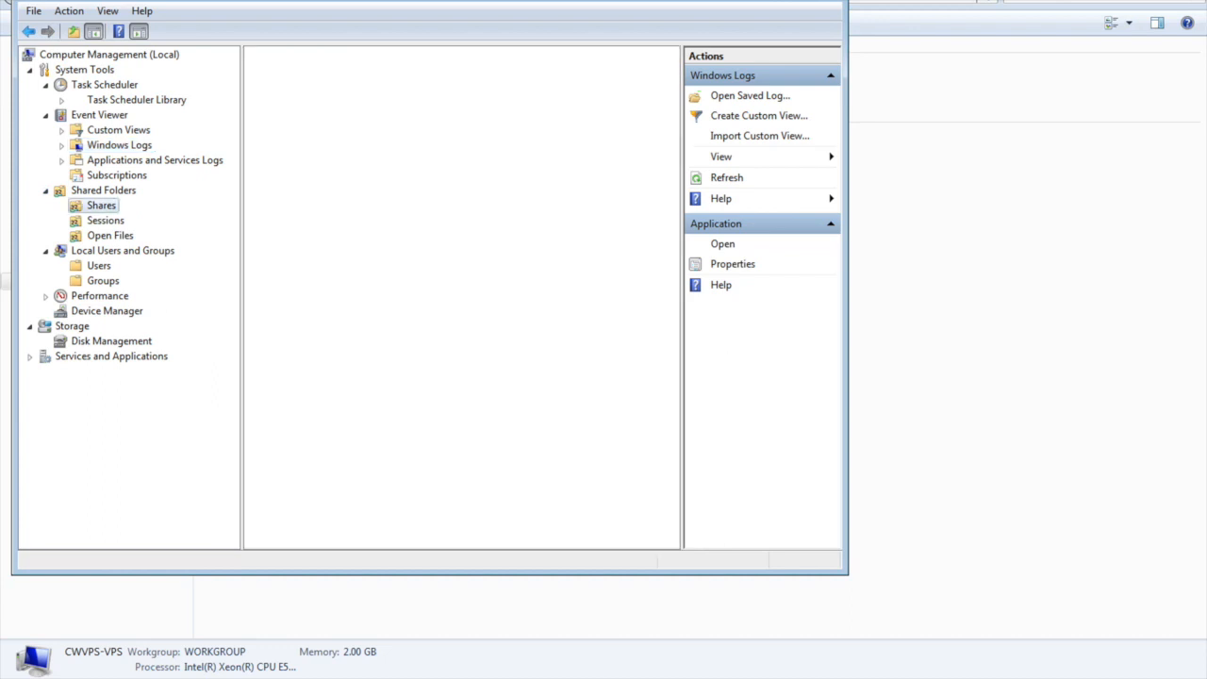
View the Performance Monitor graph, then open Device Manager's CWVPS-VPS hardware list.
left_click(101, 205)
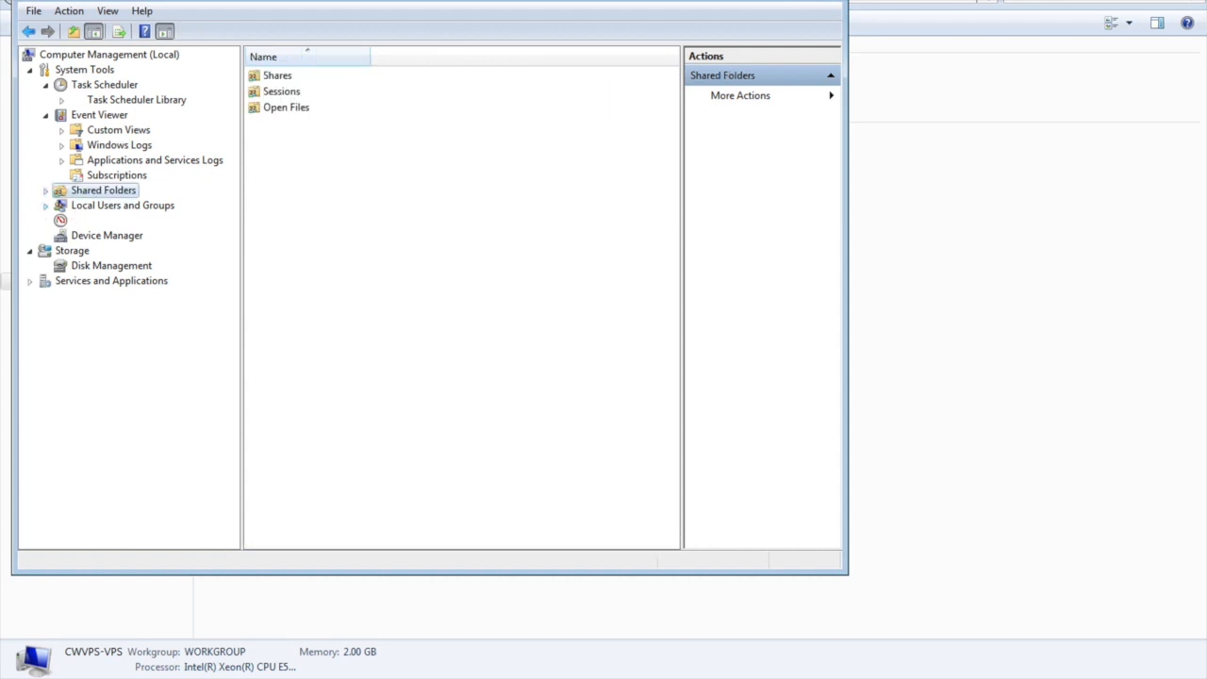
left_click(45, 220)
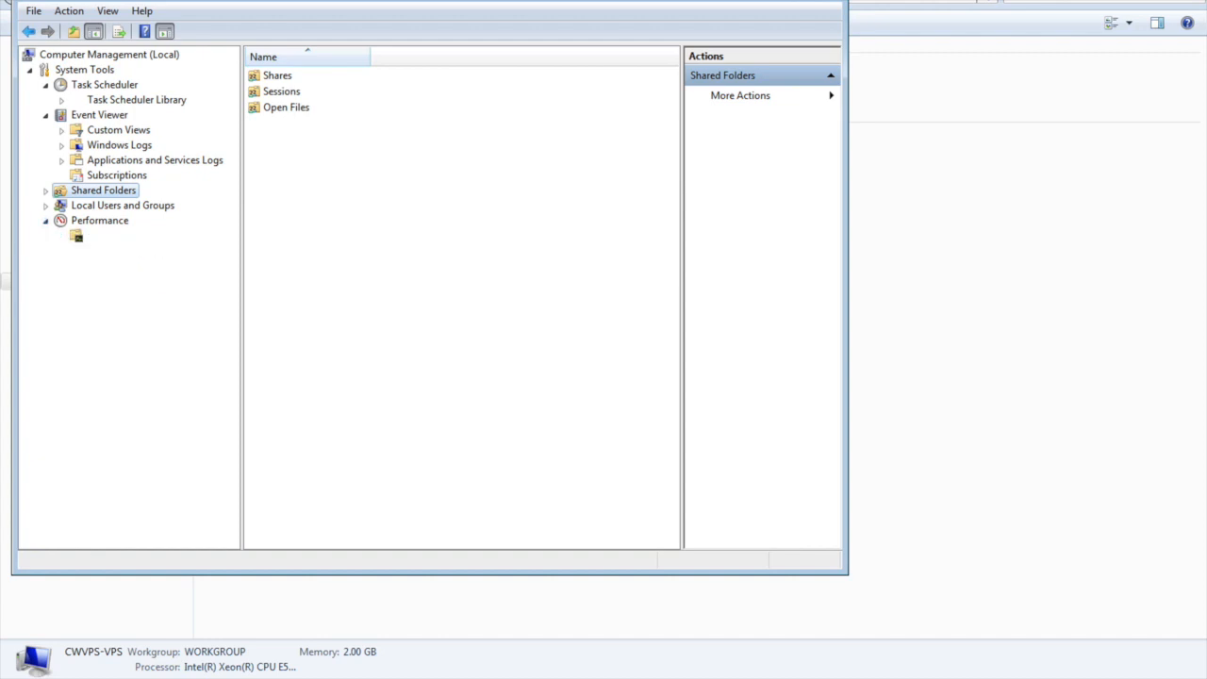
left_click(46, 219)
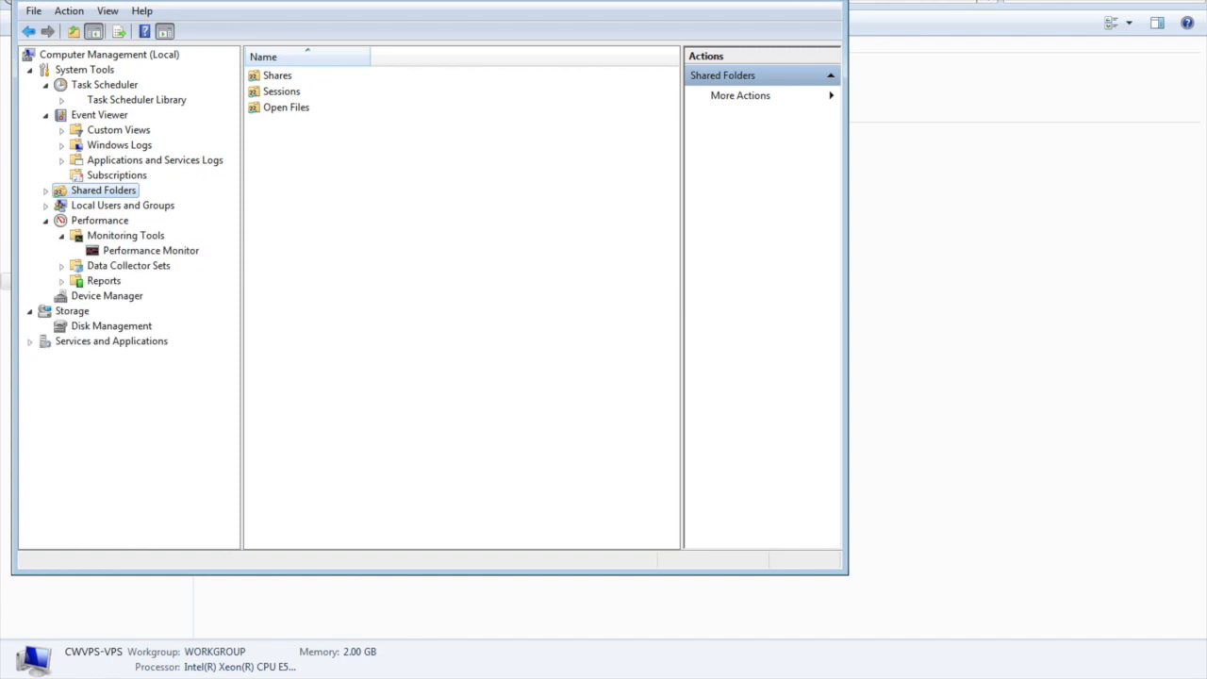
left_click(150, 250)
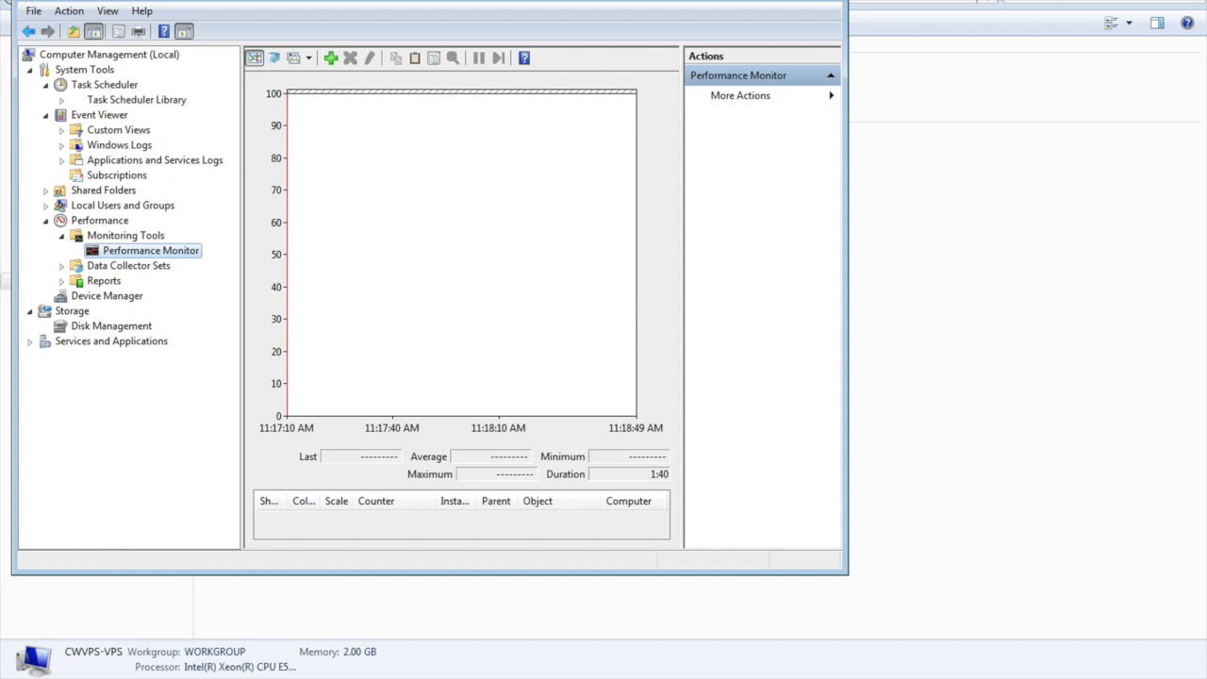
left_click(106, 295)
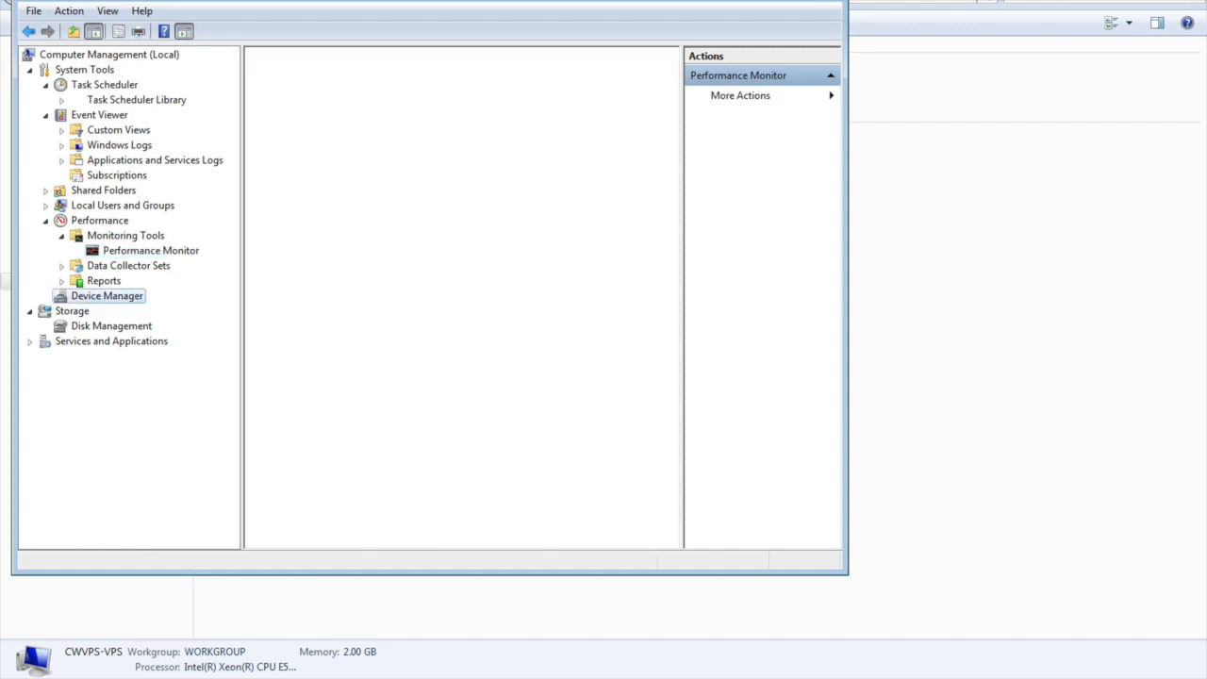
left_click(108, 295)
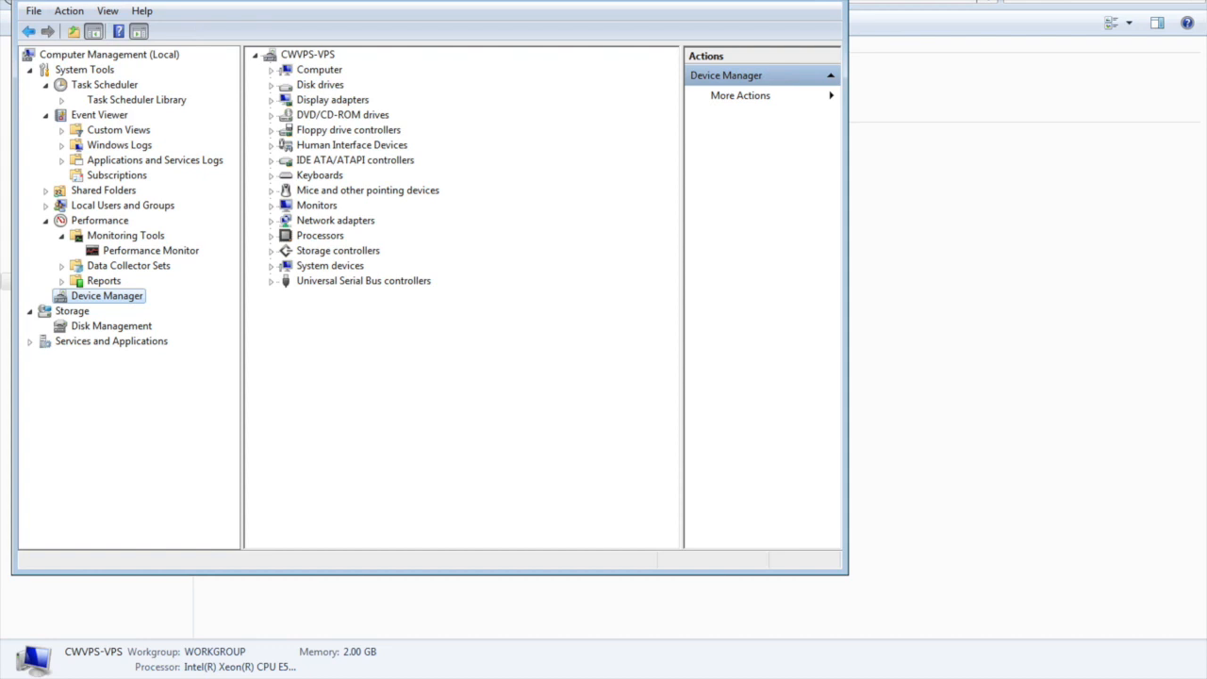
Peek at the Computer device category, then open Disk Management showing Disk 0's partitions.
left_click(273, 69)
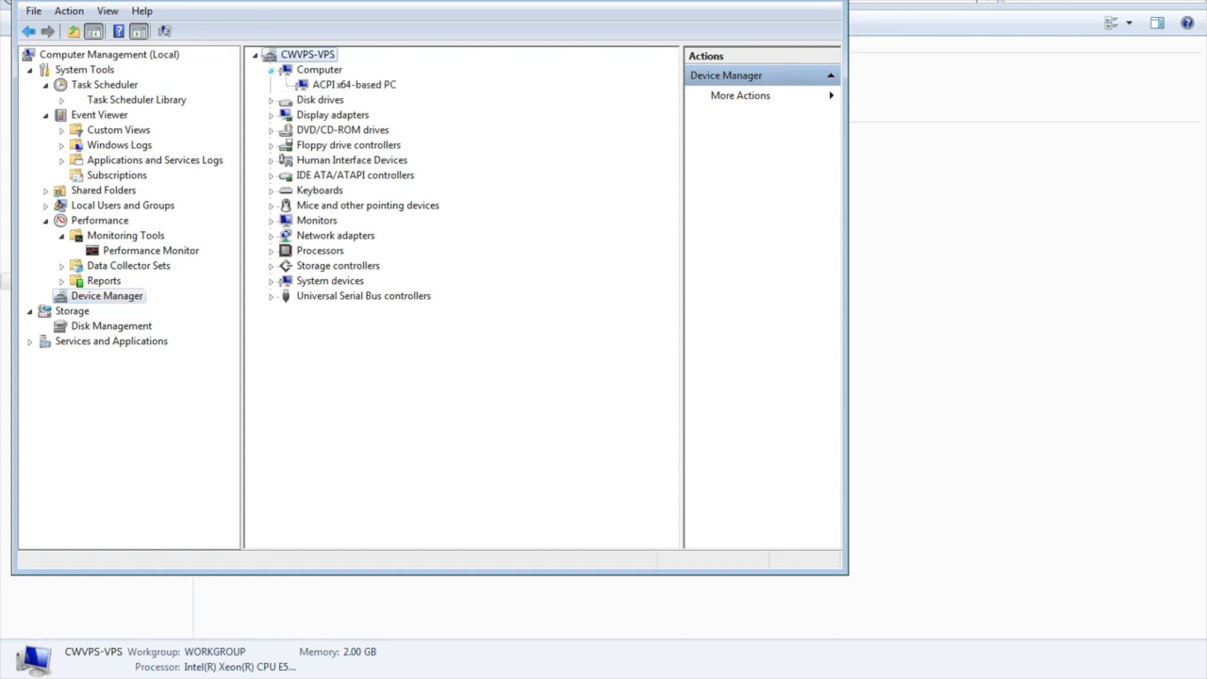
left_click(271, 69)
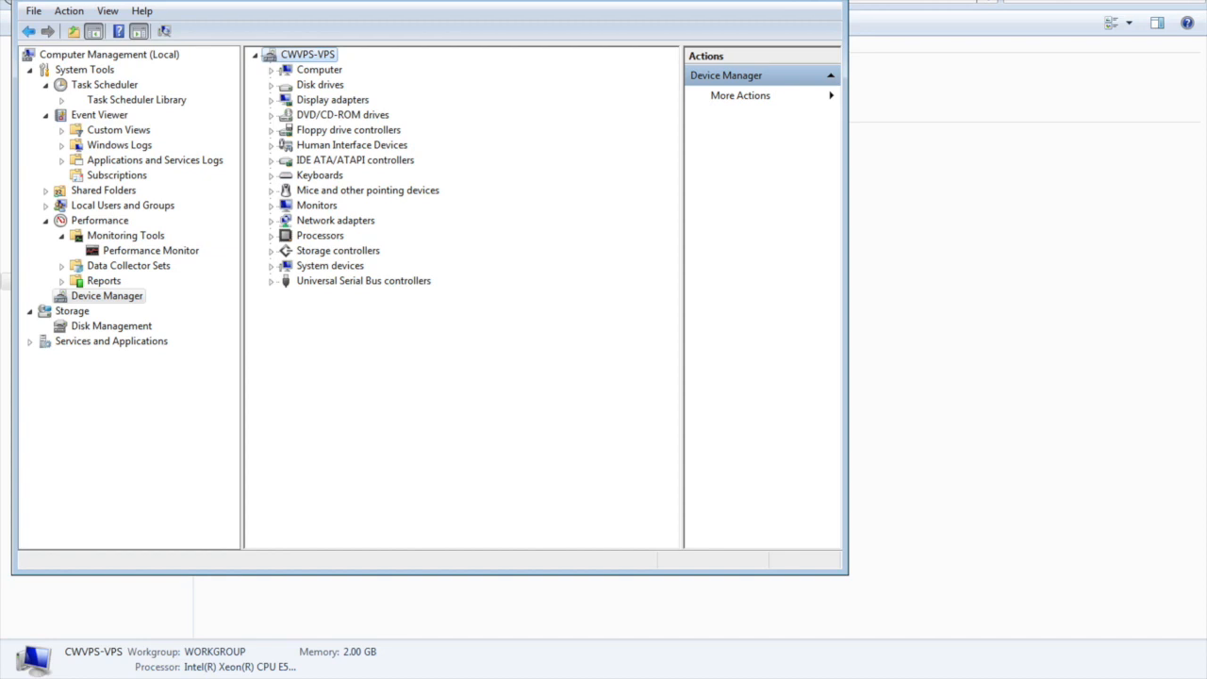
left_click(111, 325)
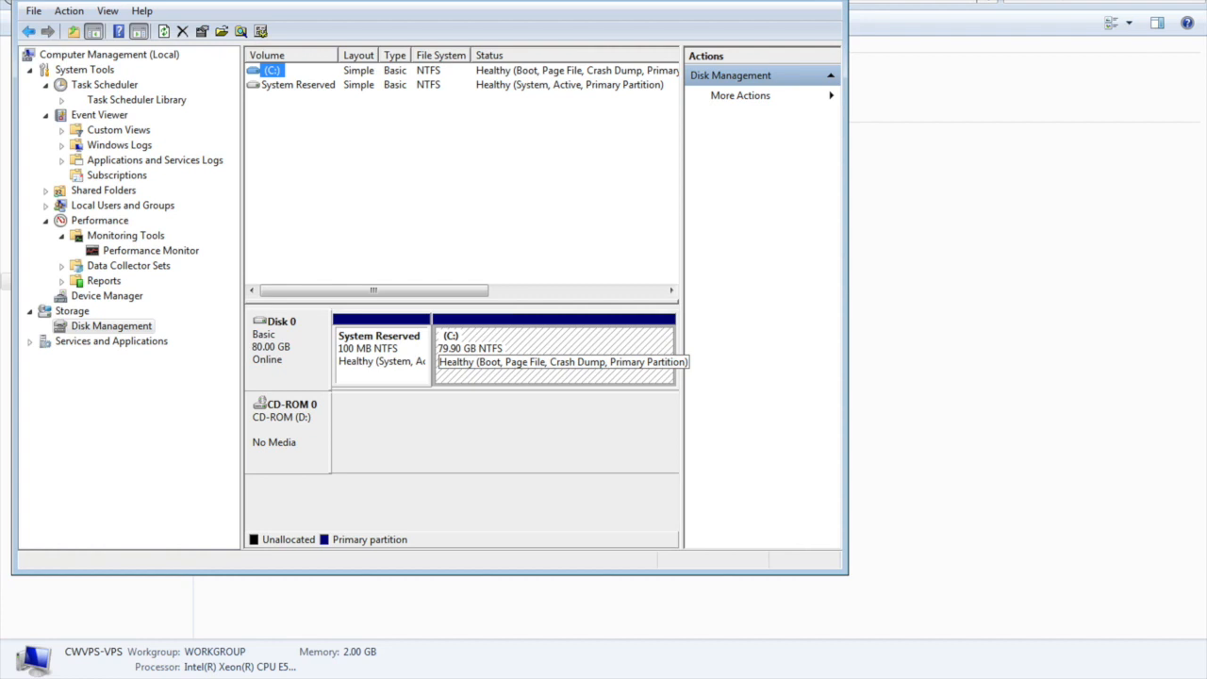
Show the C: partition's action menu with Shrink Volume and Properties in Disk Management.
right_click(528, 349)
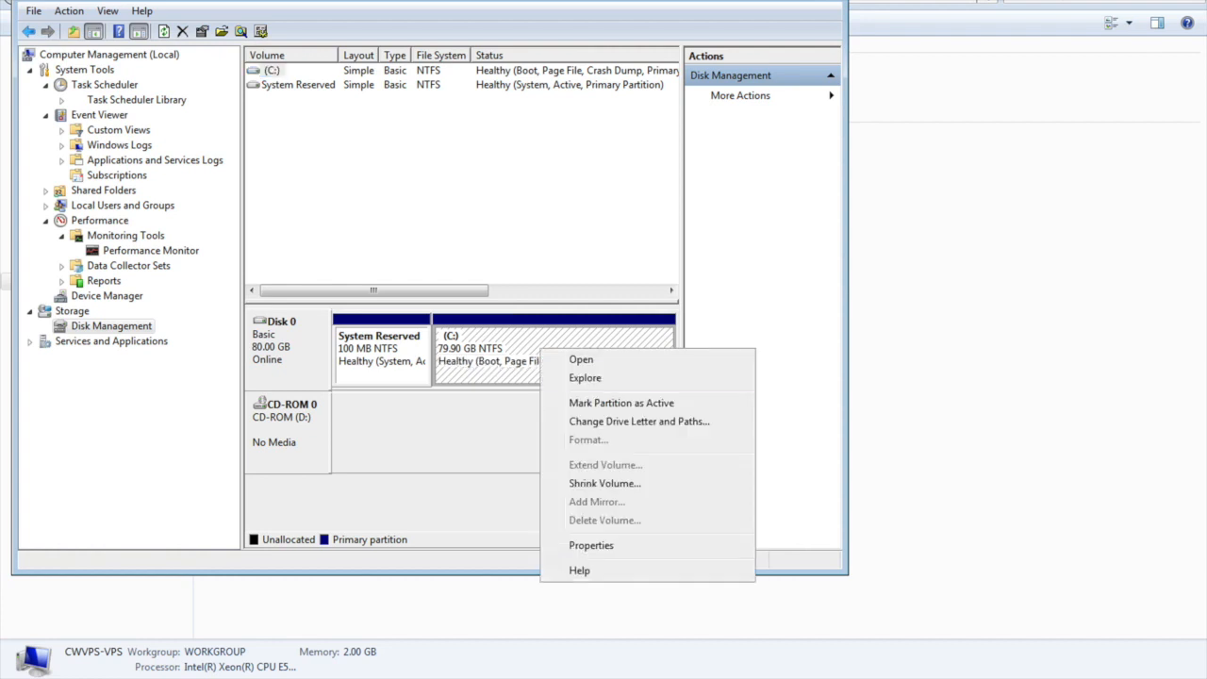
mouse_move(639, 421)
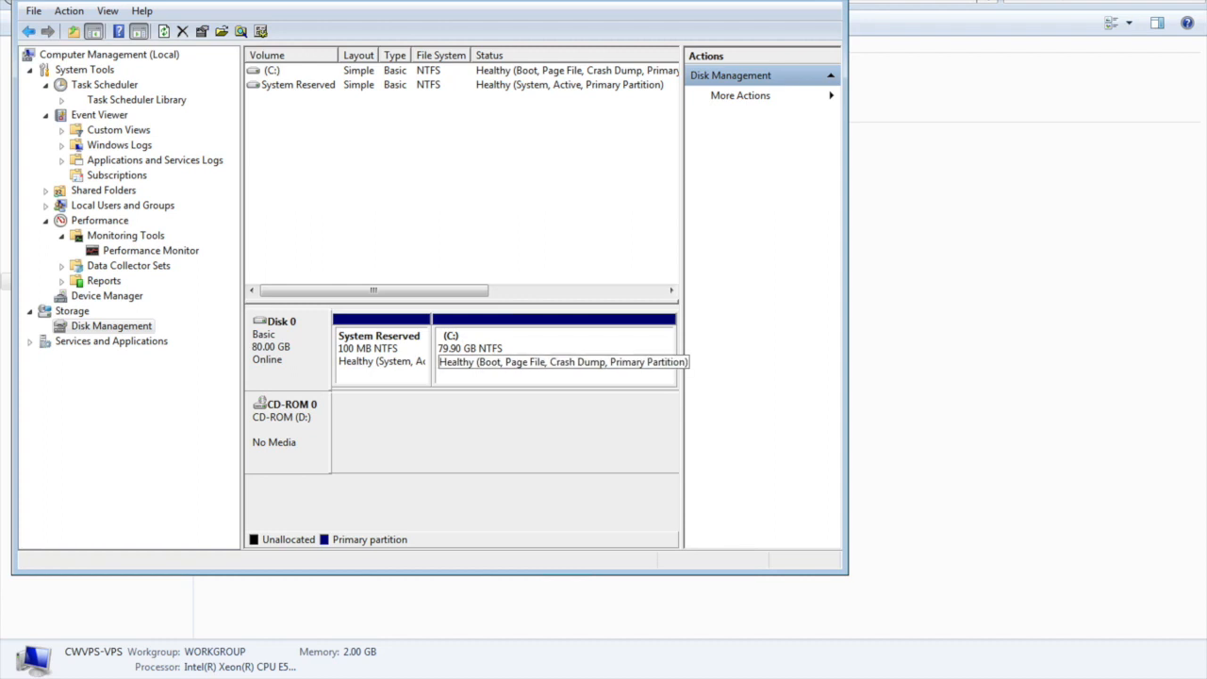
right_click(529, 349)
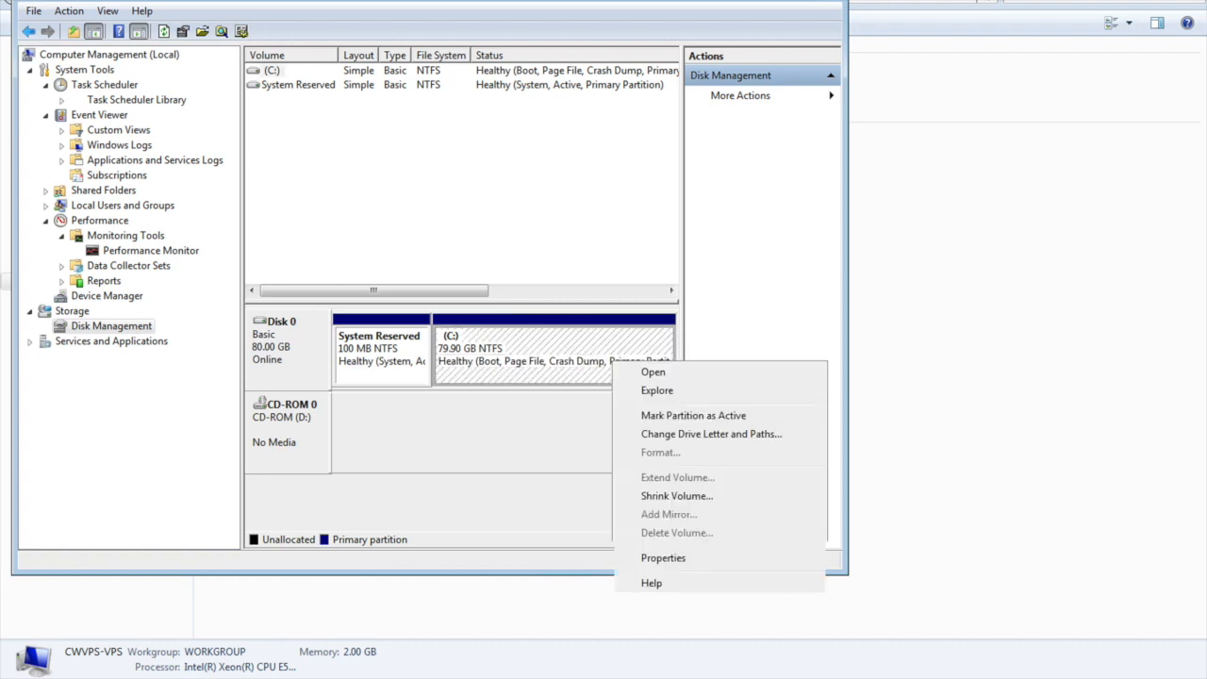